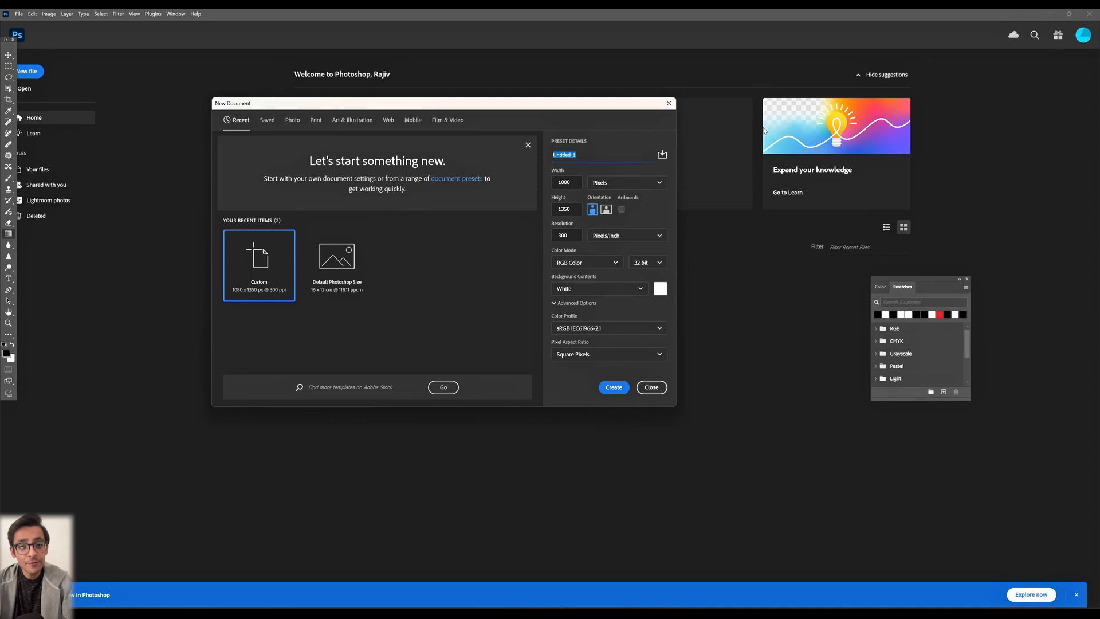
- Create a 'YouTube Product' document: 1080×1350 px, 300 ppi, RGB, white background
{"action": "type", "text": "YouTube Product"}
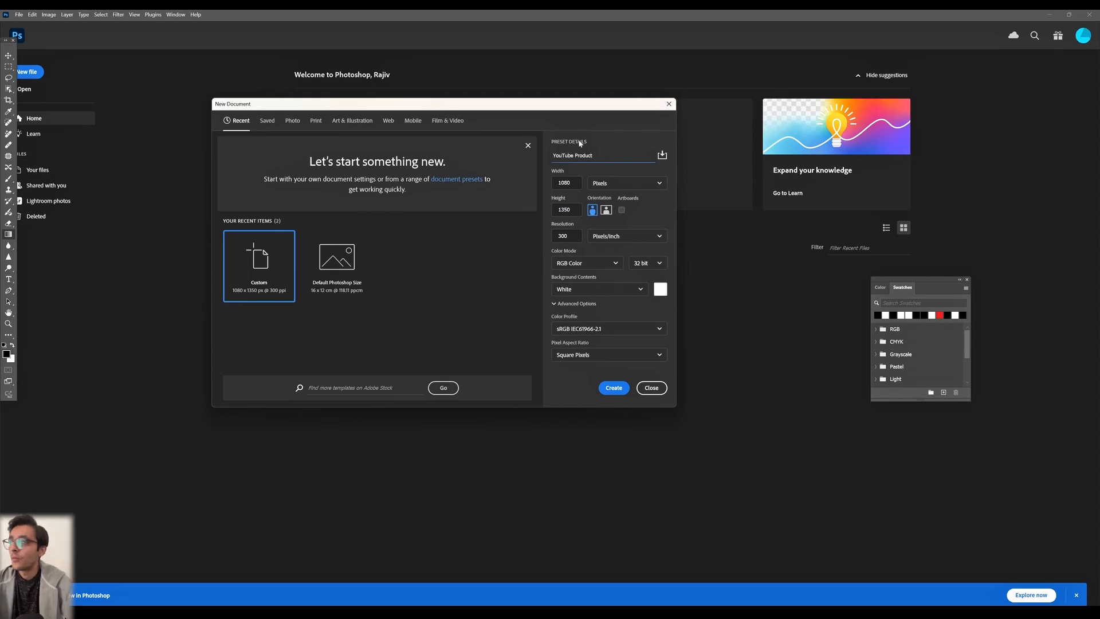
{"action": "left_click", "coordinate": [626, 182]}
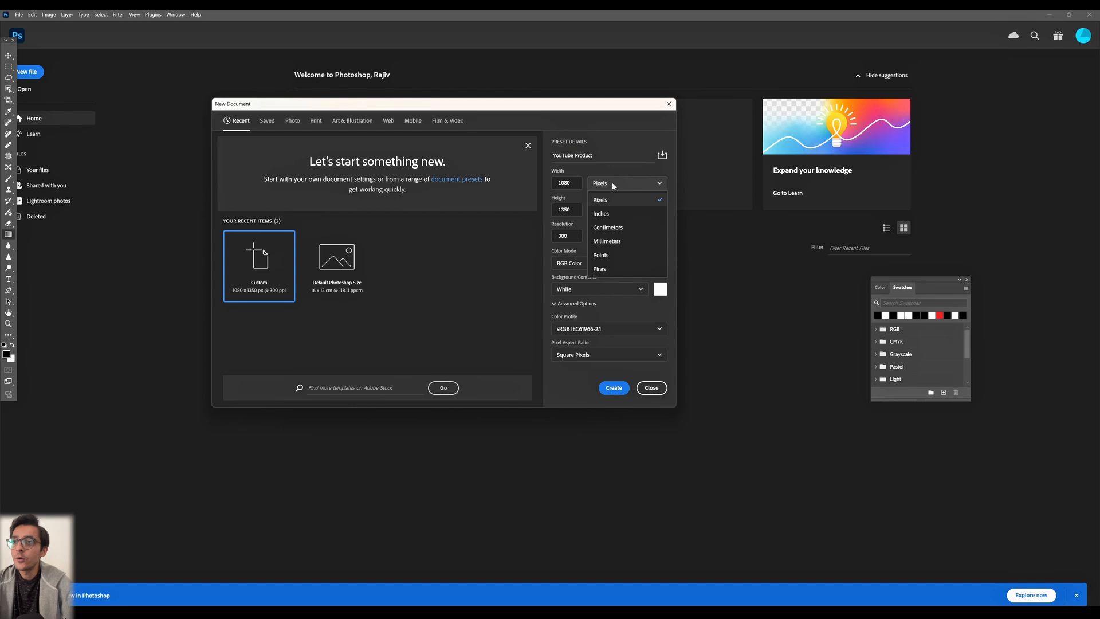
{"action": "left_click", "coordinate": [600, 200]}
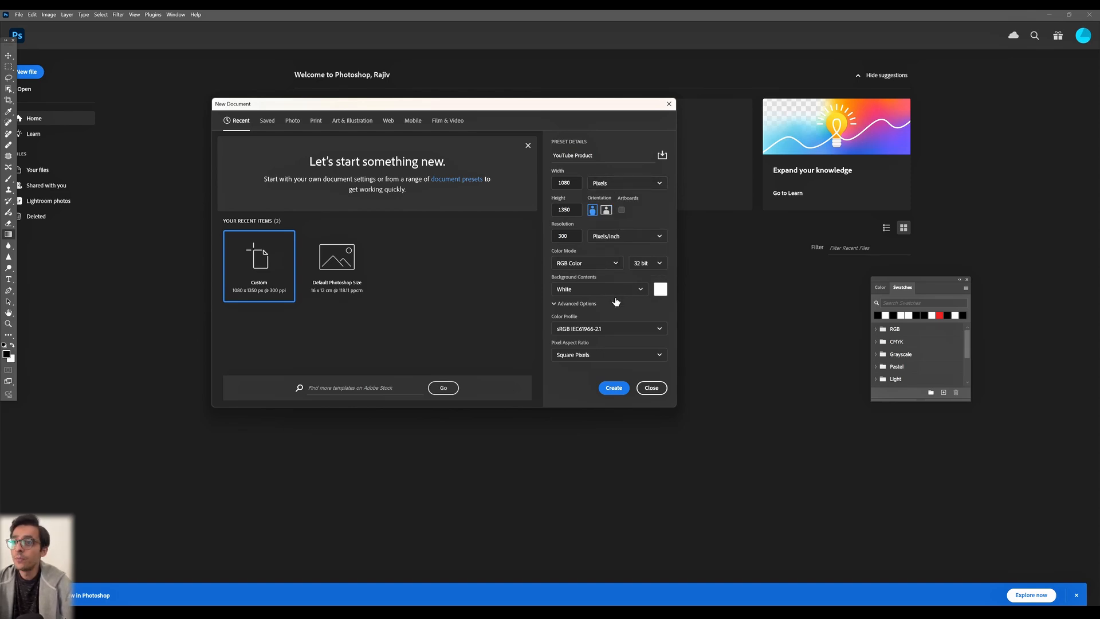
{"action": "left_click", "coordinate": [646, 263]}
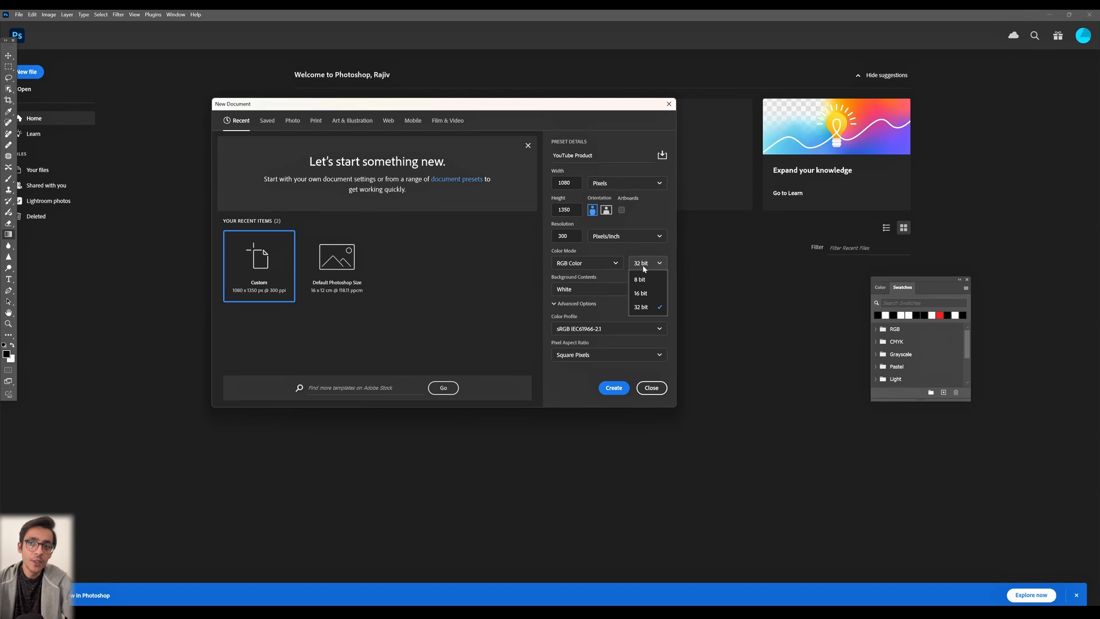
{"action": "left_click", "coordinate": [585, 262]}
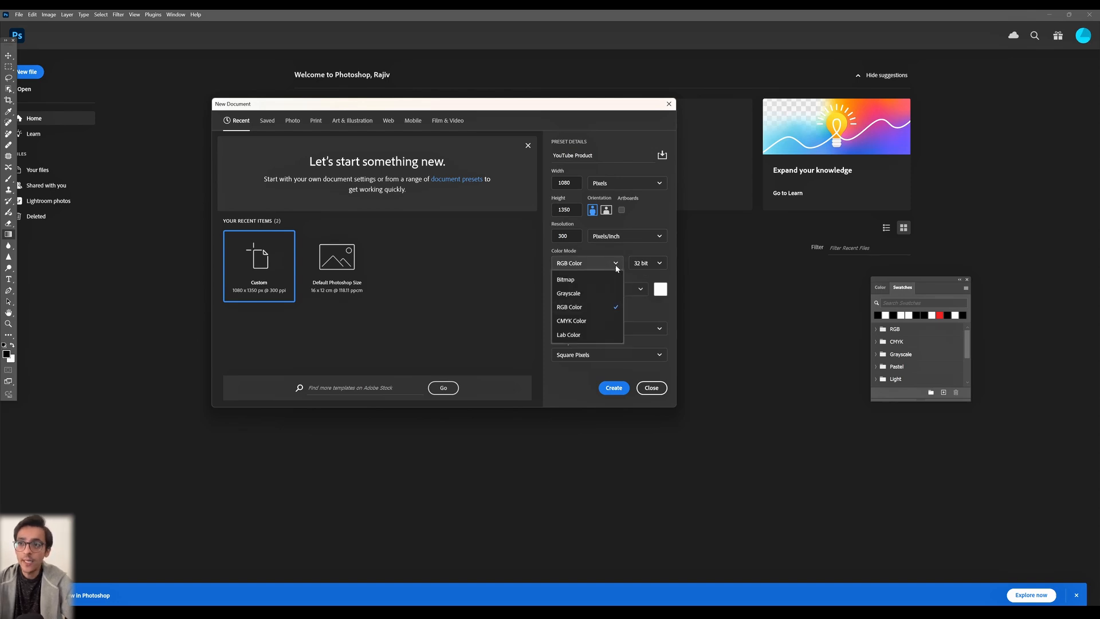
{"action": "left_click", "coordinate": [569, 307]}
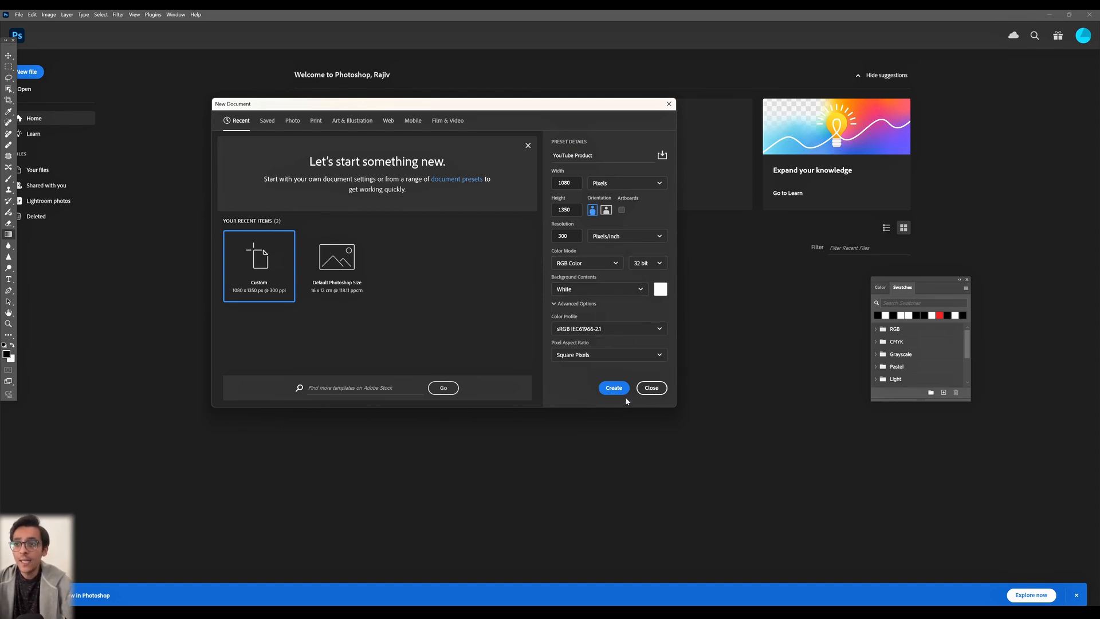
{"action": "left_click", "coordinate": [613, 388]}
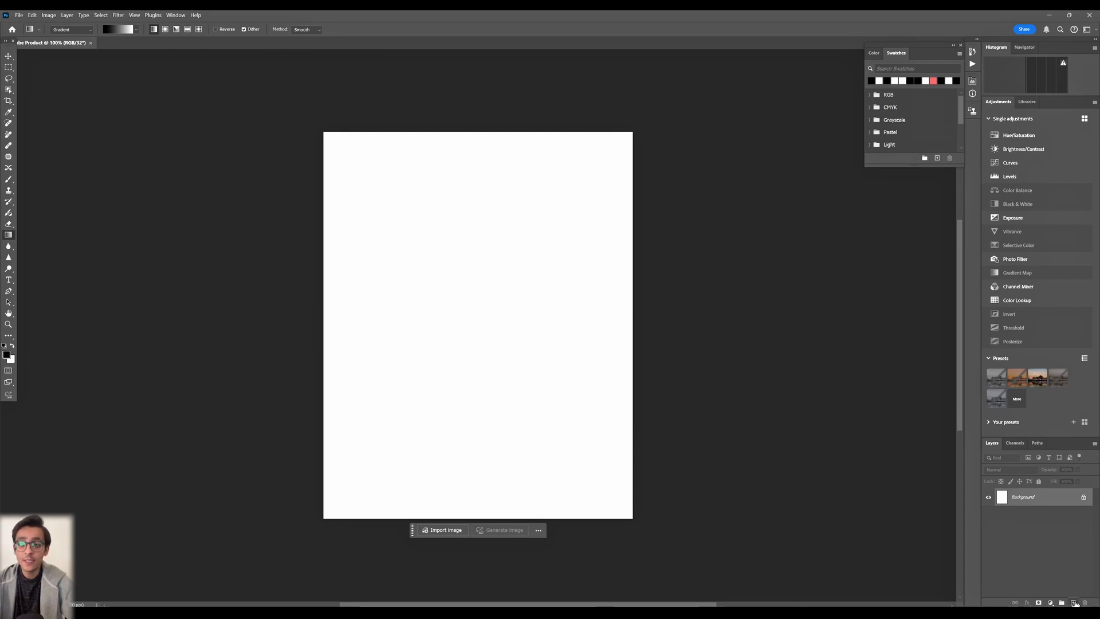
- Add a layer with the earbuds photo, then Select Subject and refine the edges in Select and Mask
{"action": "left_click", "coordinate": [1073, 602]}
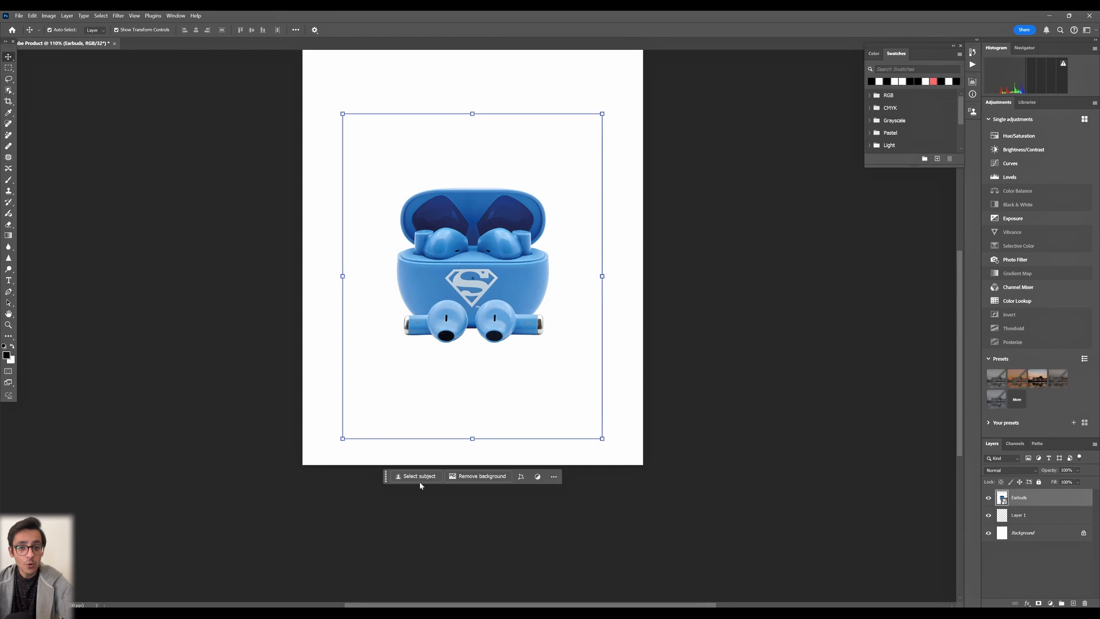
{"action": "left_click", "coordinate": [419, 475]}
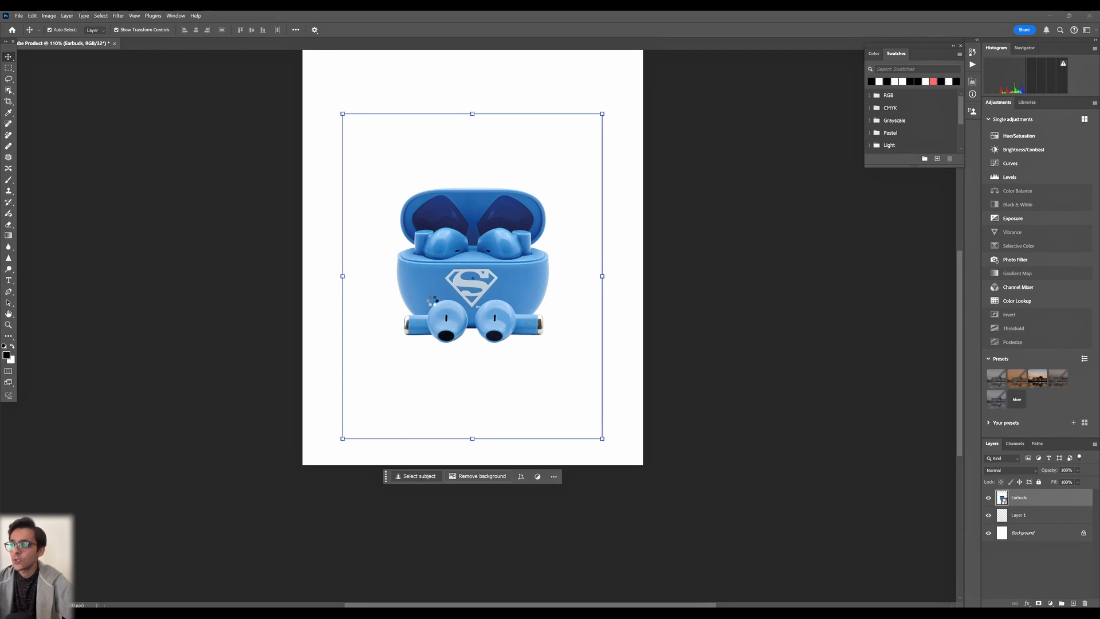
{"action": "left_click", "coordinate": [419, 475]}
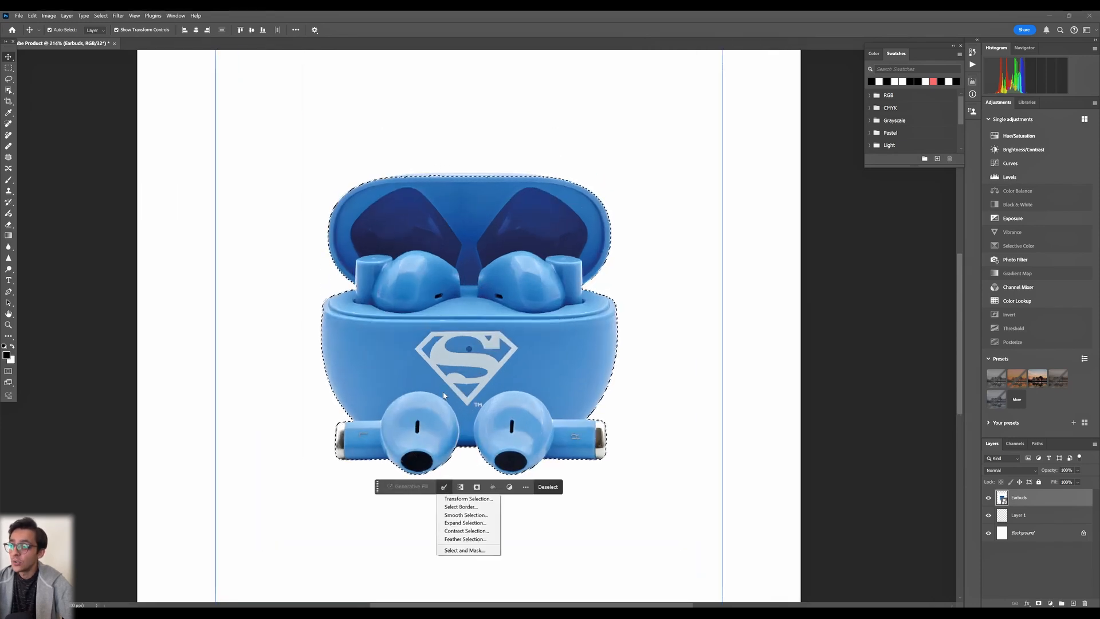
{"action": "mouse_move", "coordinate": [466, 538]}
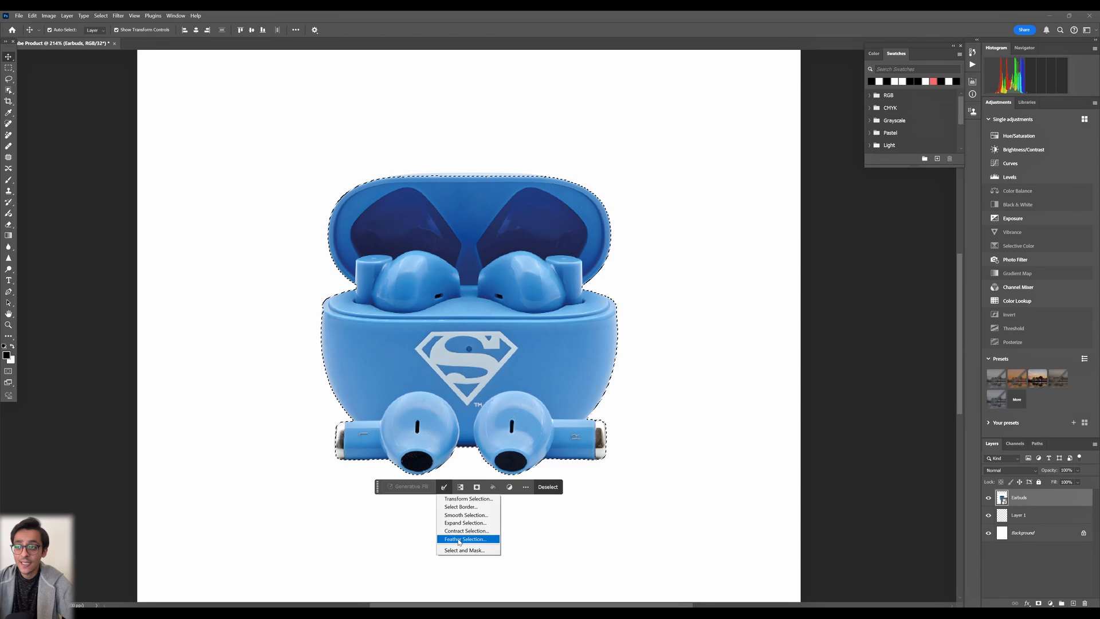
{"action": "mouse_move", "coordinate": [466, 550]}
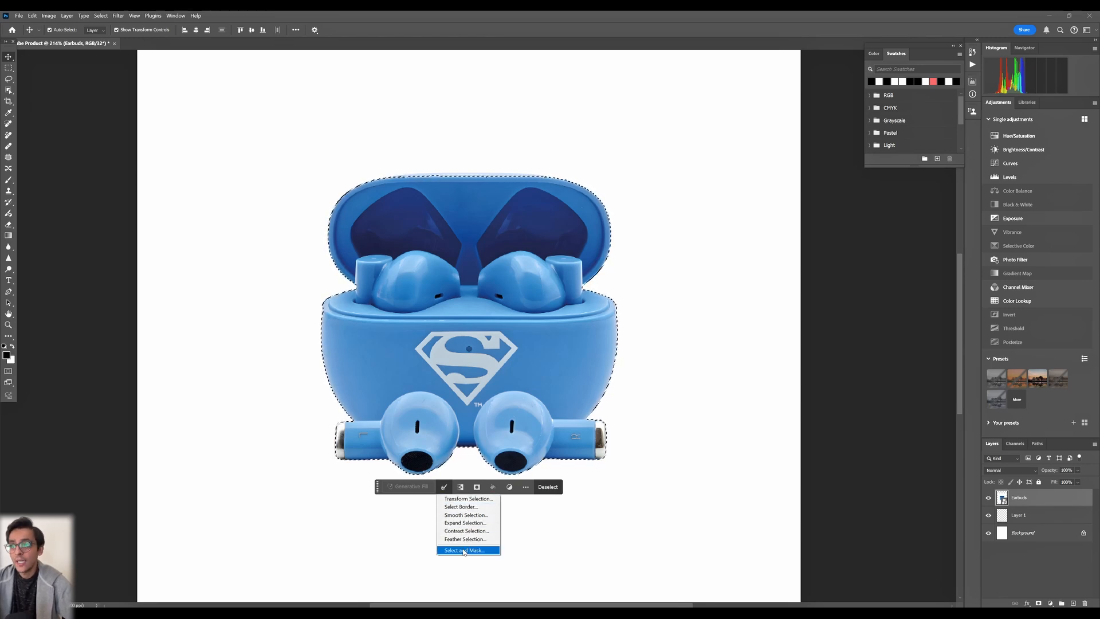
{"action": "left_click", "coordinate": [463, 550]}
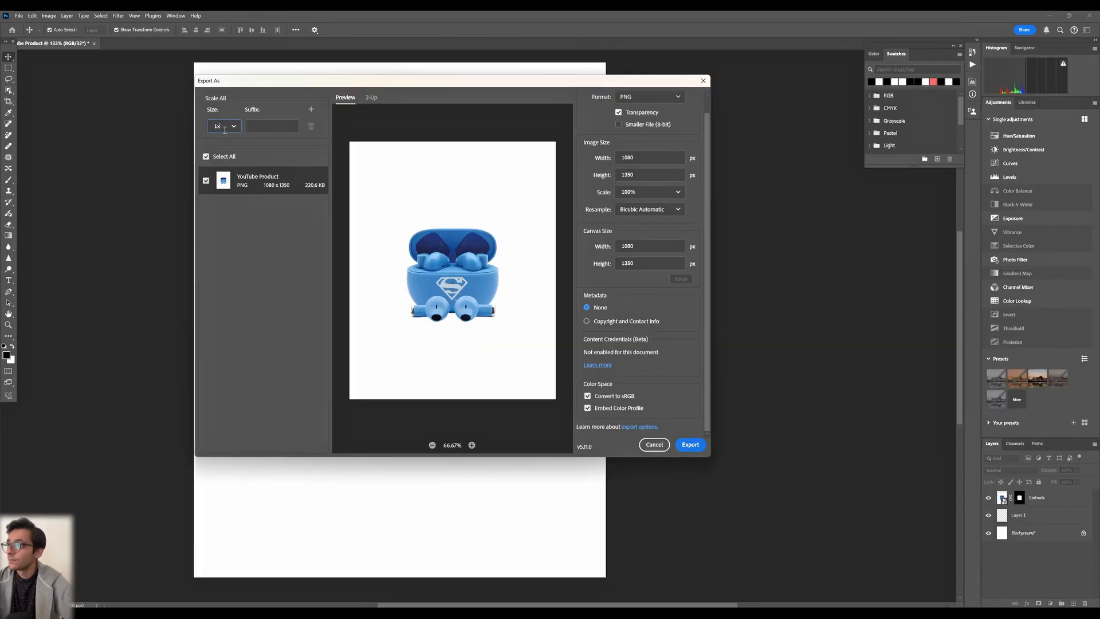
- Pick a size multiplier for the PNG export
{"action": "left_click", "coordinate": [224, 126]}
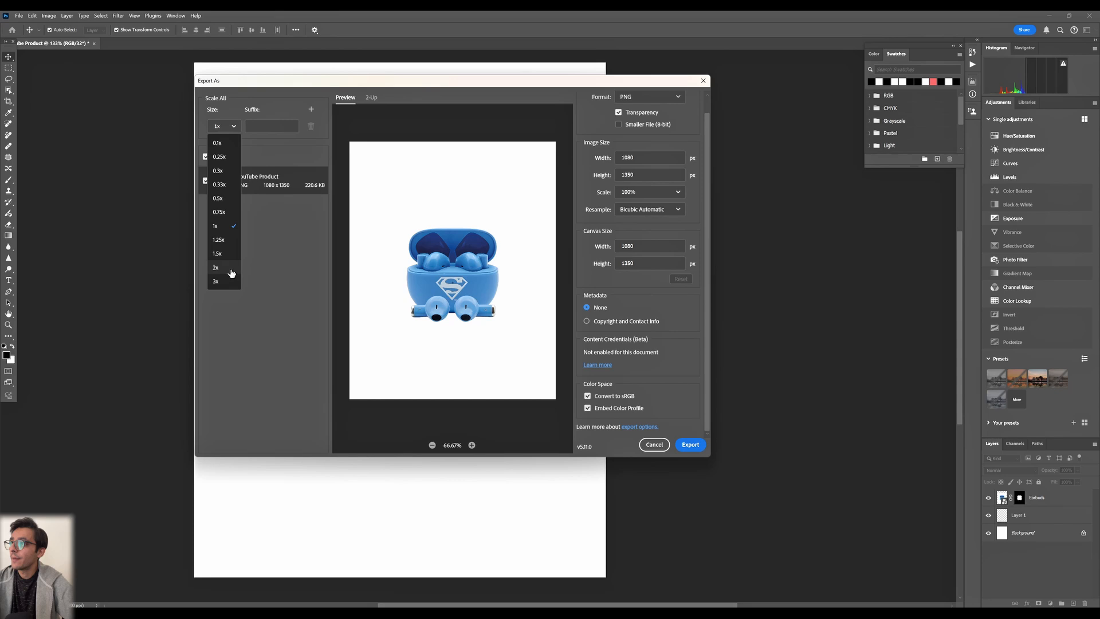
{"action": "left_click", "coordinate": [216, 268]}
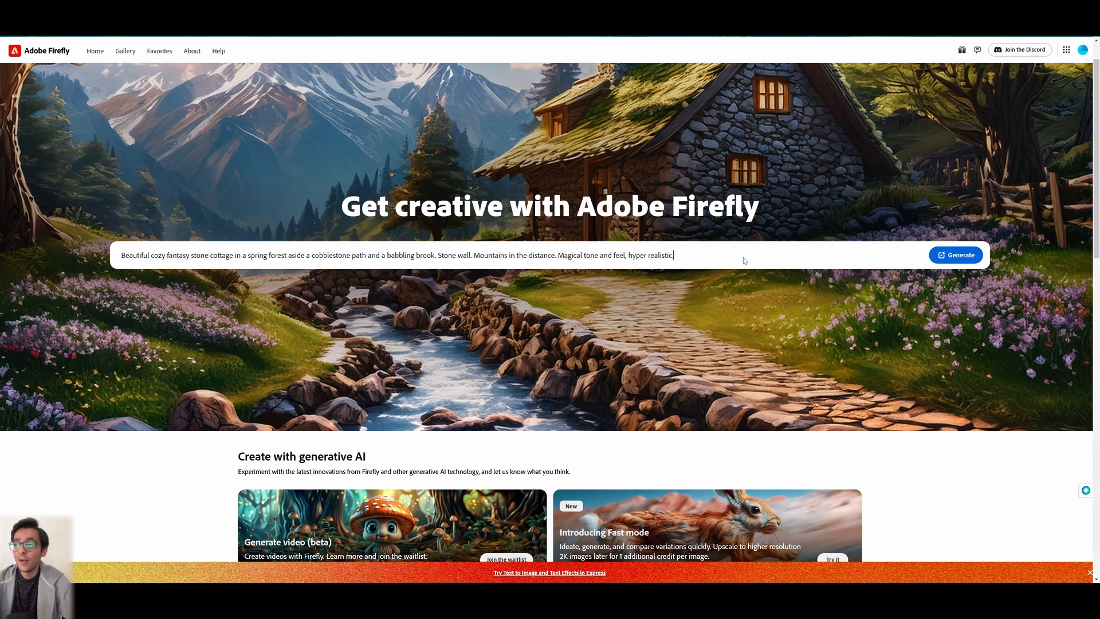
- Scroll the Firefly home page down to the Generative fill card
{"action": "scroll", "scroll_direction": "down", "scroll_amount": 3}
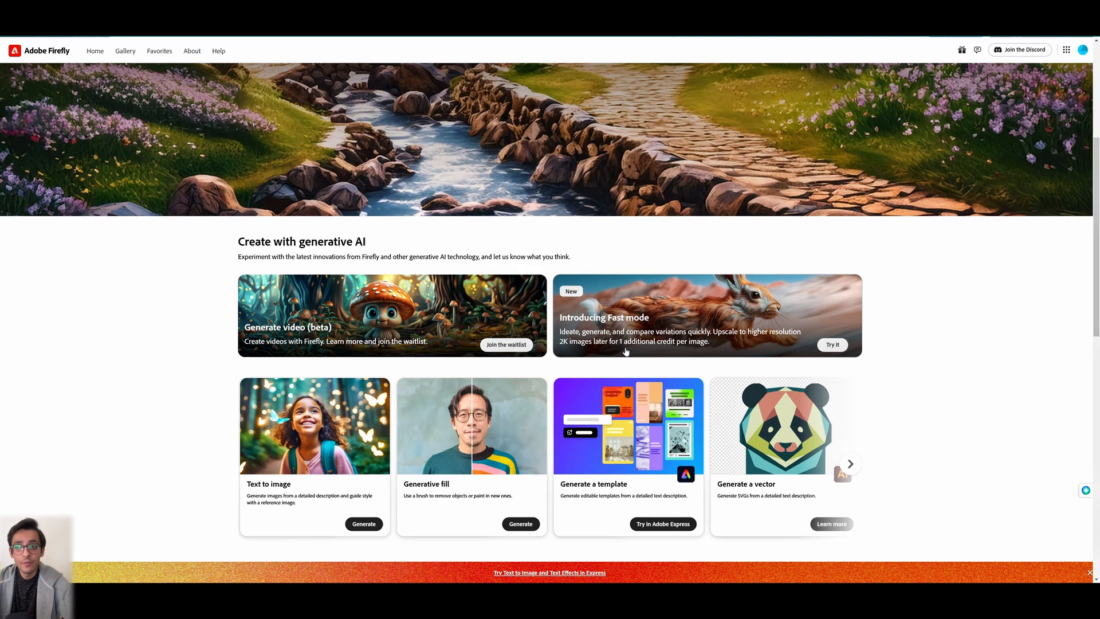
{"action": "scroll", "scroll_direction": "down", "scroll_amount": 3}
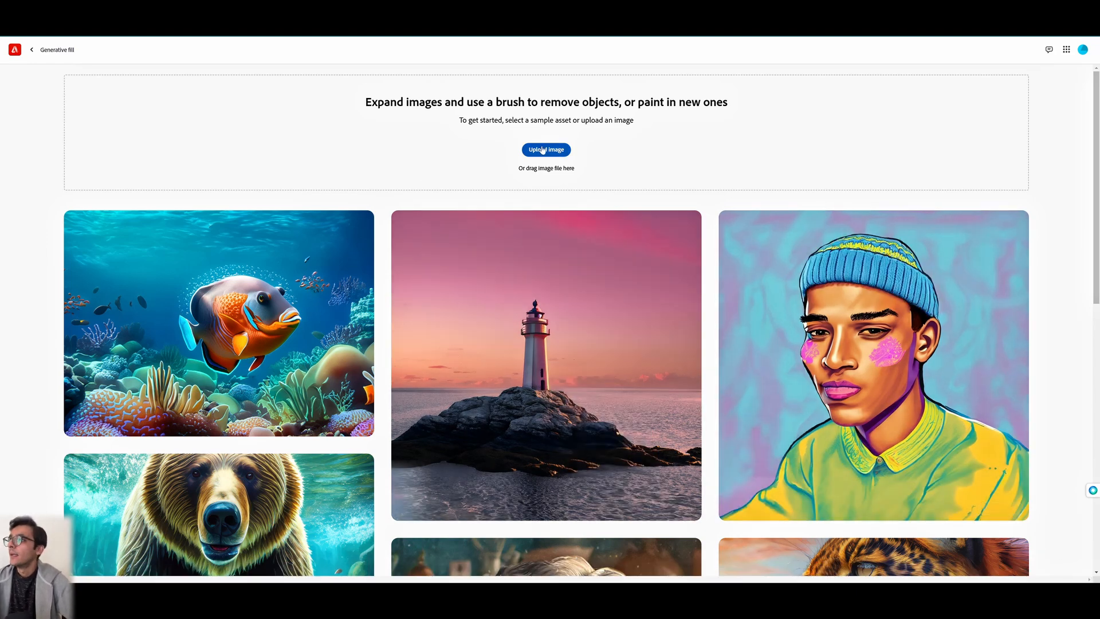
- Upload the earbuds PNG, select its background, and generate a scene with mild shadows and sun
{"action": "left_click", "coordinate": [546, 150]}
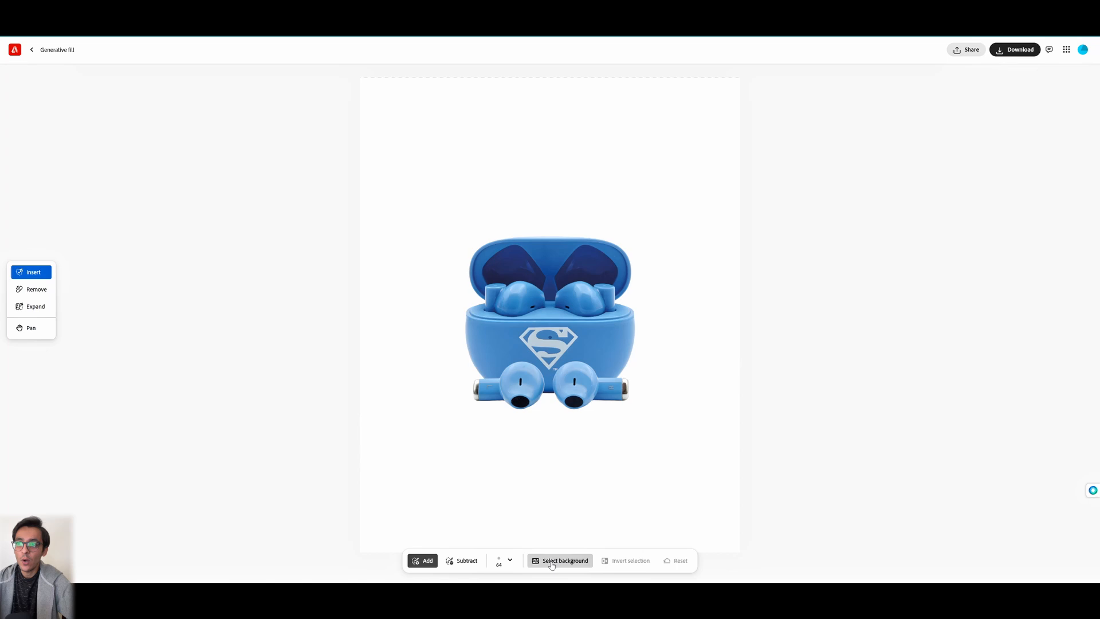
{"action": "left_click", "coordinate": [565, 560]}
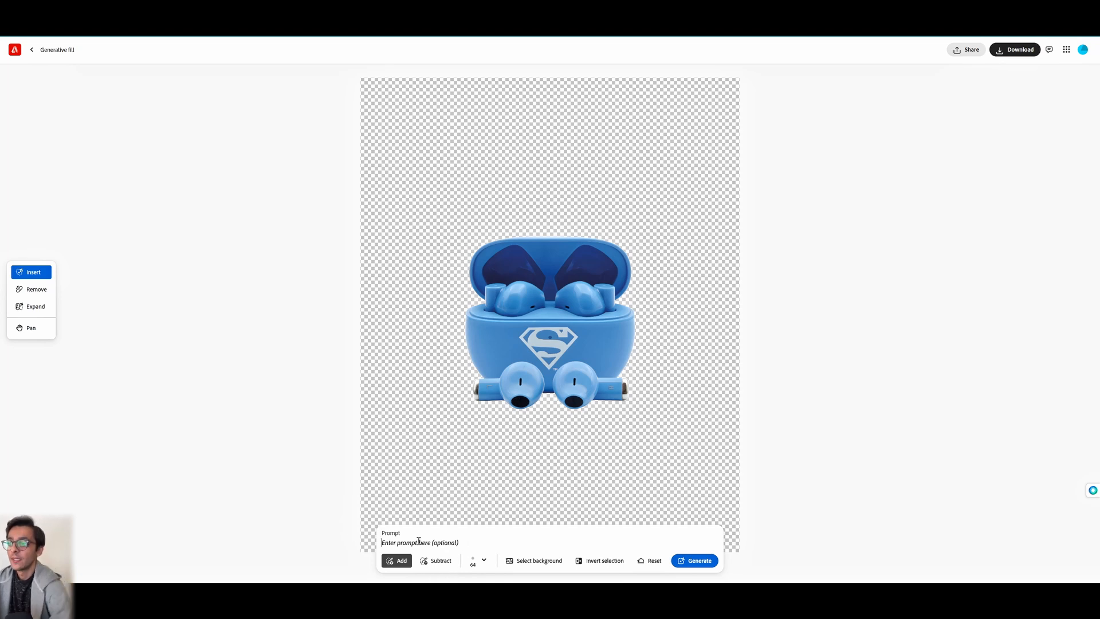
{"action": "type", "text": "Generate a realistic outdoor background"}
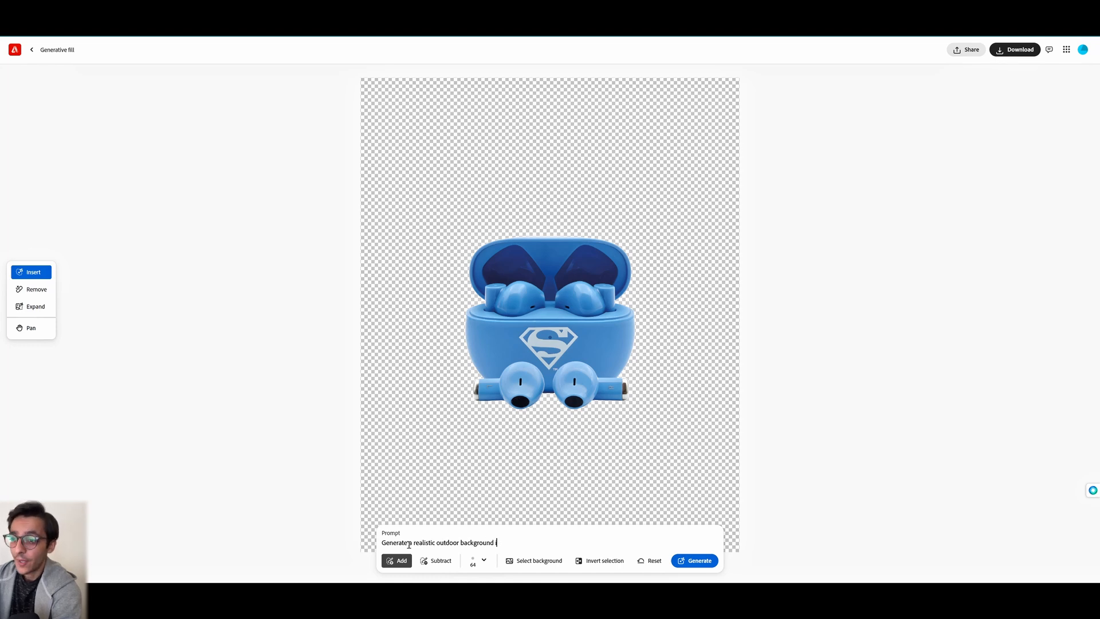
{"action": "type", "text": "with mild shadows and sun"}
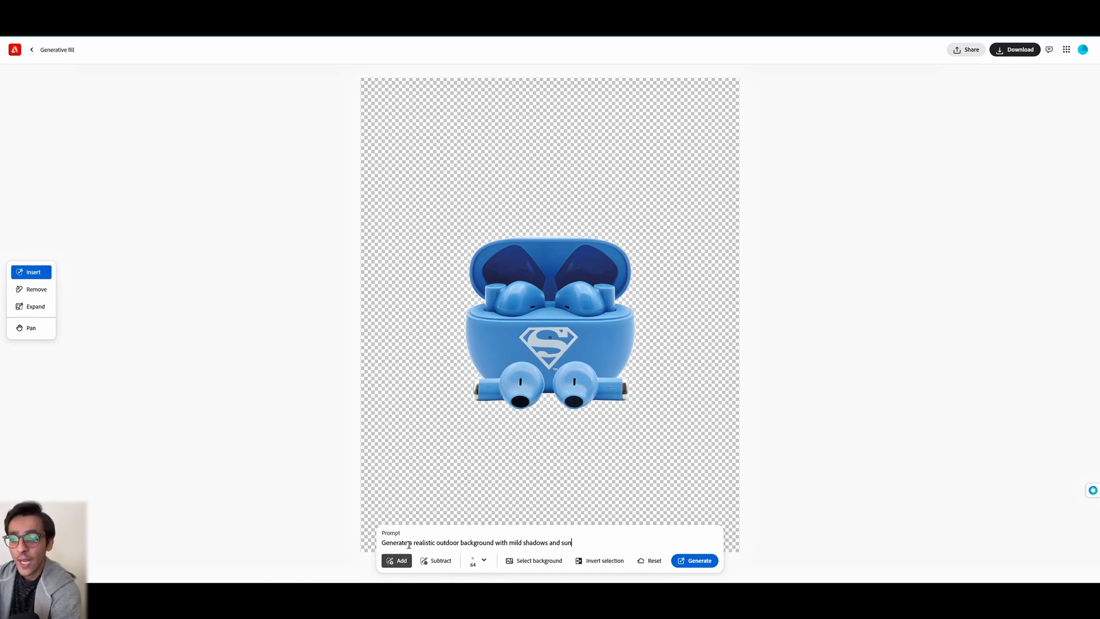
{"action": "left_click", "coordinate": [694, 559]}
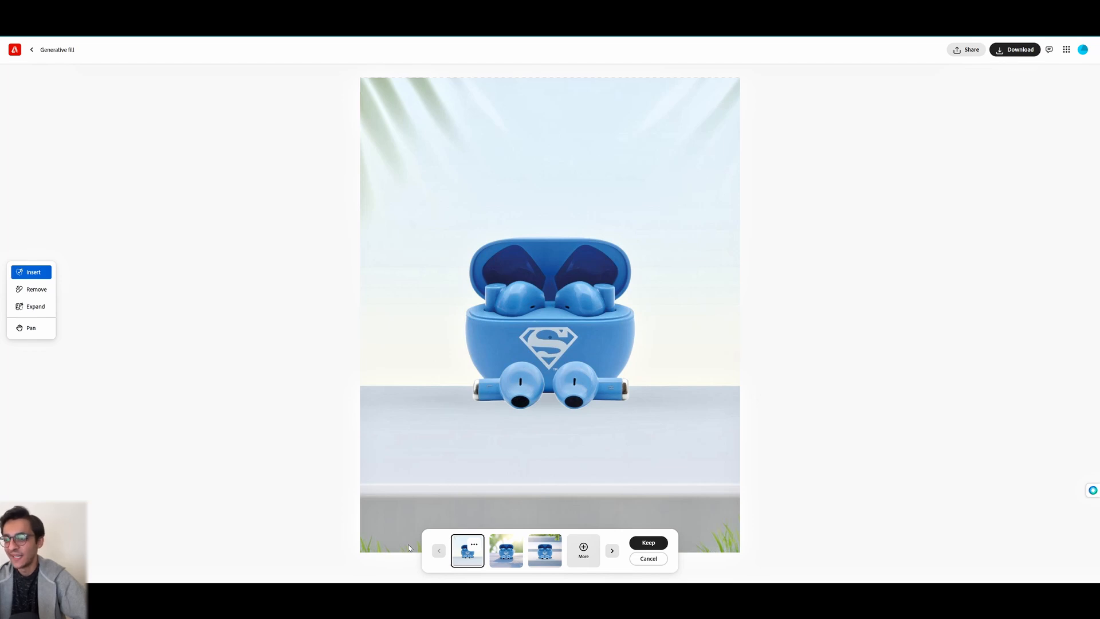
- Compare the wooden deck and stone steps variations, then download the wooden deck one
{"action": "left_click", "coordinate": [505, 550]}
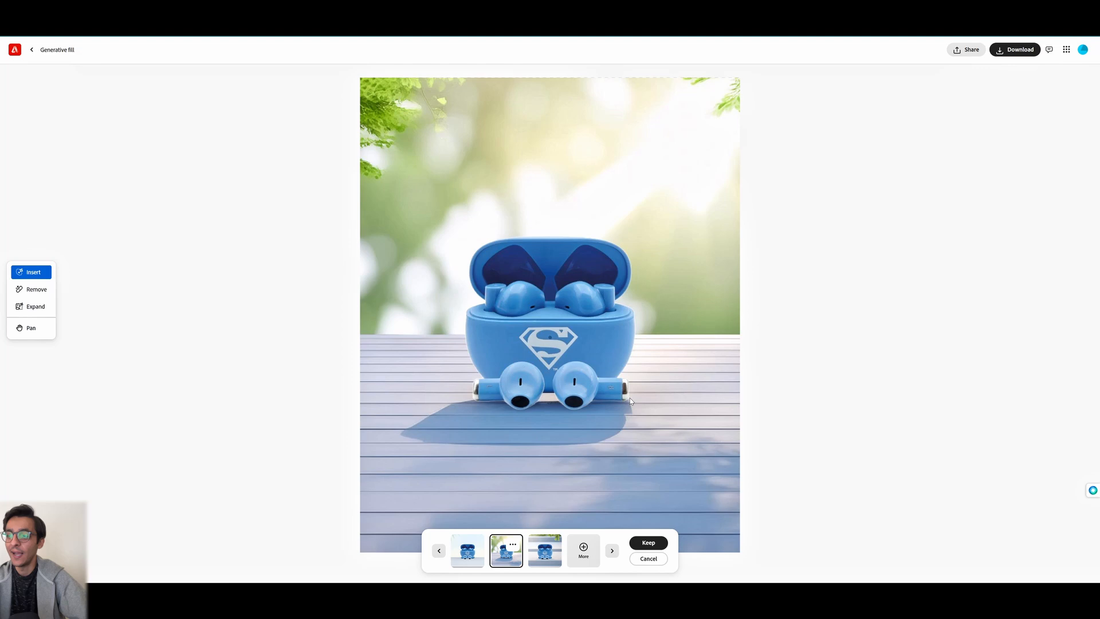
{"action": "left_click", "coordinate": [544, 550]}
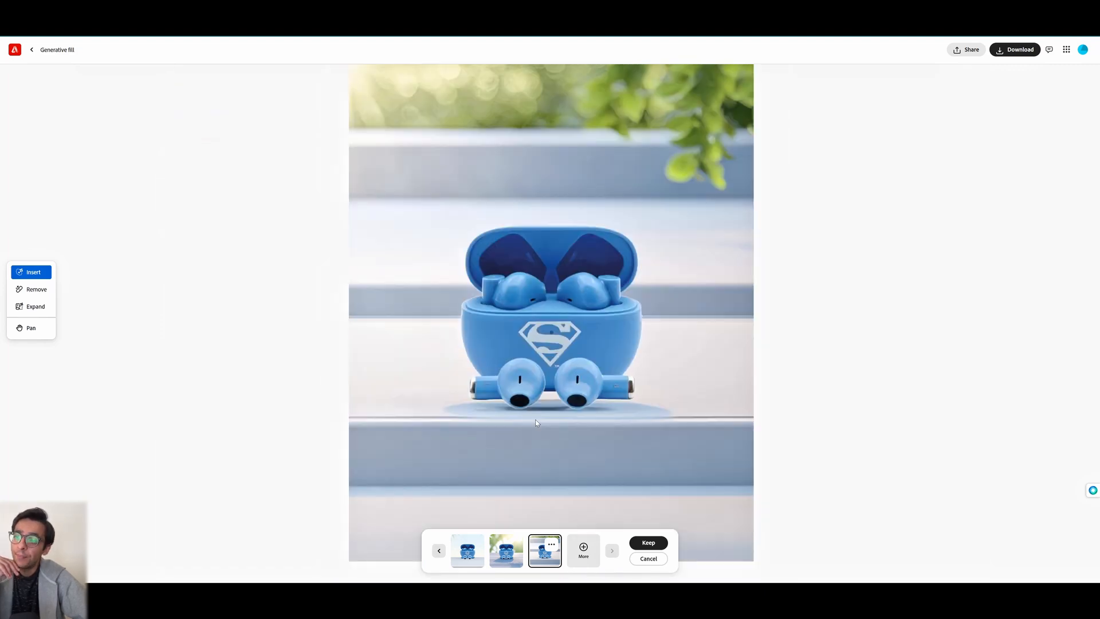
{"action": "left_click", "coordinate": [506, 550]}
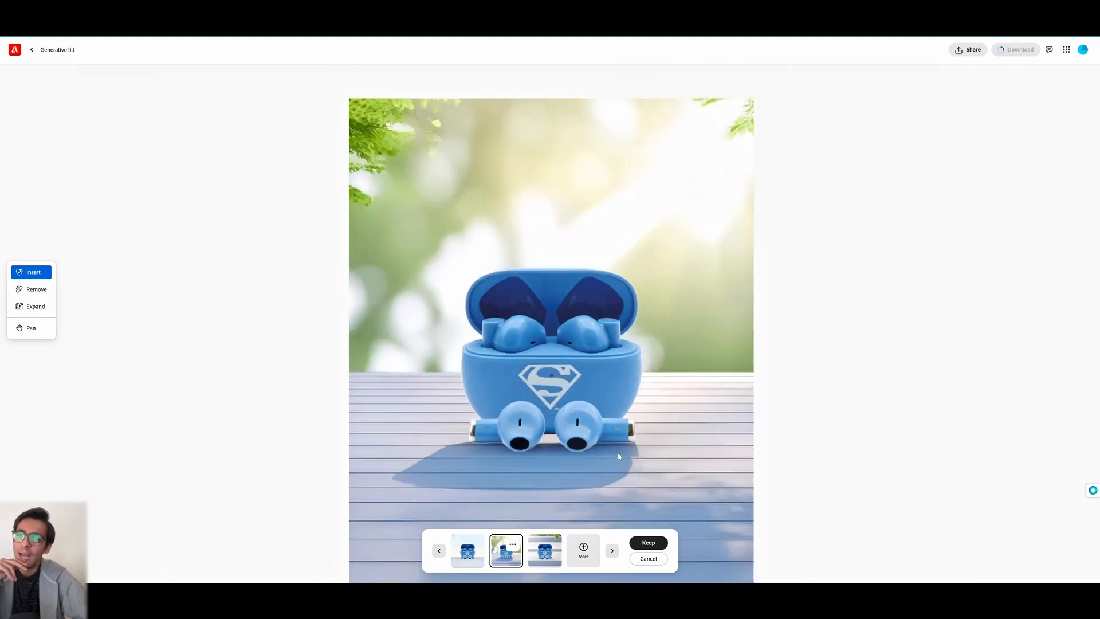
{"action": "left_click", "coordinate": [1015, 49]}
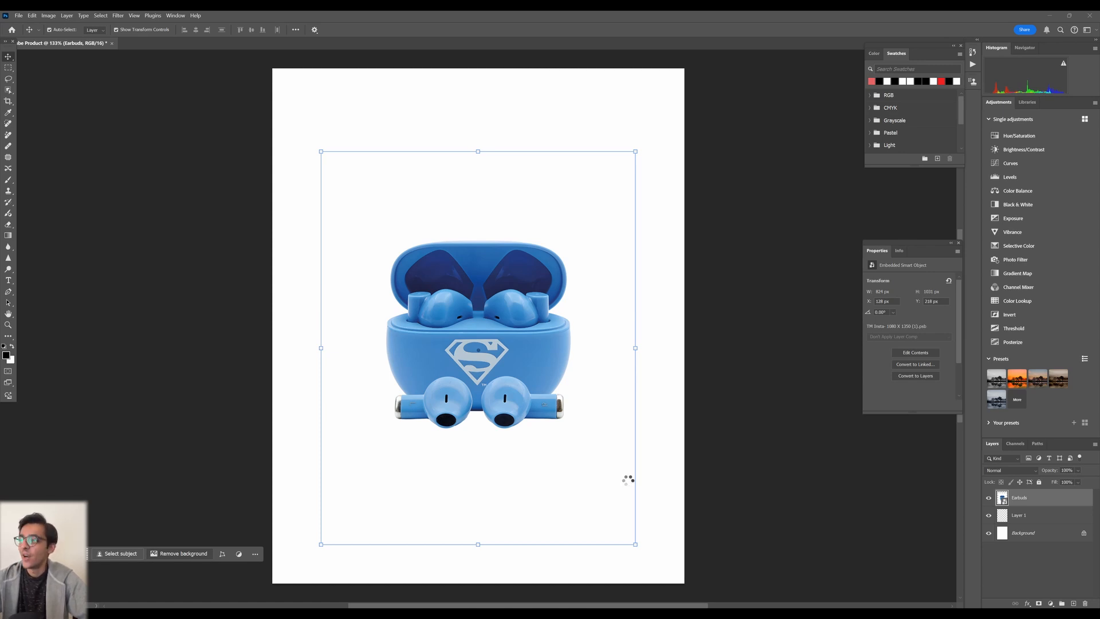
- Use the contextual task bar on the masked earbuds smart object layer
{"action": "left_click", "coordinate": [184, 554]}
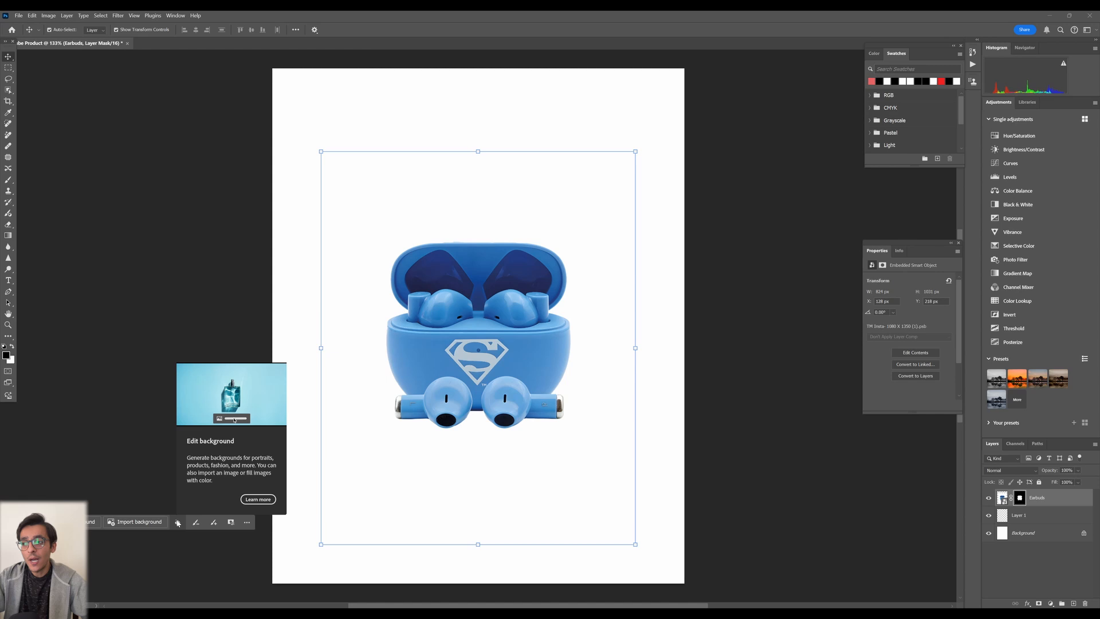
{"action": "mouse_move", "coordinate": [213, 522]}
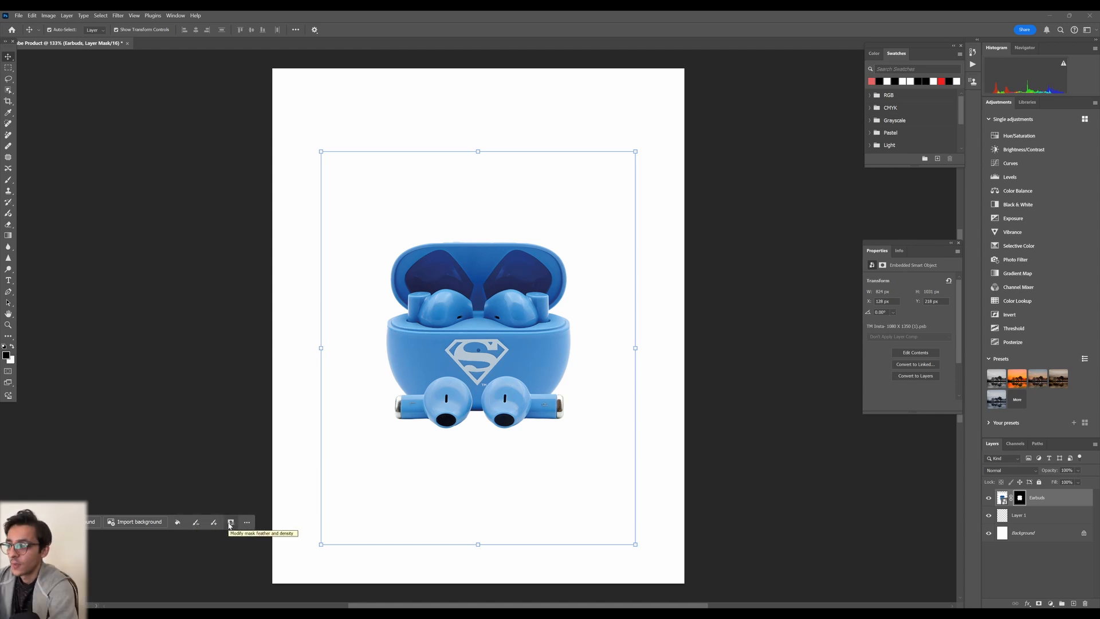
- Prompt and generate a background of the earbuds on a rock in a sunlit hilly area
{"action": "left_click", "coordinate": [89, 521]}
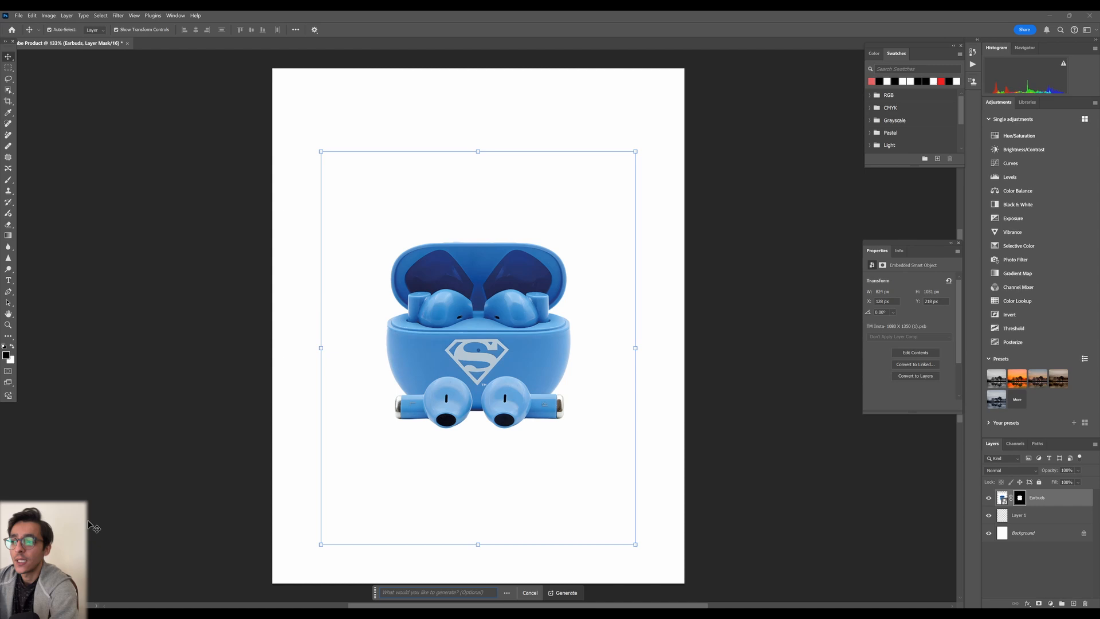
{"action": "type", "text": "Create a mi"}
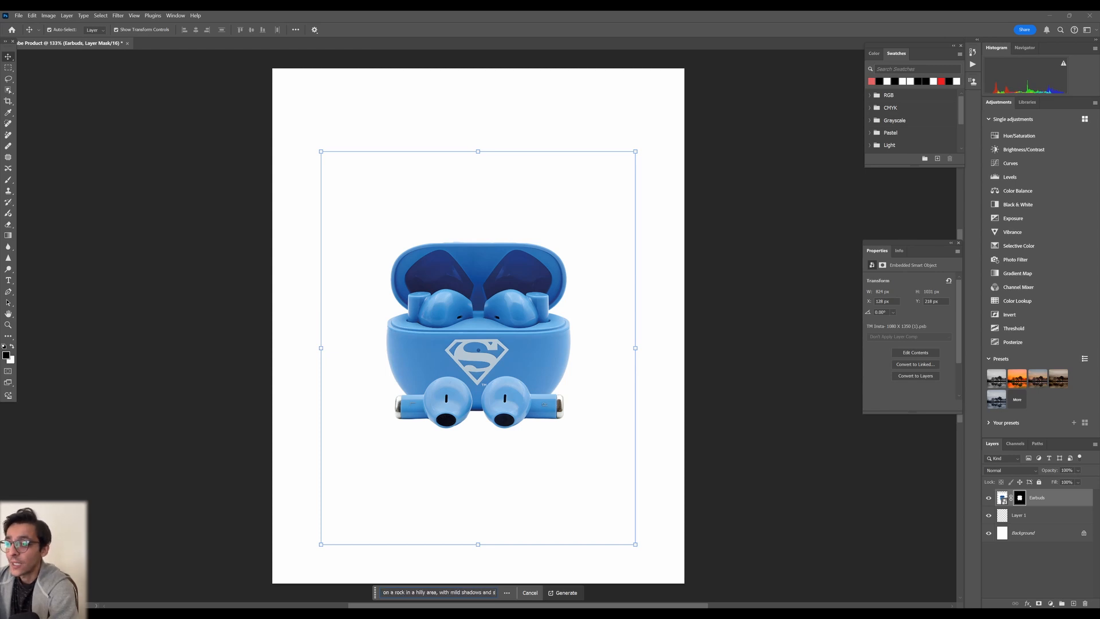
{"action": "left_click", "coordinate": [565, 591]}
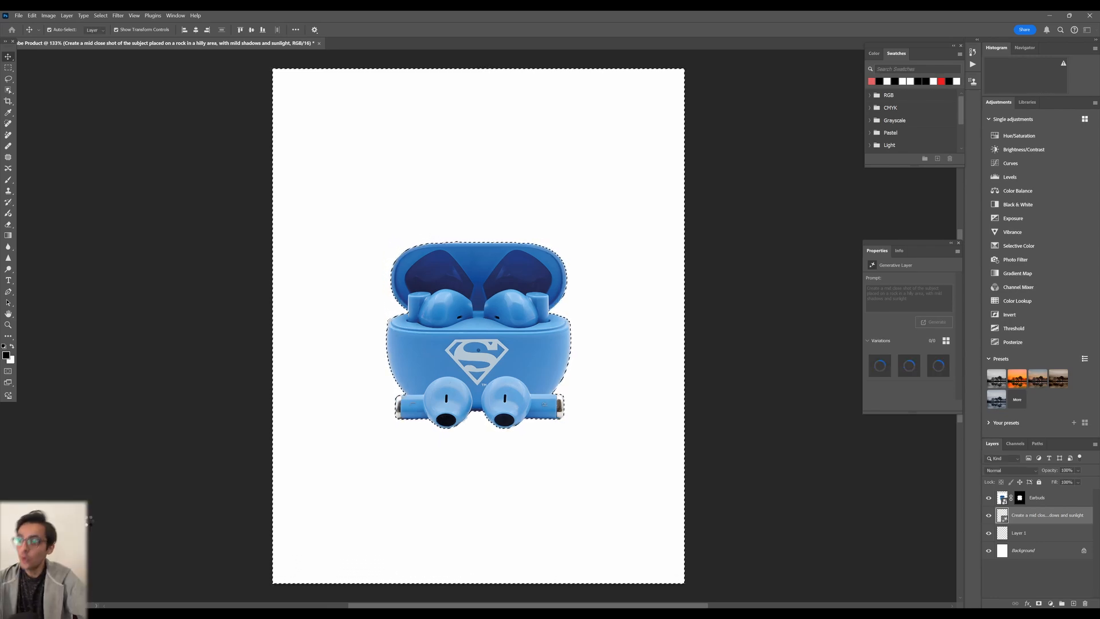
- Regenerate with a rooftop city-view prompt and preview the second and third variations
{"action": "left_click", "coordinate": [934, 321]}
{"action": "type", "text": "subject on the top of the building with a city view"}
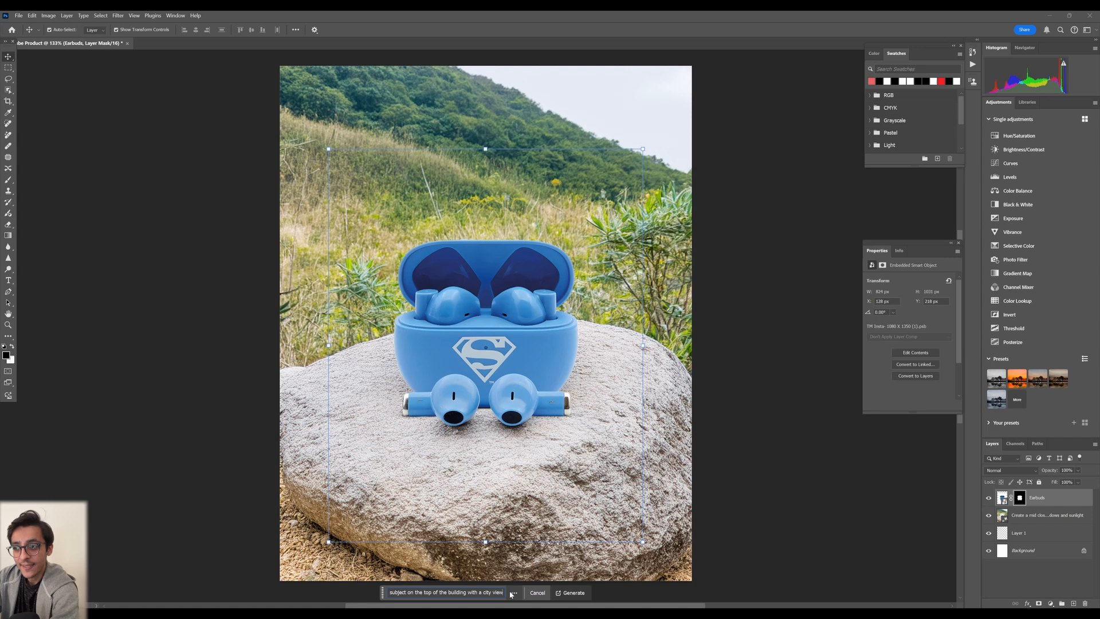
{"action": "left_click", "coordinate": [571, 592]}
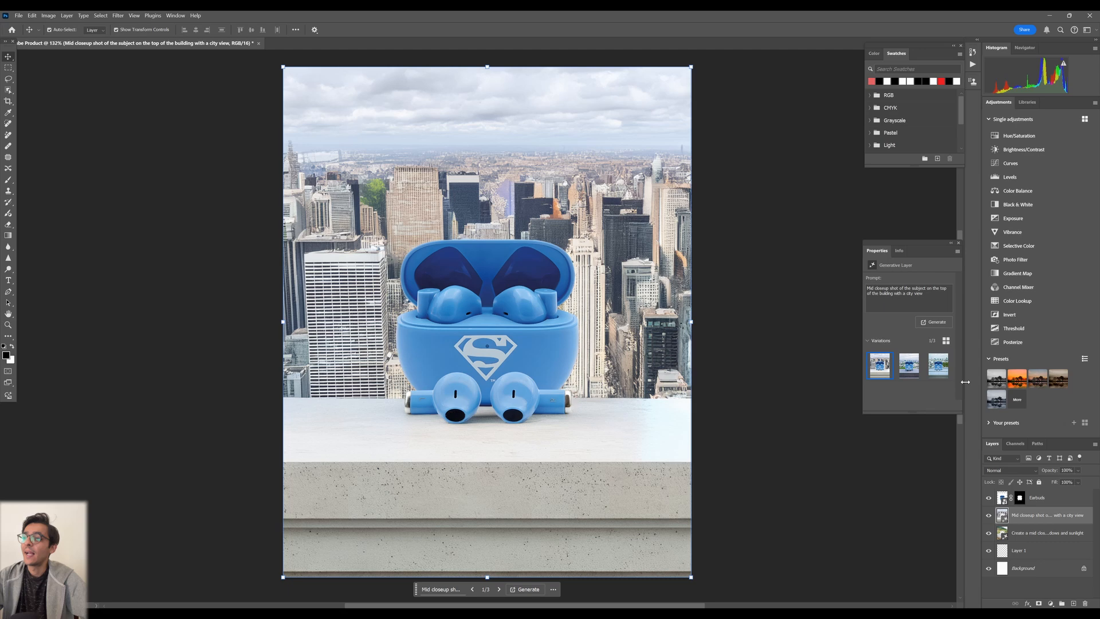
{"action": "left_click", "coordinate": [909, 365]}
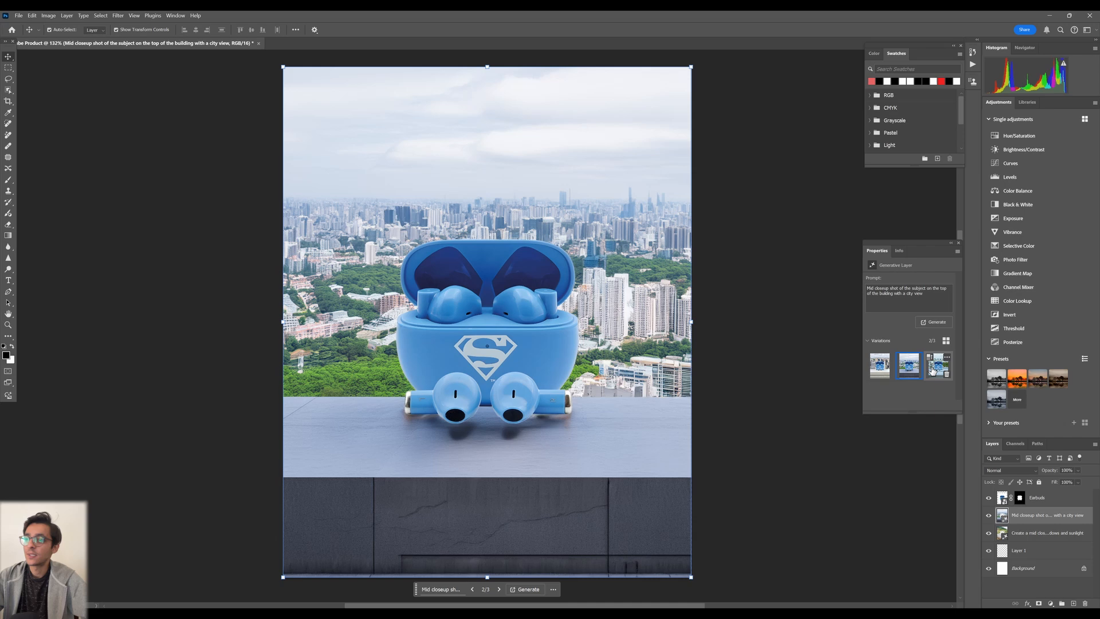
{"action": "left_click", "coordinate": [938, 365]}
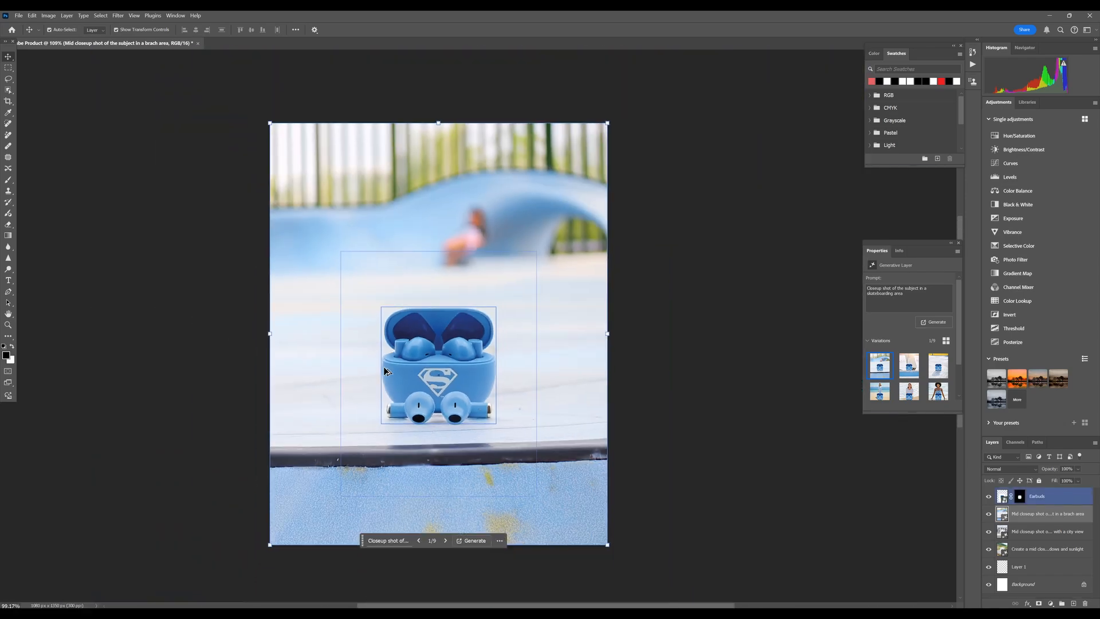
- Browse the skatepark variations, run Generate similar on one, and preview a new result
{"action": "left_click", "coordinate": [908, 365]}
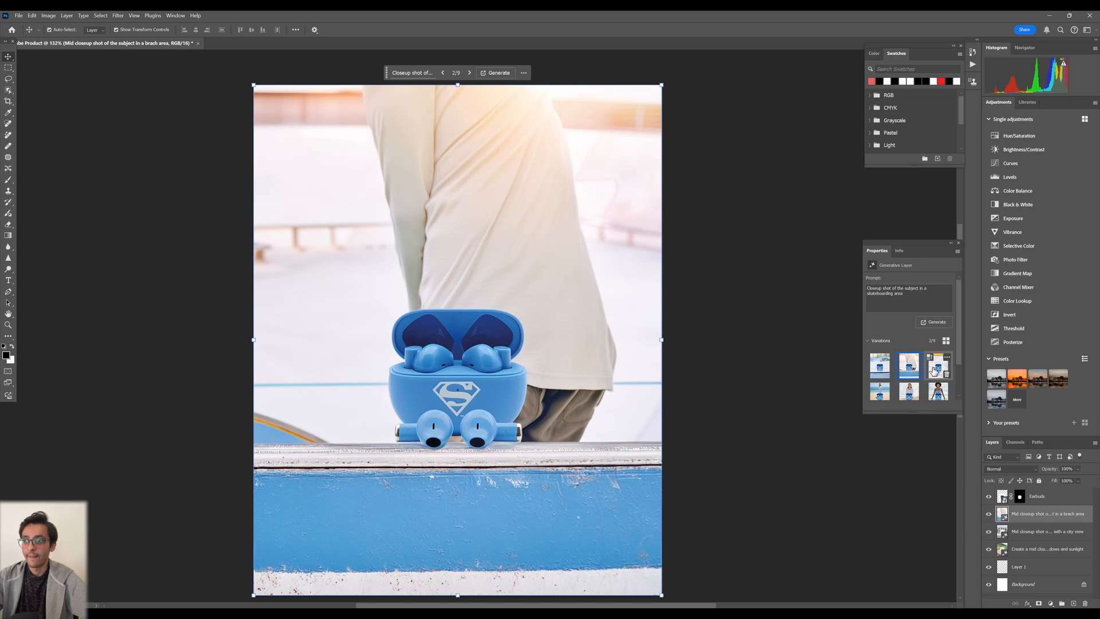
{"action": "mouse_move", "coordinate": [932, 365]}
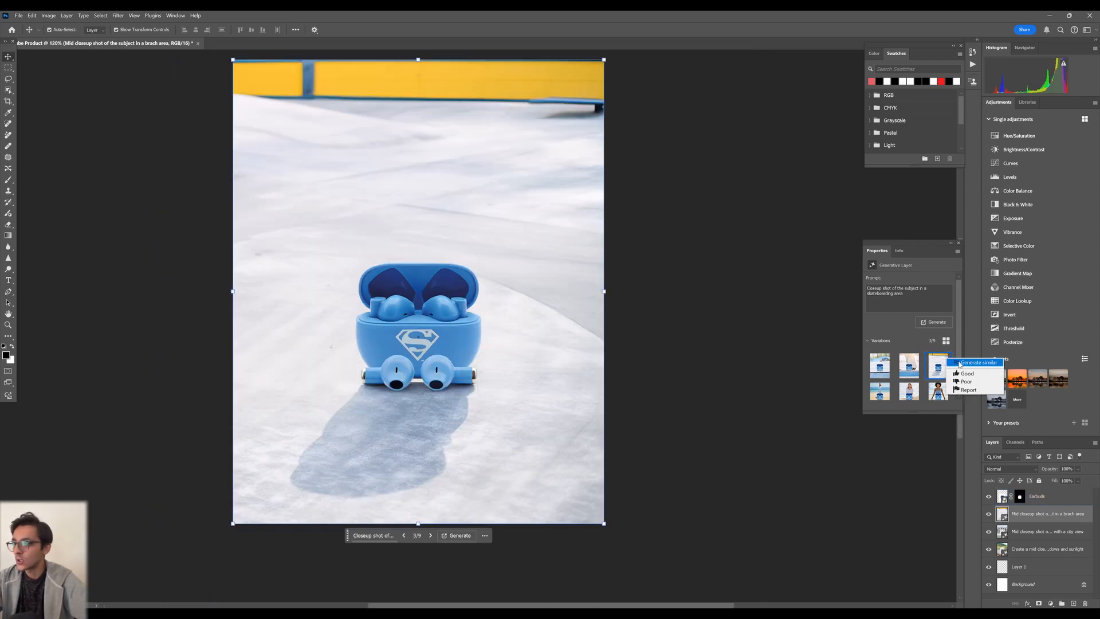
{"action": "left_click", "coordinate": [978, 362]}
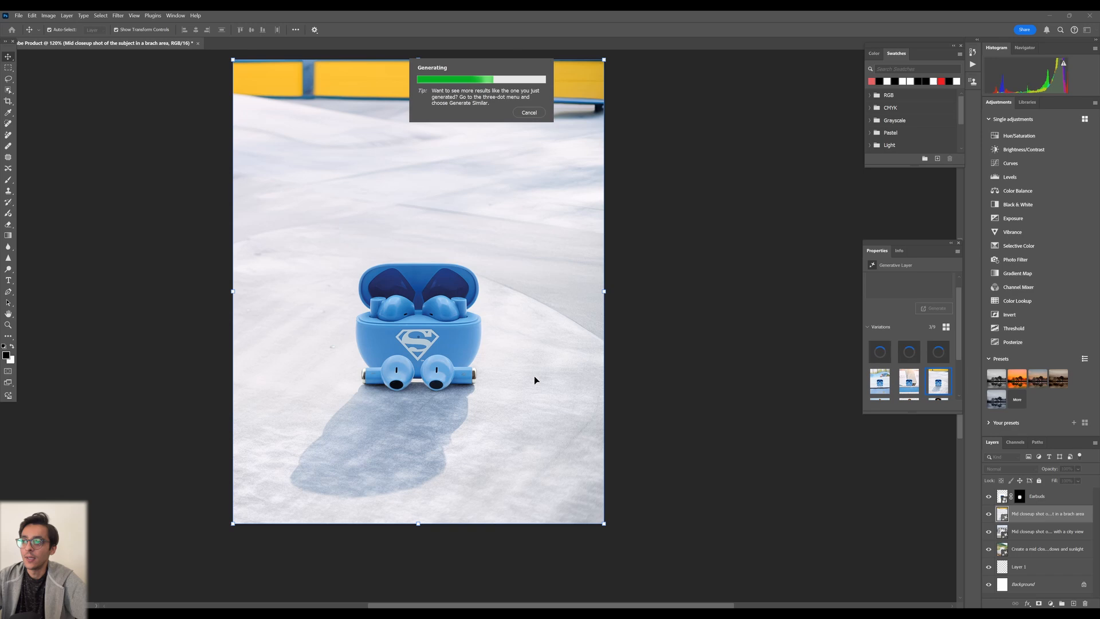
{"action": "mouse_move", "coordinate": [388, 425]}
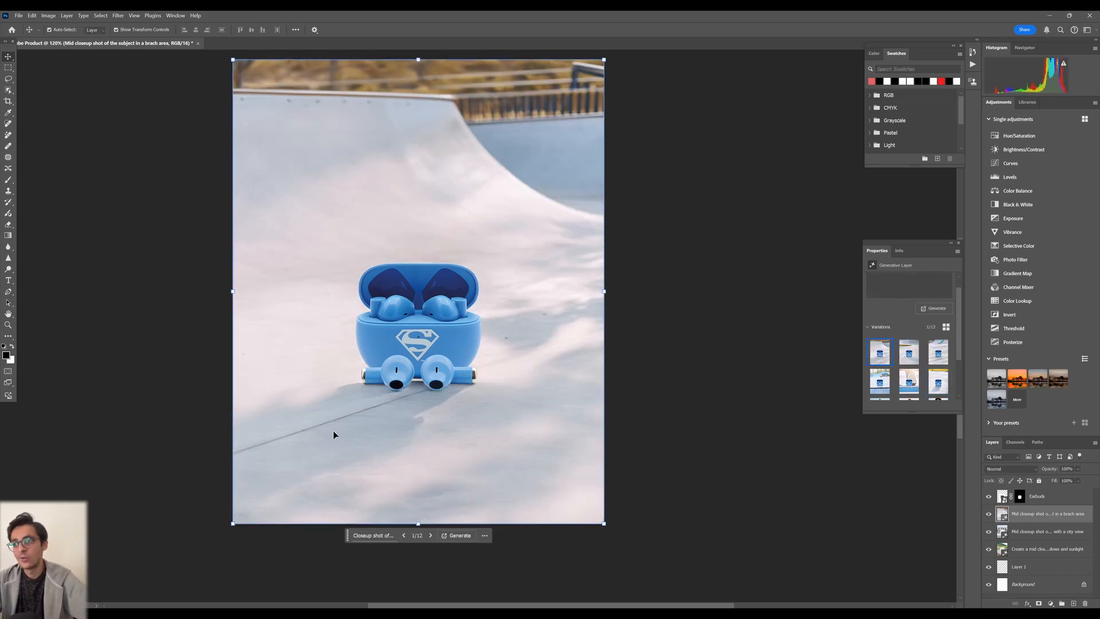
{"action": "left_click", "coordinate": [908, 351]}
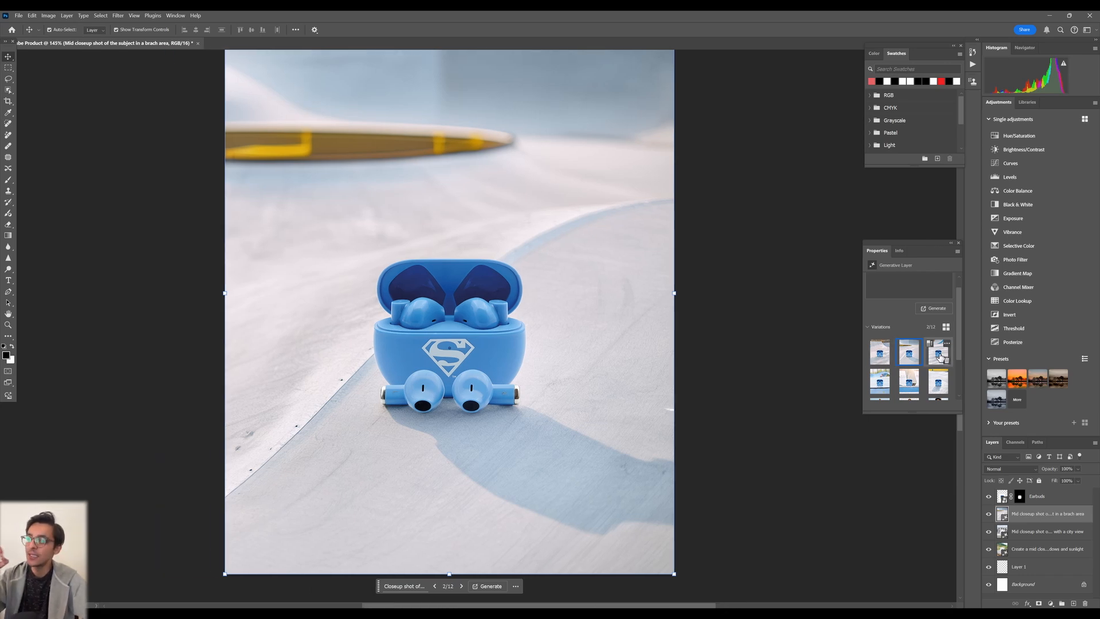
- Keep the skatepark ramp variation and add Layer 3 beneath the Earbuds layer
{"action": "left_click", "coordinate": [938, 350]}
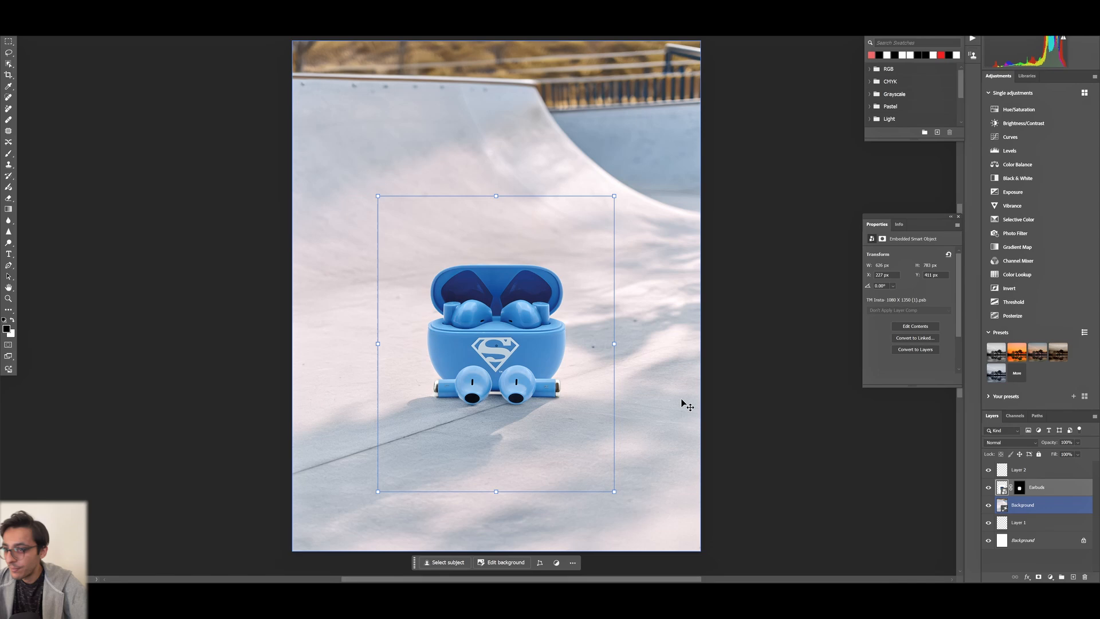
{"action": "left_click", "coordinate": [1025, 469]}
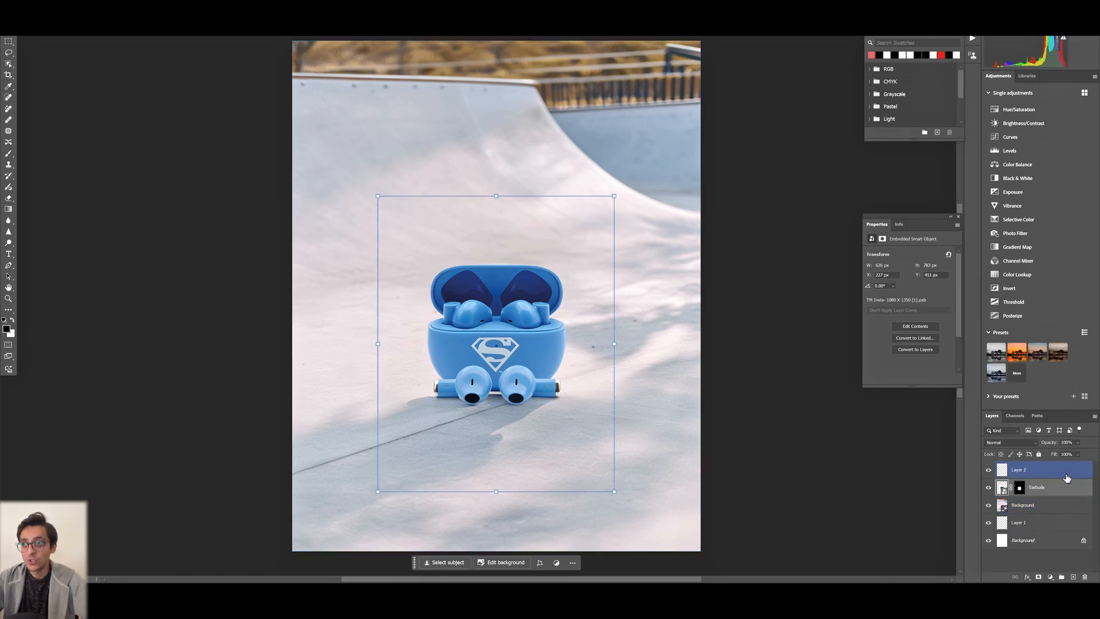
{"action": "left_click", "coordinate": [1022, 504]}
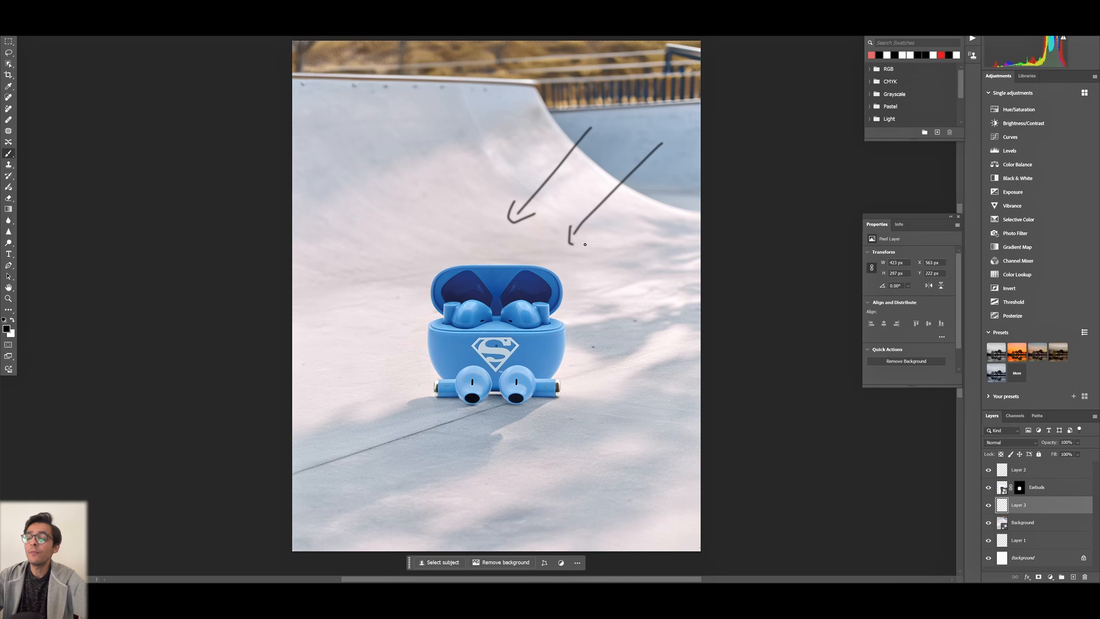
{"action": "left_click_drag", "start_coordinate": [295, 382], "coordinate": [340, 479]}
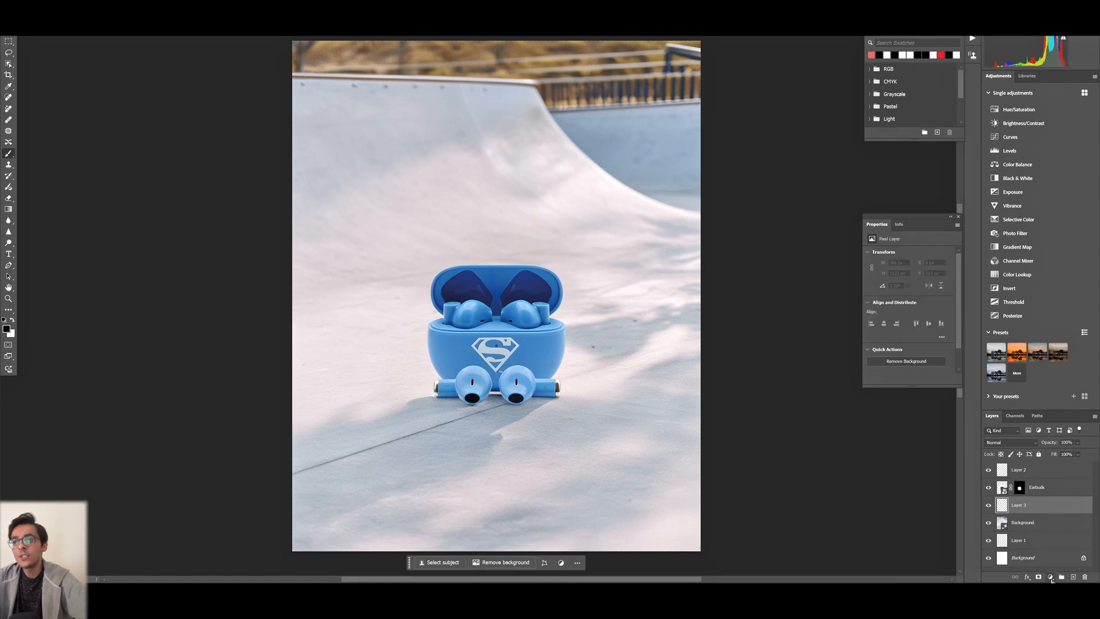
- Add a Levels adjustment whose black and midtone sliders darken the skatepark background
{"action": "left_click", "coordinate": [1052, 575]}
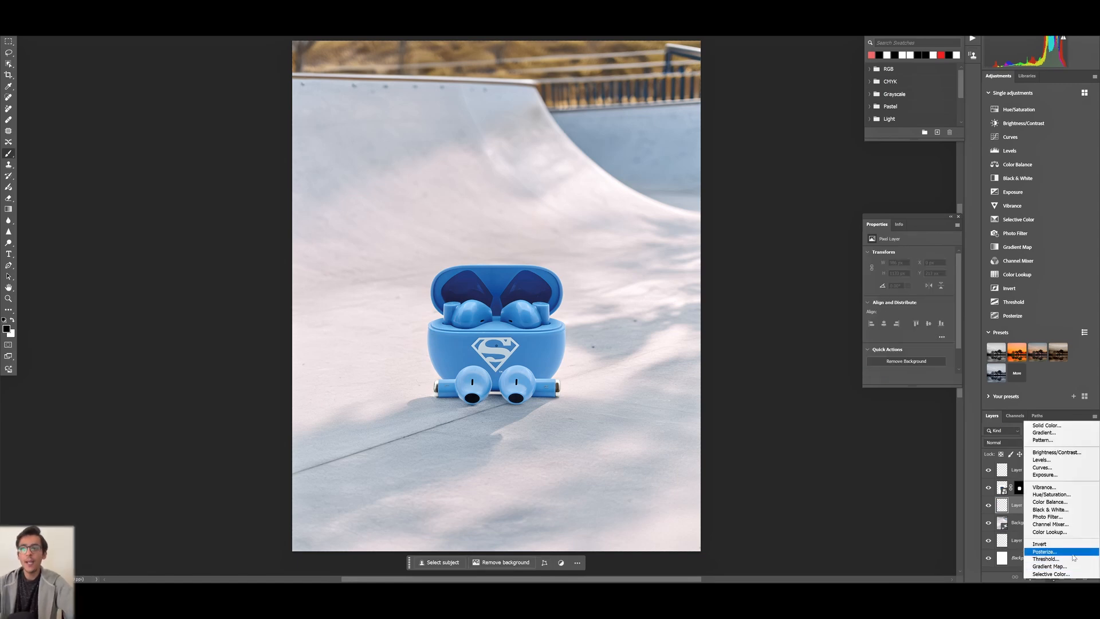
{"action": "left_click", "coordinate": [1042, 459]}
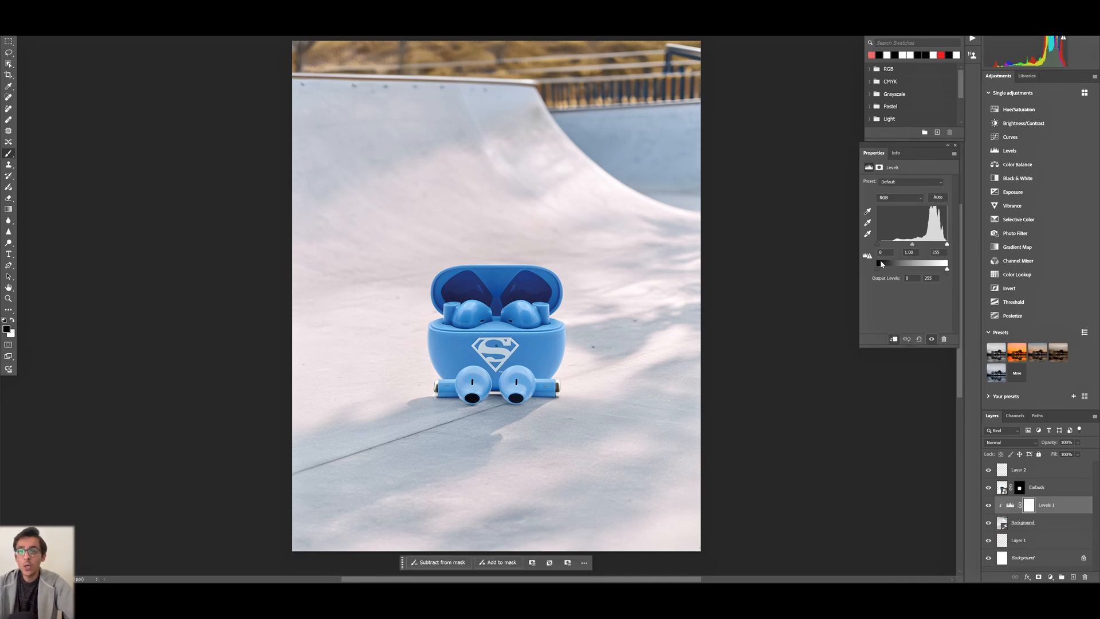
{"action": "left_click_drag", "start_coordinate": [879, 263], "coordinate": [889, 263]}
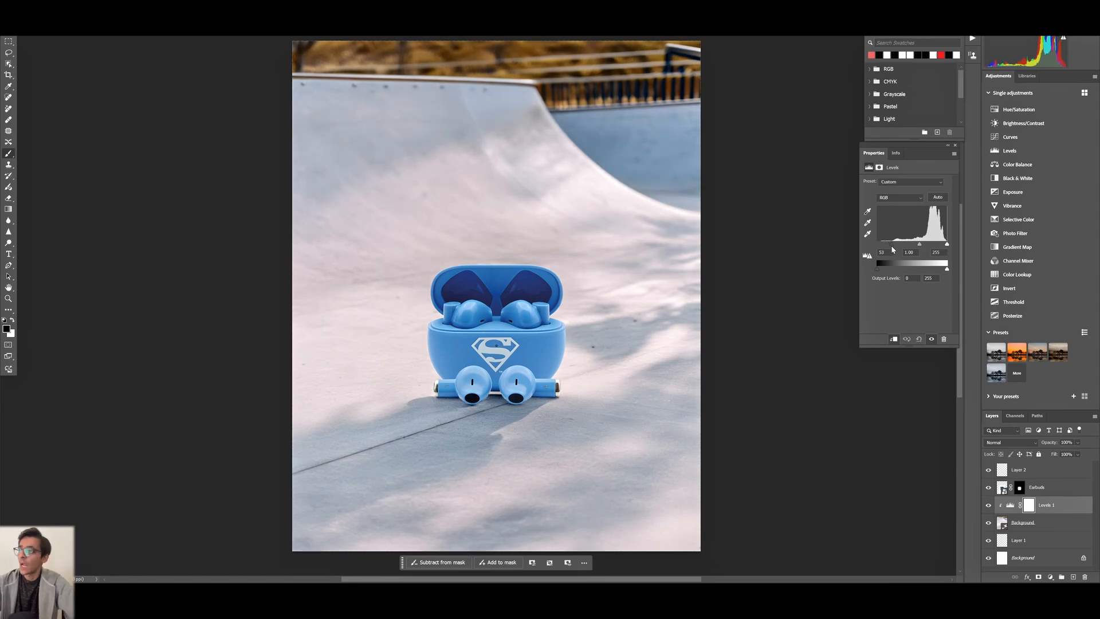
{"action": "left_click_drag", "start_coordinate": [879, 262], "coordinate": [891, 262]}
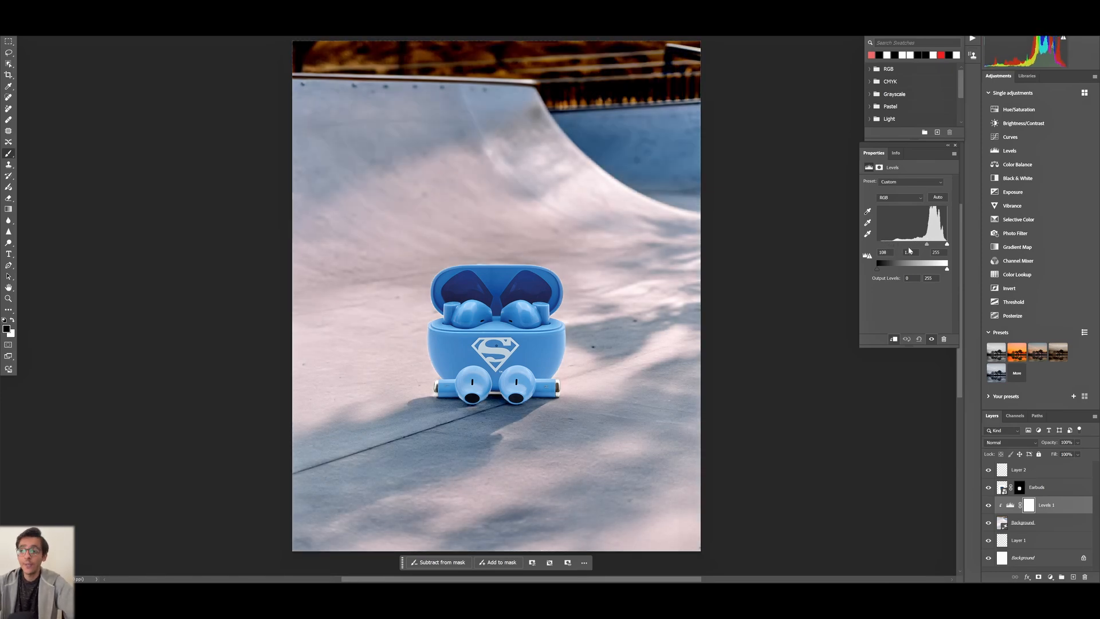
{"action": "left_click_drag", "start_coordinate": [926, 263], "coordinate": [880, 264]}
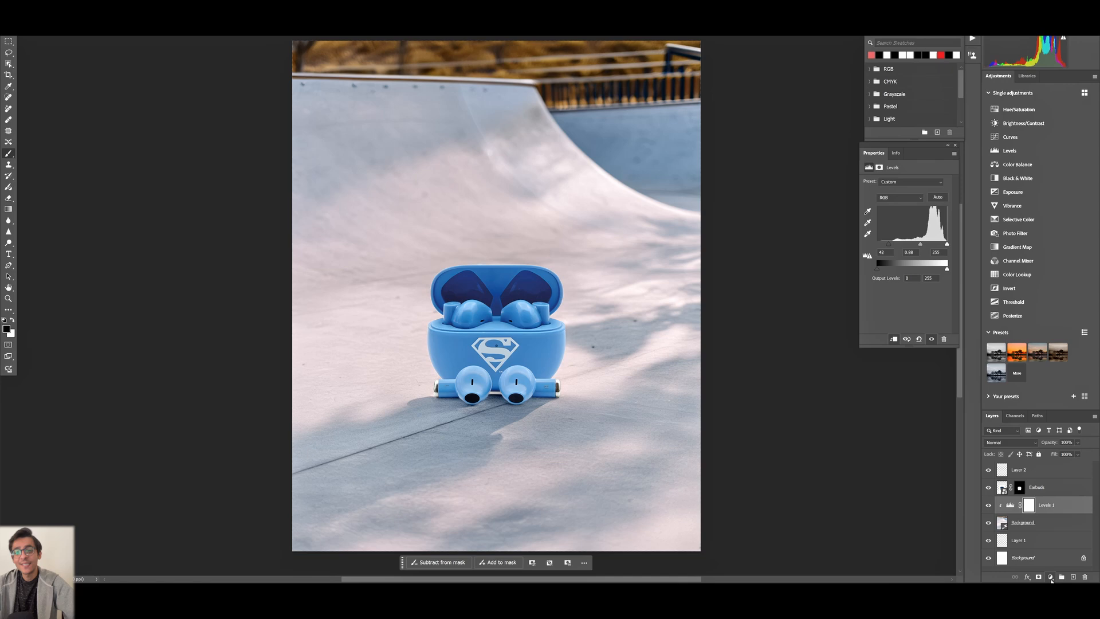
{"action": "left_click", "coordinate": [1010, 137]}
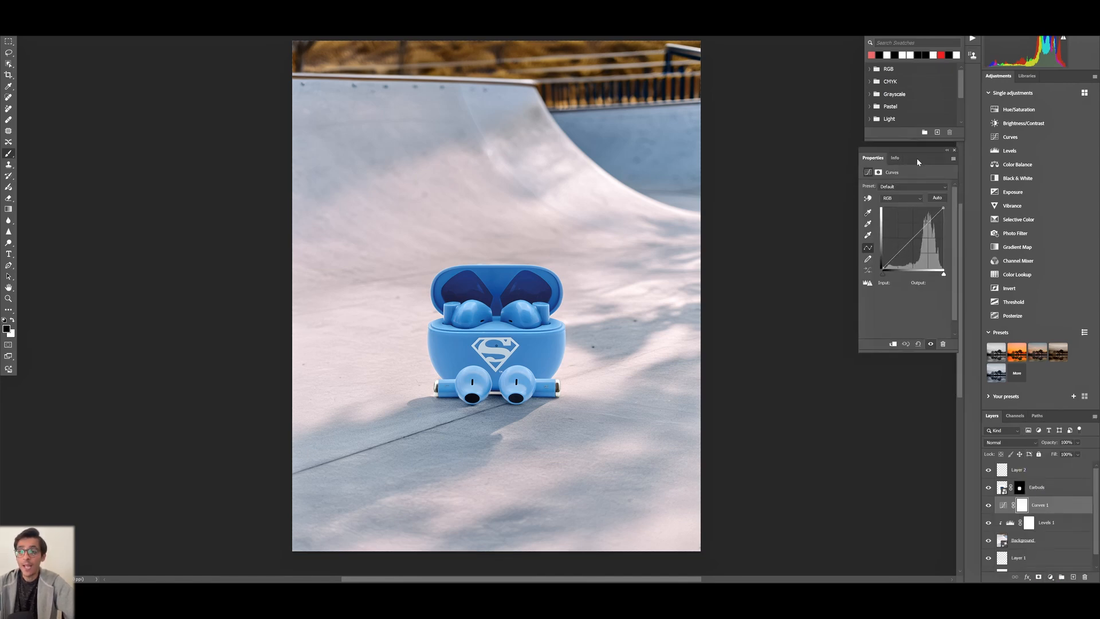
- Reshape the Curves adjustment, lowering the highlights and then easing back toward neutral
{"action": "left_click", "coordinate": [883, 265]}
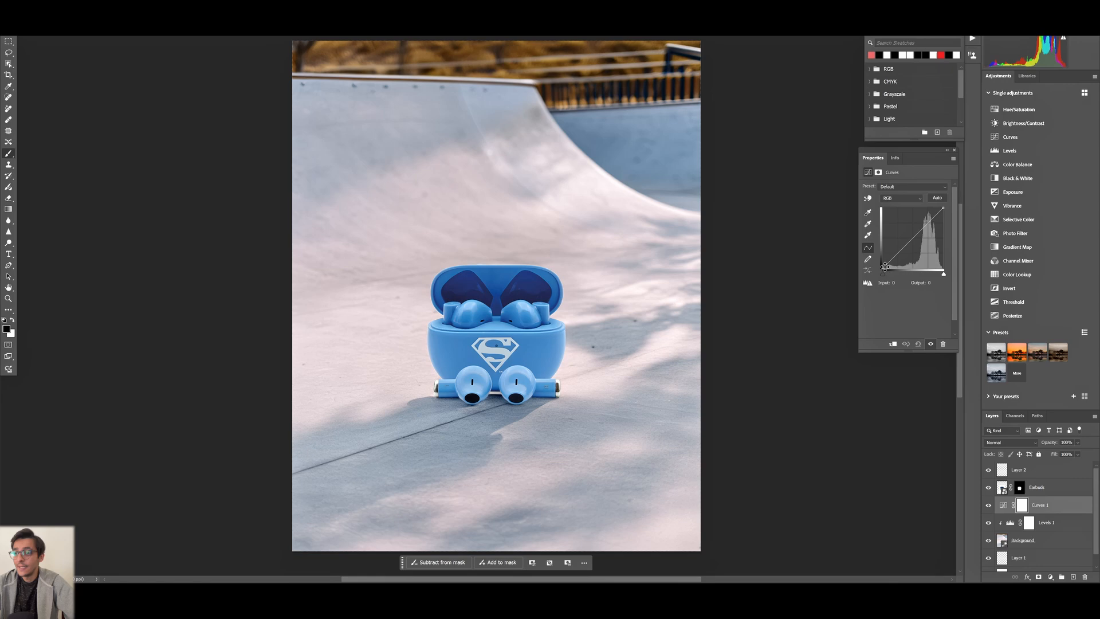
{"action": "left_click_drag", "start_coordinate": [884, 266], "coordinate": [943, 208]}
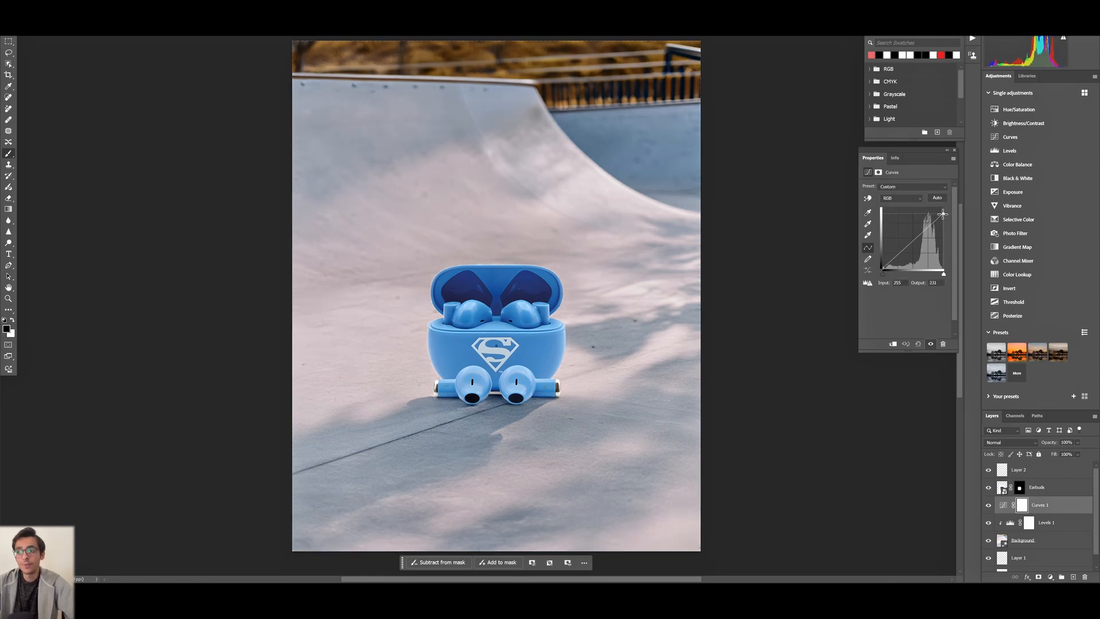
{"action": "left_click_drag", "start_coordinate": [944, 215], "coordinate": [944, 211]}
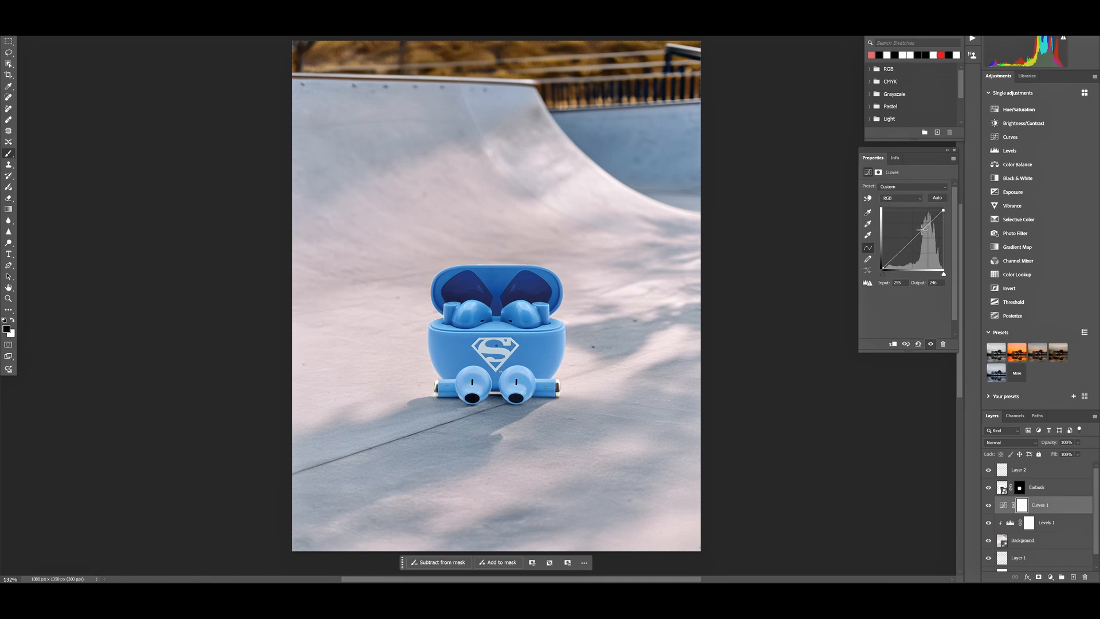
{"action": "left_click_drag", "start_coordinate": [943, 211], "coordinate": [923, 230]}
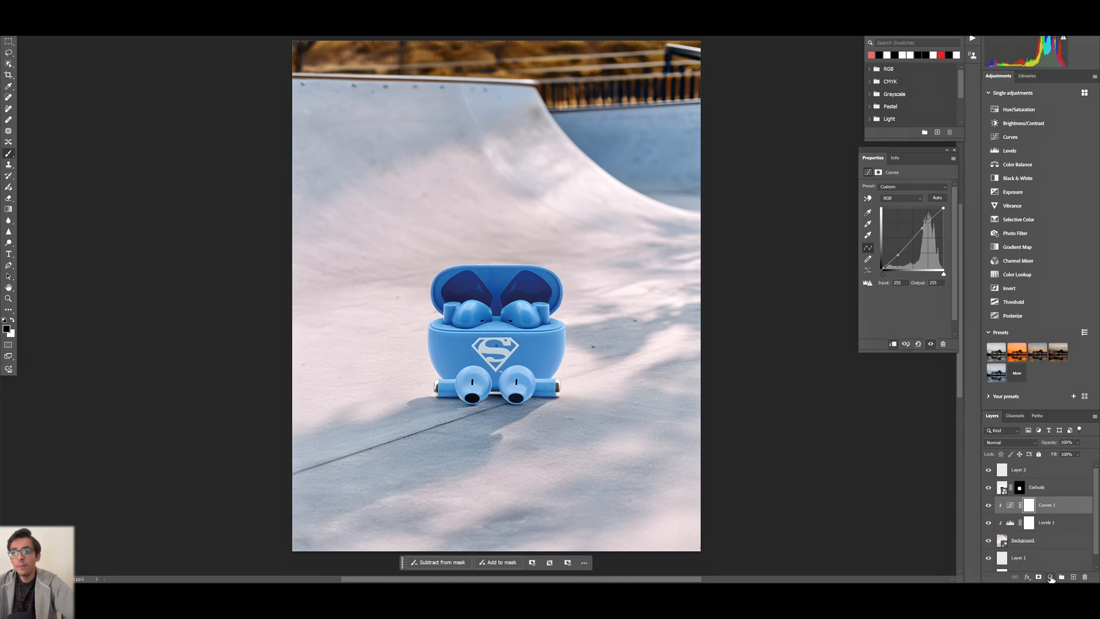
- Add Color Balance with midtones Cyan-Red +2, Magenta-Green +4, Yellow-Blue +4
{"action": "left_click", "coordinate": [1050, 577]}
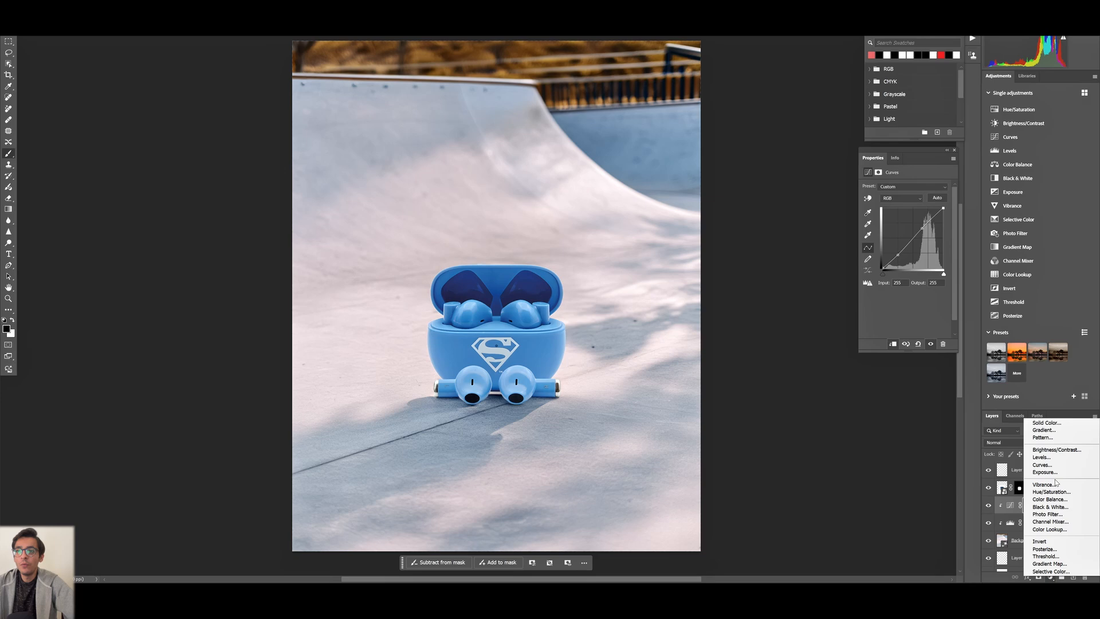
{"action": "left_click", "coordinate": [1049, 500]}
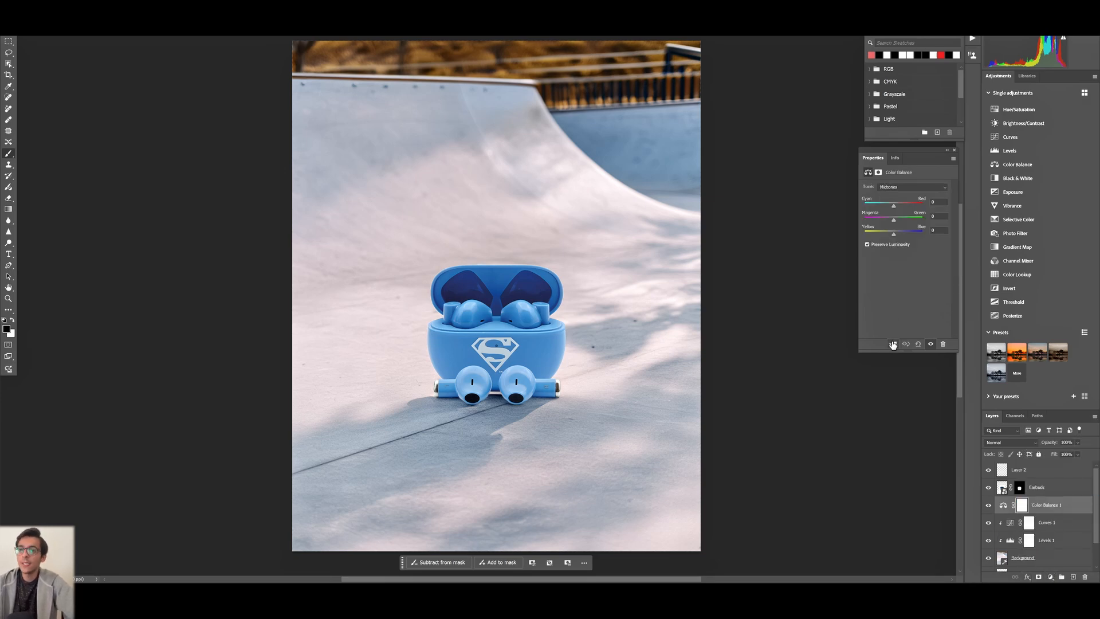
{"action": "left_click_drag", "start_coordinate": [894, 231], "coordinate": [891, 231]}
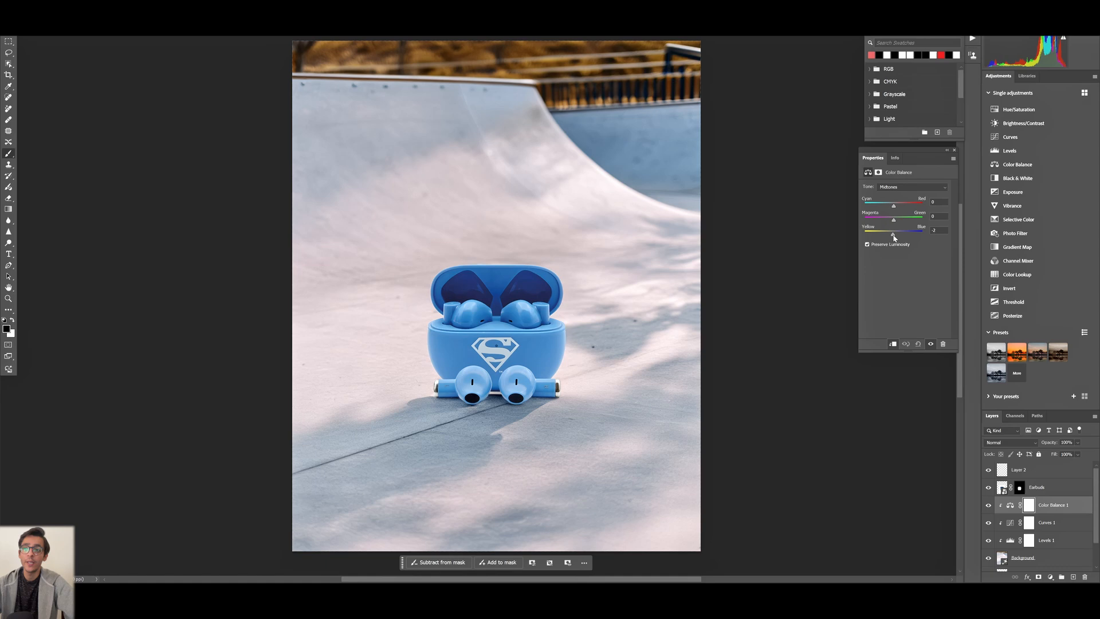
{"action": "left_click_drag", "start_coordinate": [915, 231], "coordinate": [887, 231]}
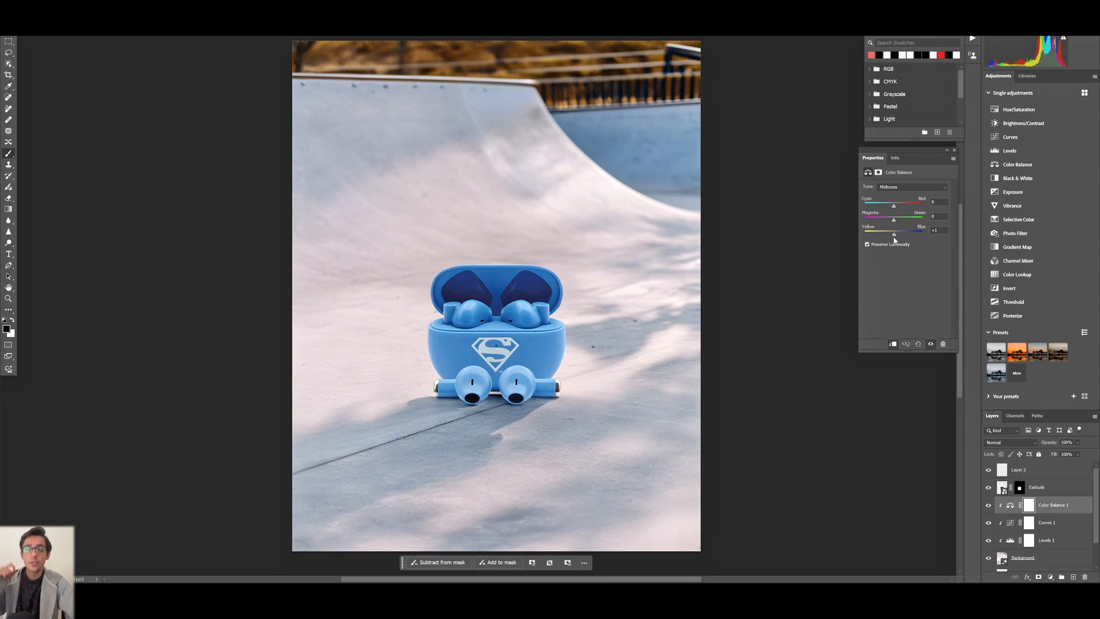
{"action": "left_click_drag", "start_coordinate": [894, 206], "coordinate": [895, 206]}
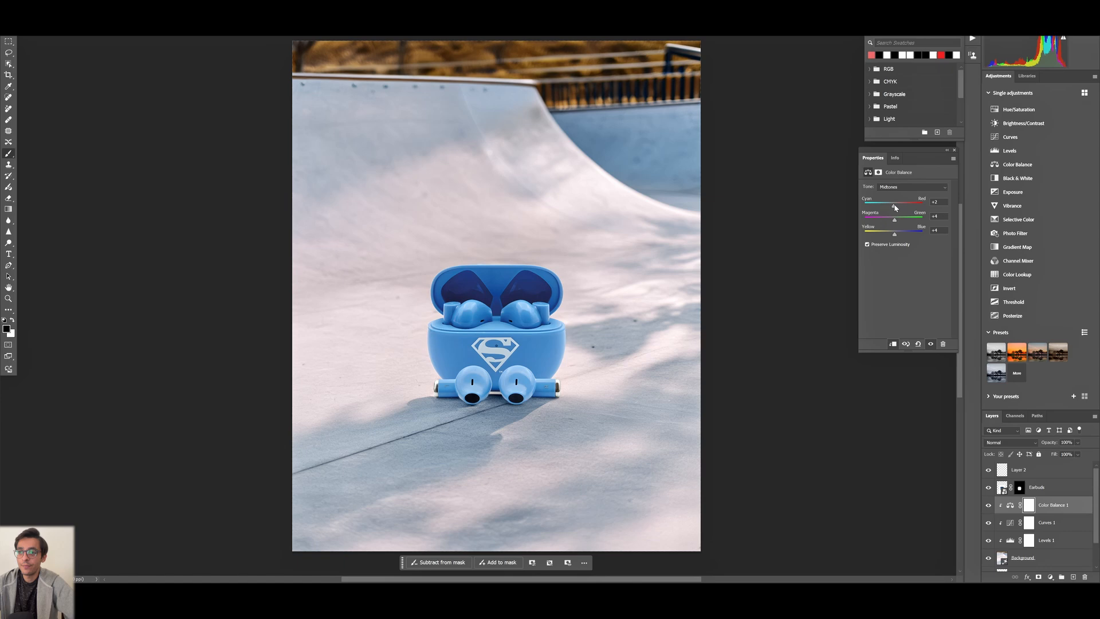
{"action": "left_click_drag", "start_coordinate": [893, 207], "coordinate": [896, 207]}
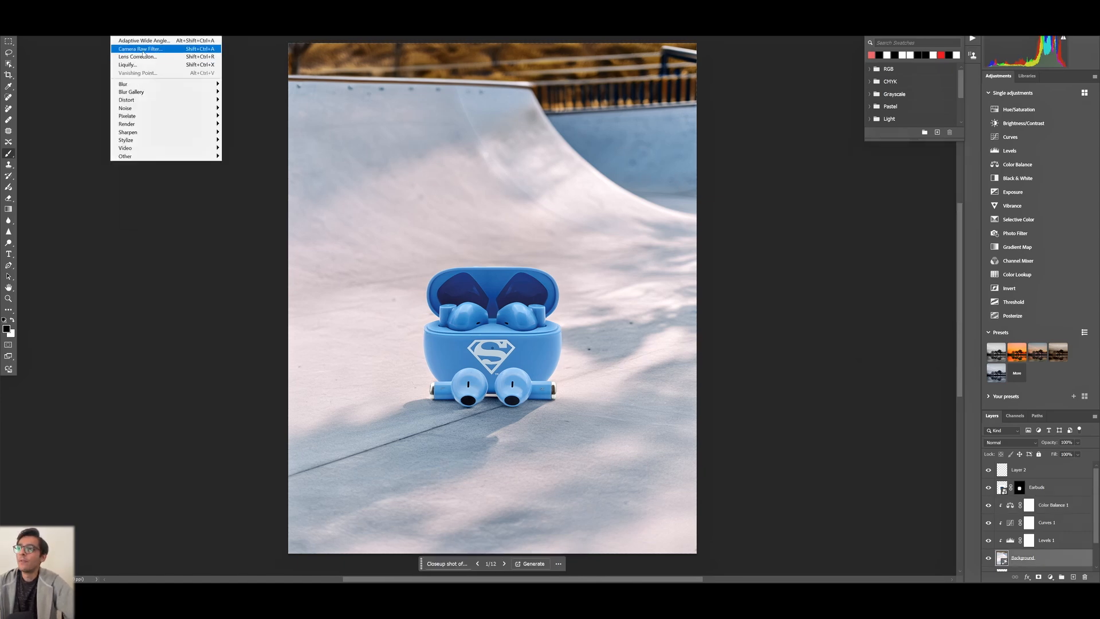
- Apply a Camera Raw Filter to the Background with Texture +33 and Clarity +24
{"action": "left_click", "coordinate": [141, 48]}
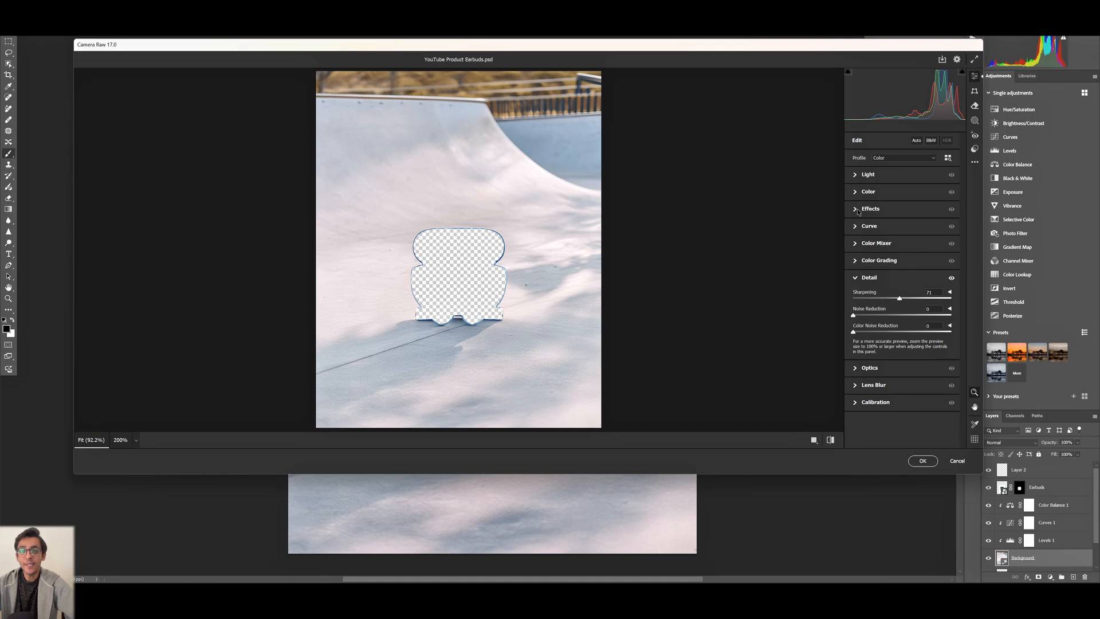
{"action": "left_click", "coordinate": [870, 208]}
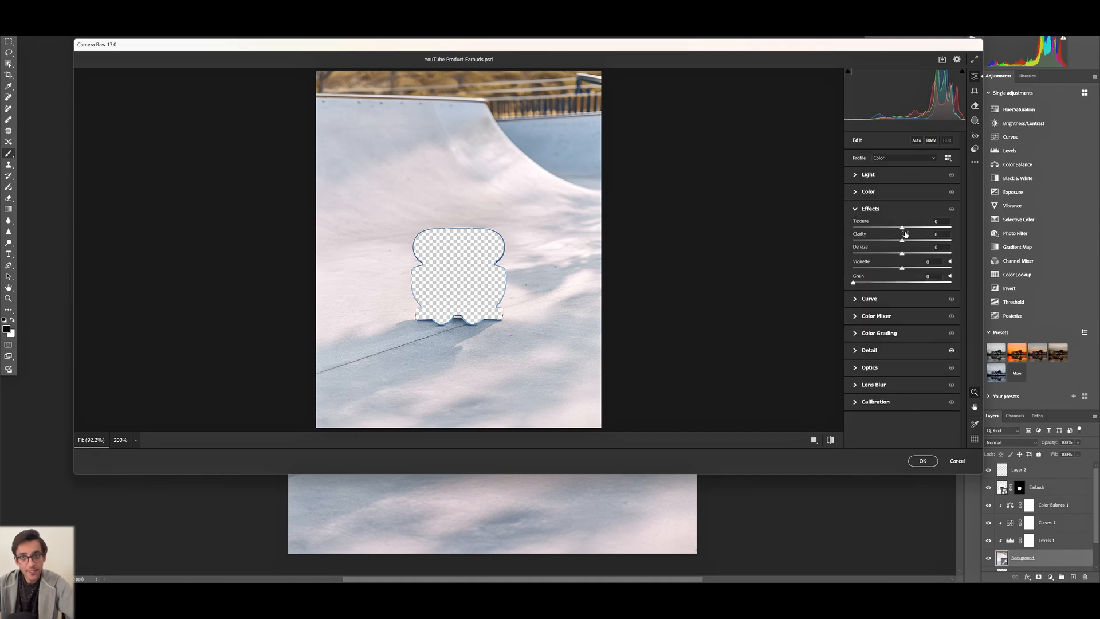
{"action": "left_click_drag", "start_coordinate": [903, 226], "coordinate": [931, 226]}
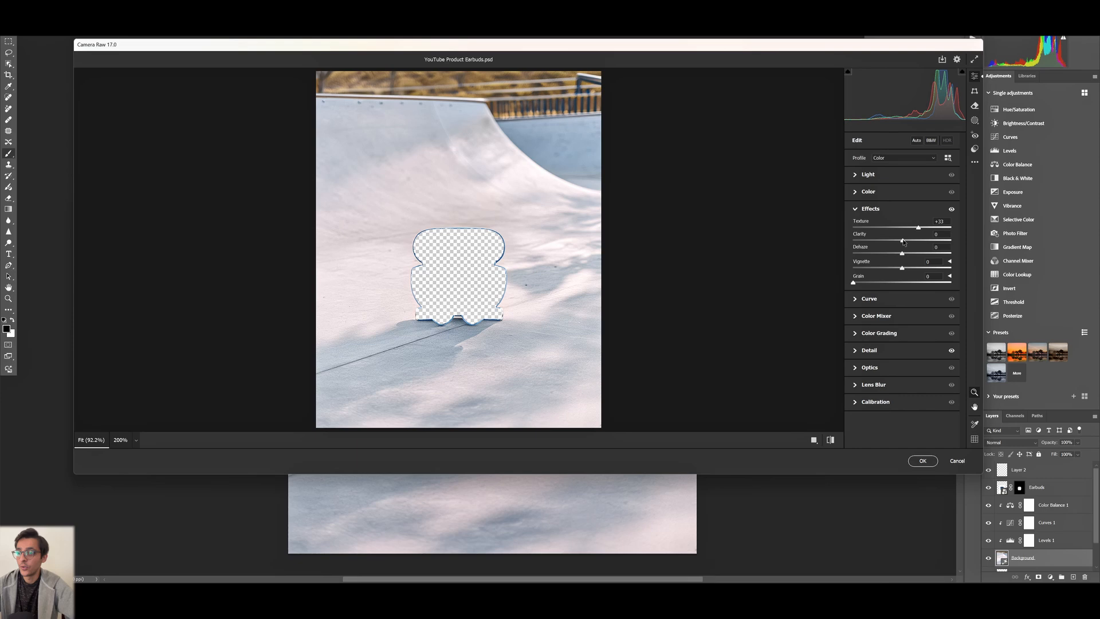
{"action": "left_click_drag", "start_coordinate": [903, 234], "coordinate": [912, 234]}
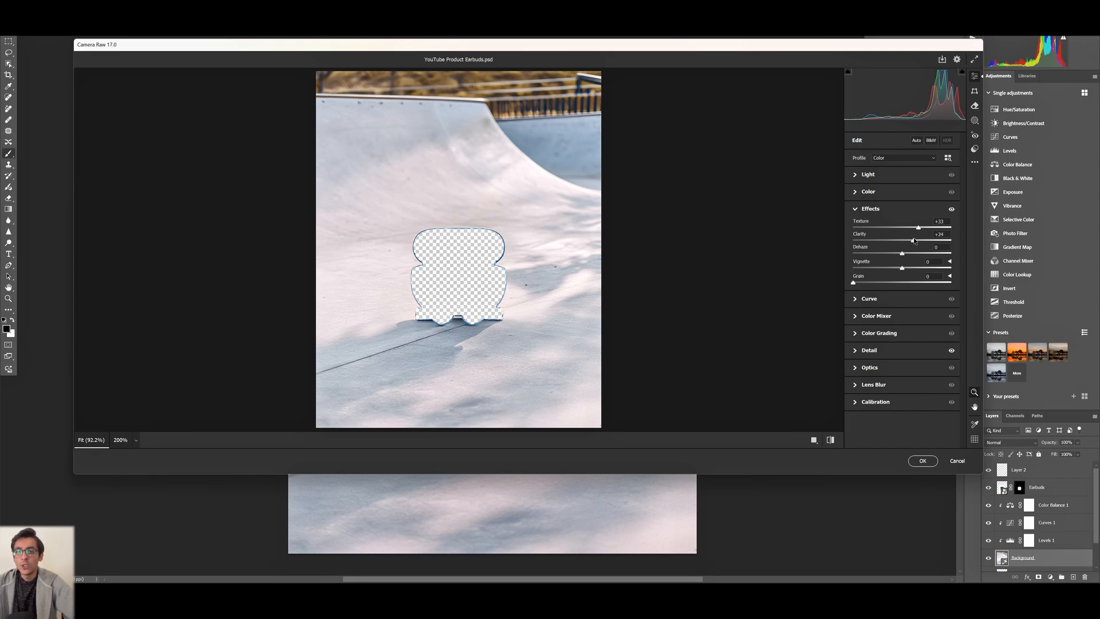
{"action": "left_click", "coordinate": [923, 461]}
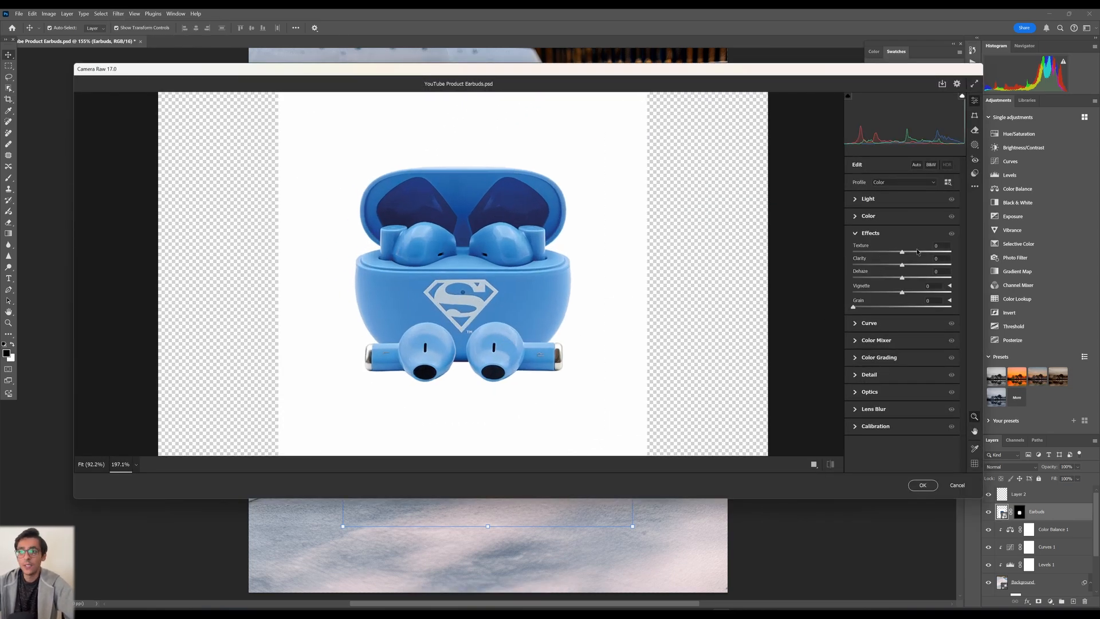
- Apply Camera Raw to Earbuds with Sharpening 9, Texture +17 and Clarity +4
{"action": "left_click_drag", "start_coordinate": [923, 251], "coordinate": [917, 251]}
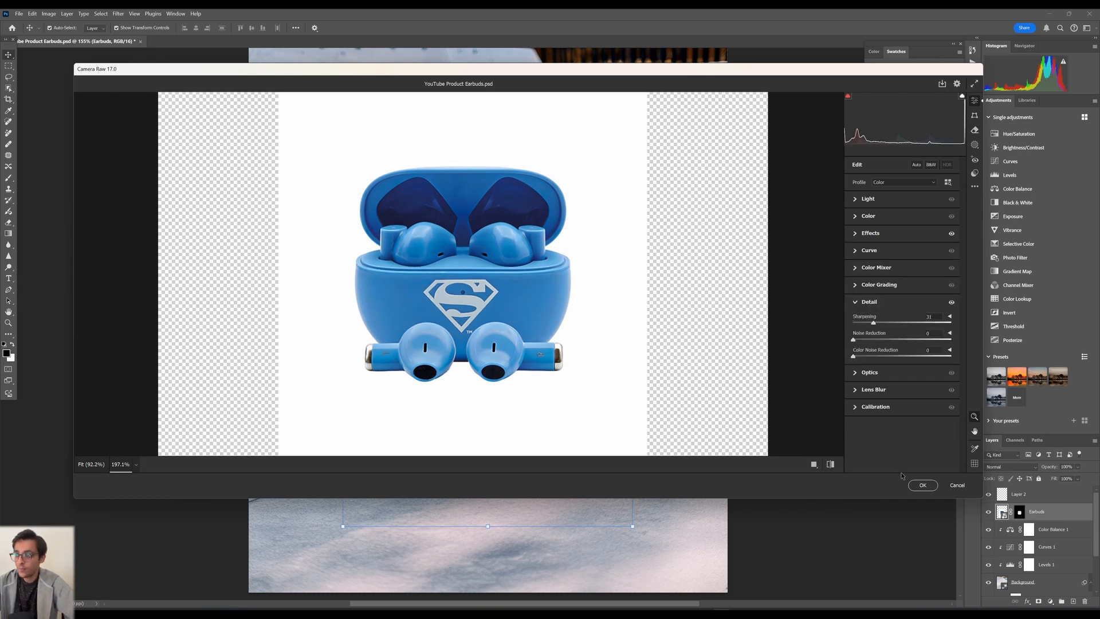
{"action": "left_click_drag", "start_coordinate": [873, 322], "coordinate": [853, 322]}
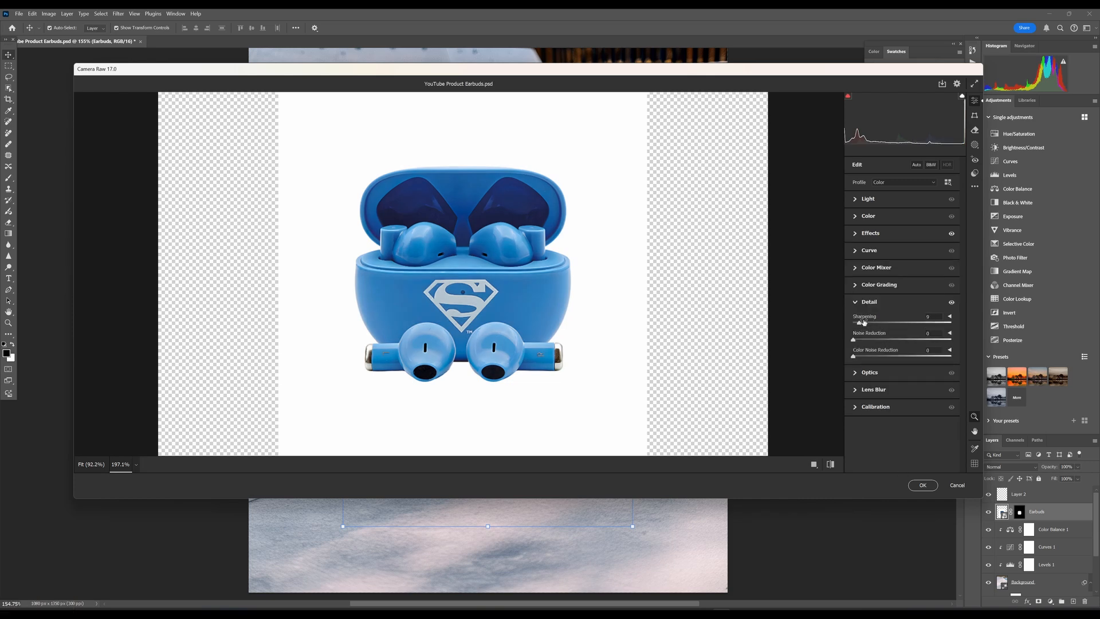
{"action": "left_click", "coordinate": [871, 232]}
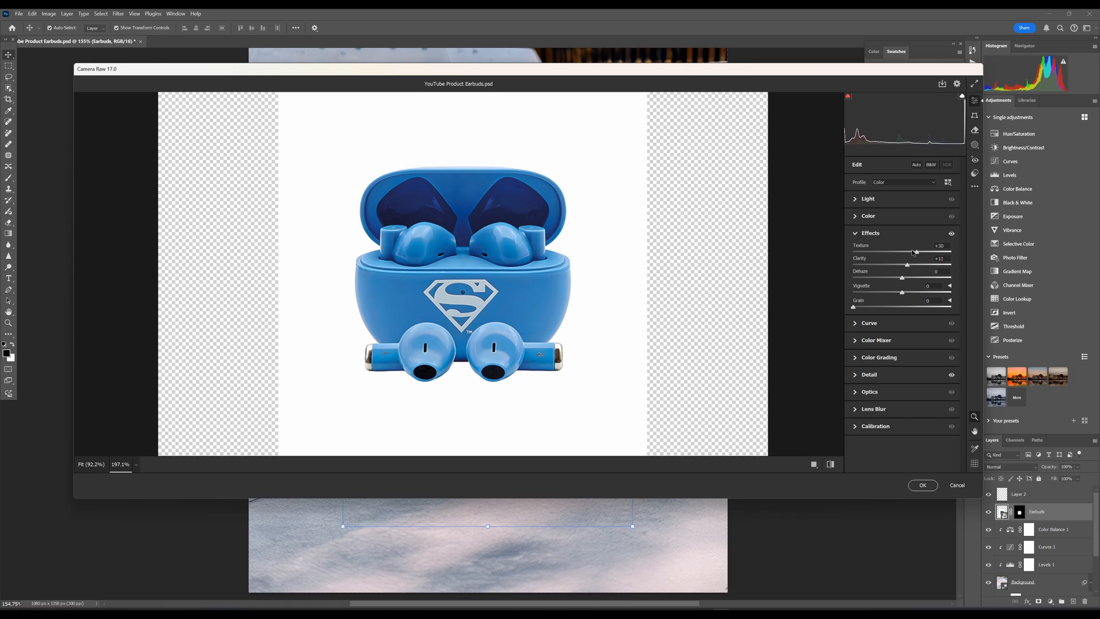
{"action": "left_click_drag", "start_coordinate": [914, 253], "coordinate": [904, 252]}
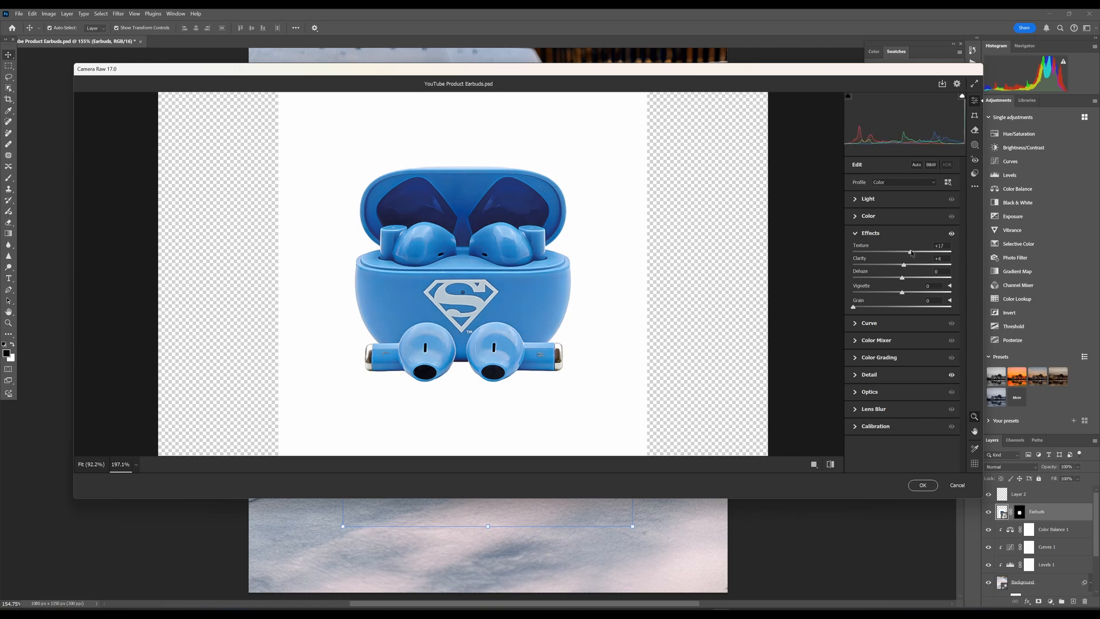
{"action": "left_click", "coordinate": [922, 485]}
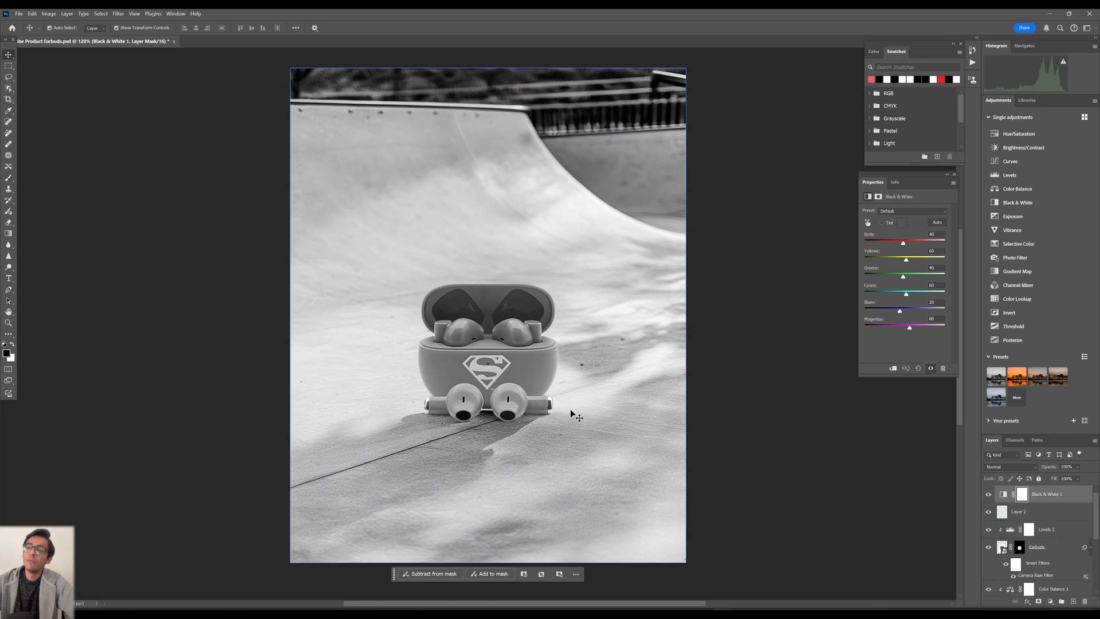
- Set the Levels 2 white input slider to 238 and the midtone slider to 0.94
{"action": "left_click", "coordinate": [1046, 528]}
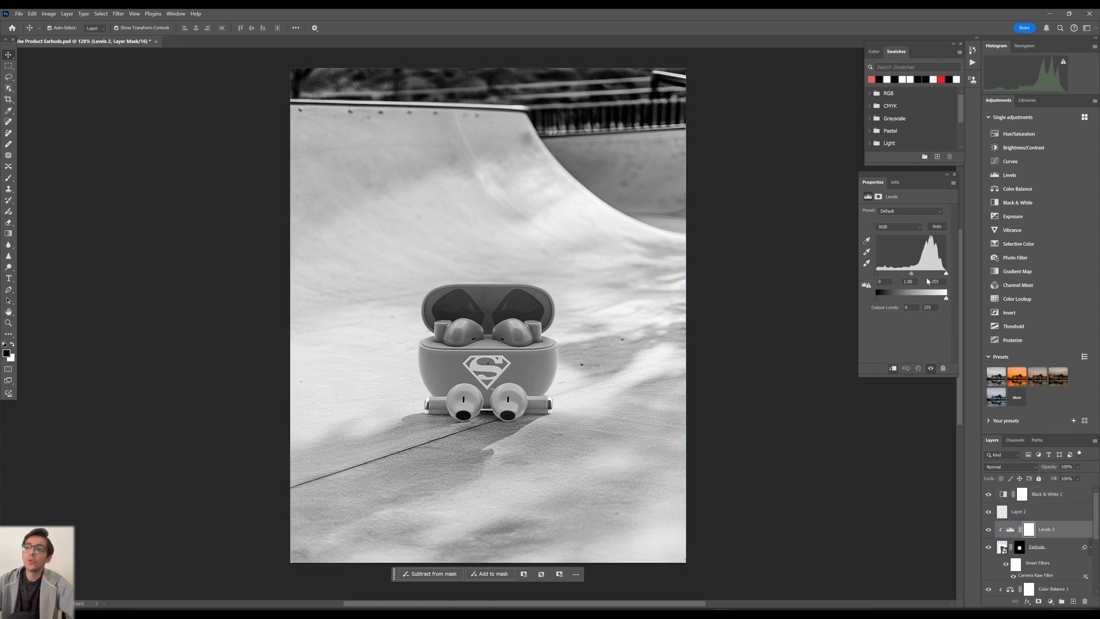
{"action": "left_click_drag", "start_coordinate": [945, 274], "coordinate": [943, 274]}
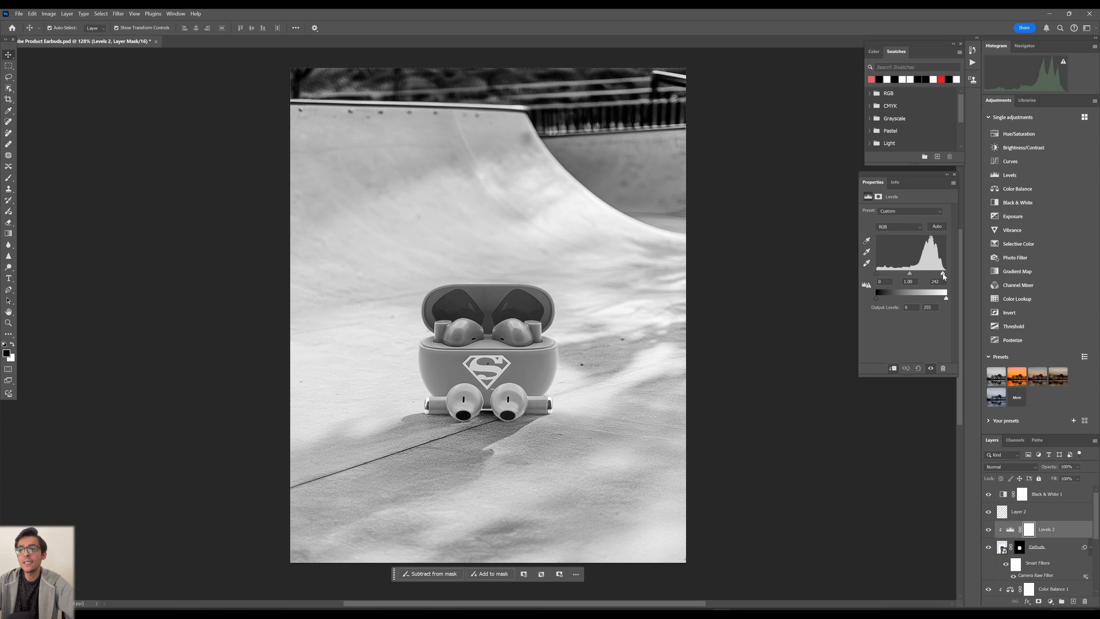
{"action": "left_click_drag", "start_coordinate": [943, 274], "coordinate": [938, 274]}
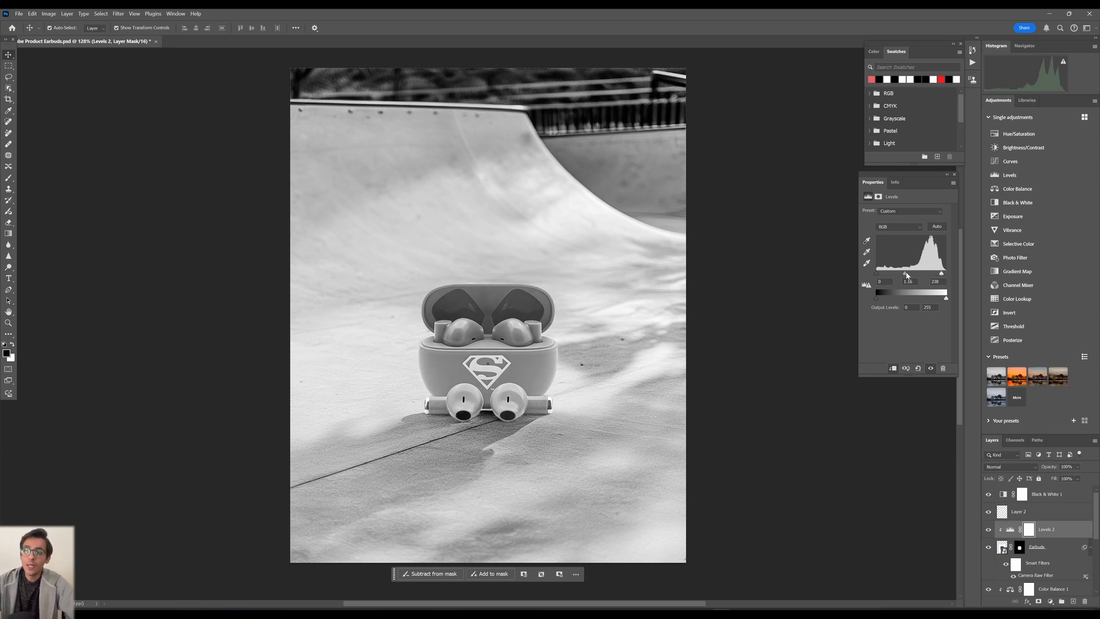
{"action": "left_click_drag", "start_coordinate": [912, 289], "coordinate": [911, 289]}
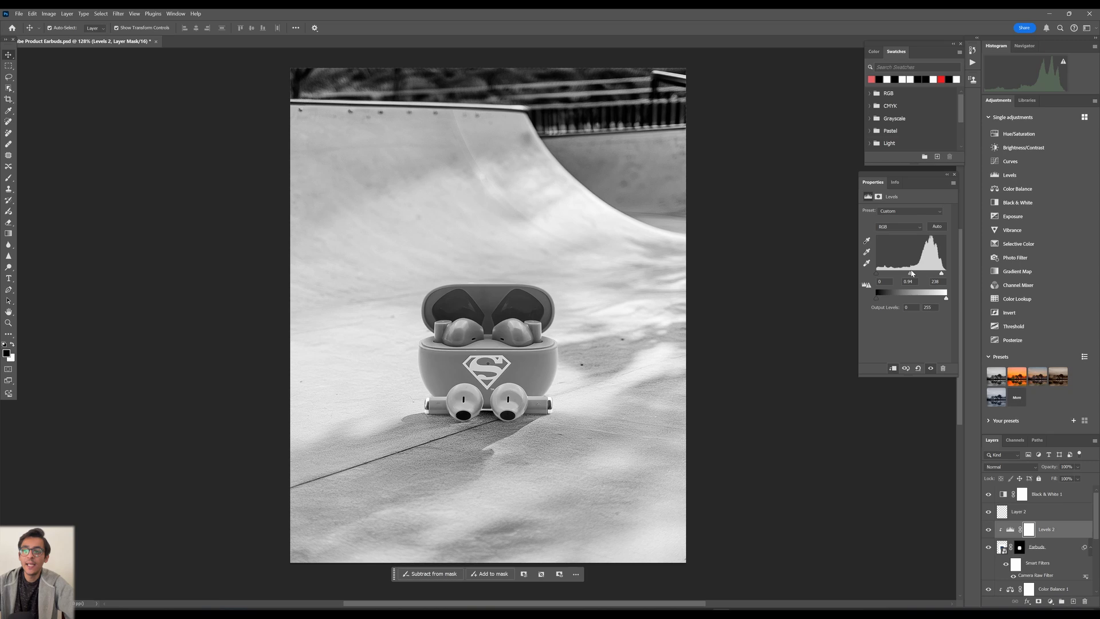
{"action": "left_click_drag", "start_coordinate": [906, 289], "coordinate": [911, 289]}
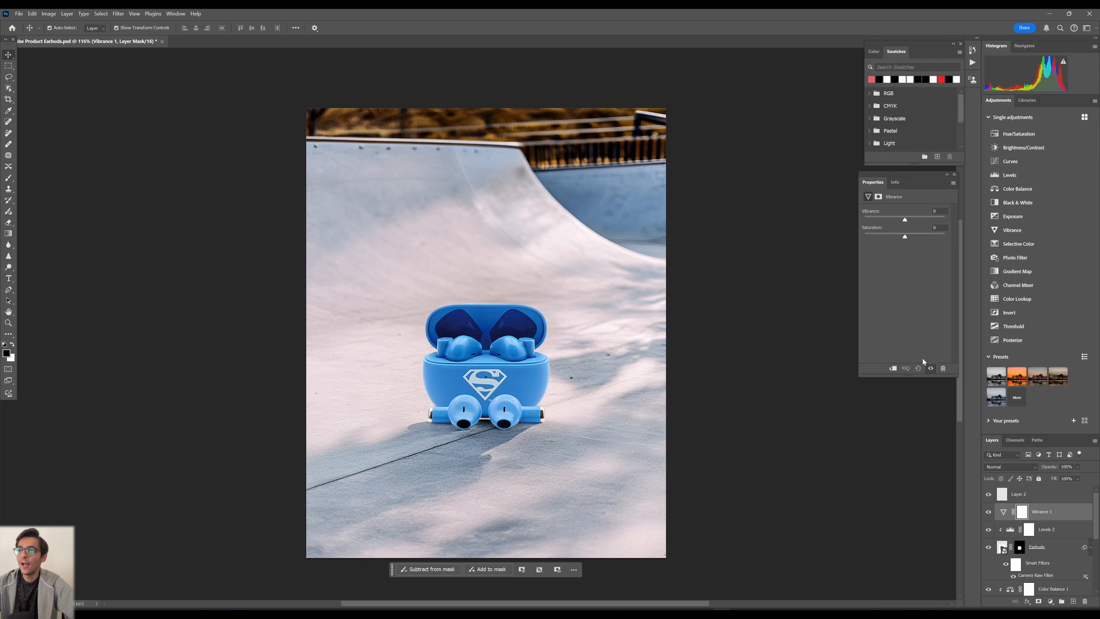
- Drag the Vibrance Saturation slider down to a moderate negative value
{"action": "left_click_drag", "start_coordinate": [905, 236], "coordinate": [903, 237]}
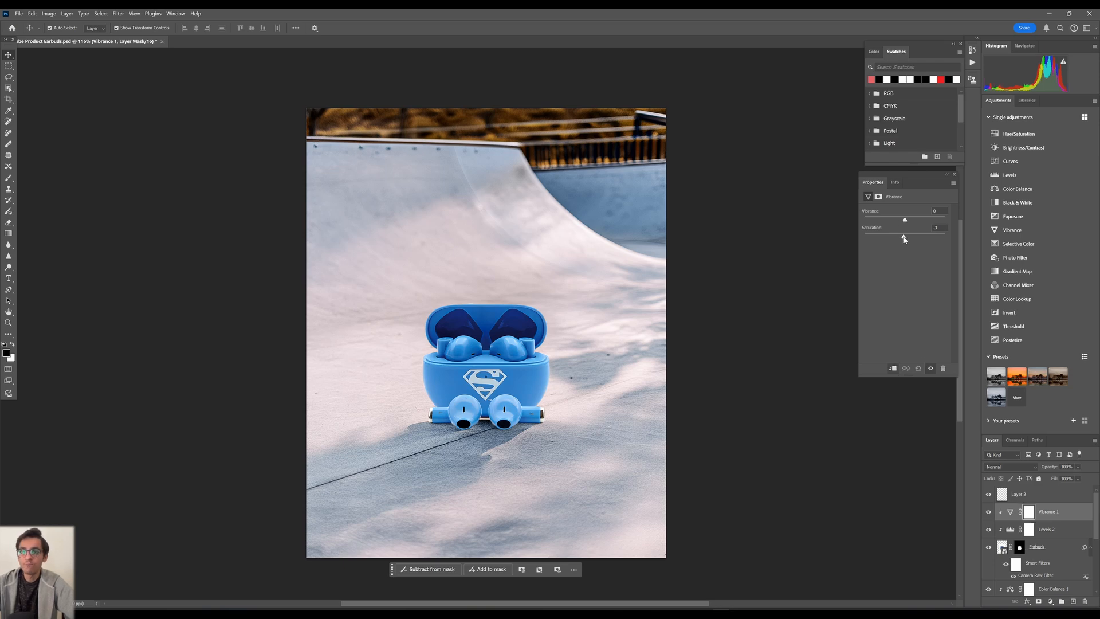
{"action": "left_click_drag", "start_coordinate": [905, 237], "coordinate": [896, 237]}
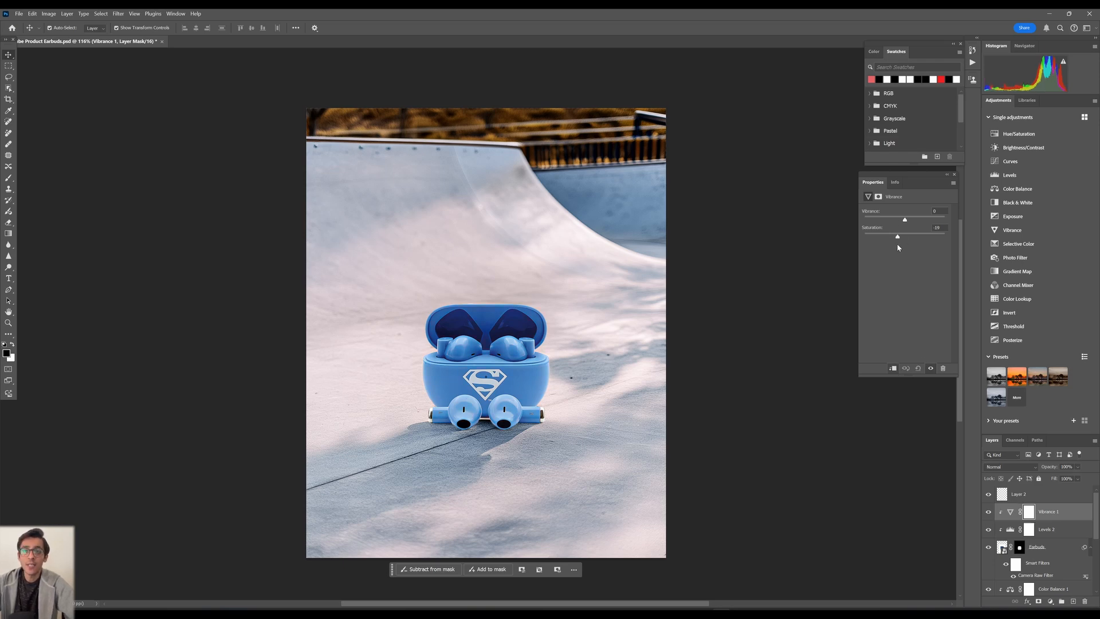
{"action": "left_click_drag", "start_coordinate": [897, 237], "coordinate": [900, 236]}
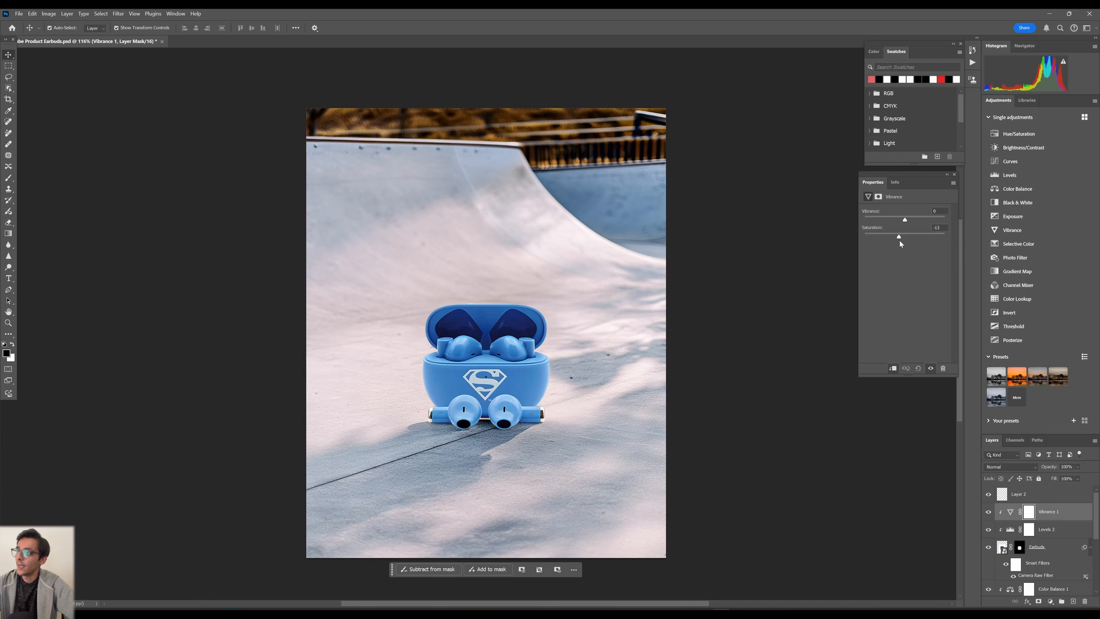
{"action": "left_click_drag", "start_coordinate": [904, 220], "coordinate": [901, 220]}
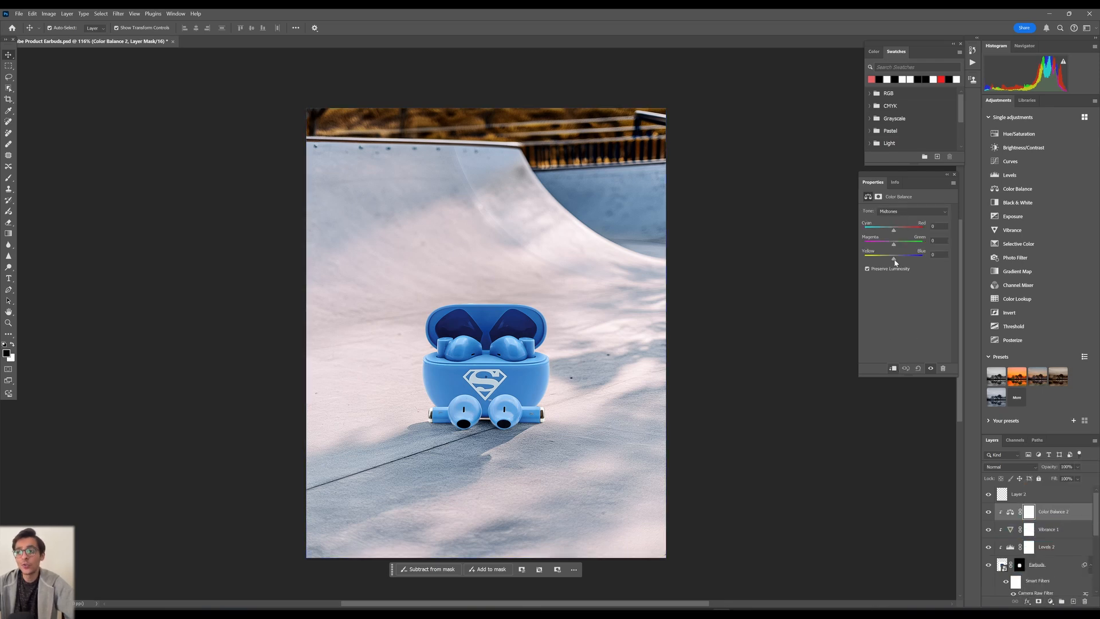
- Set Color Balance 2 midtones to about Cyan-Red +11 and Yellow-Blue -11
{"action": "left_click_drag", "start_coordinate": [894, 258], "coordinate": [883, 259]}
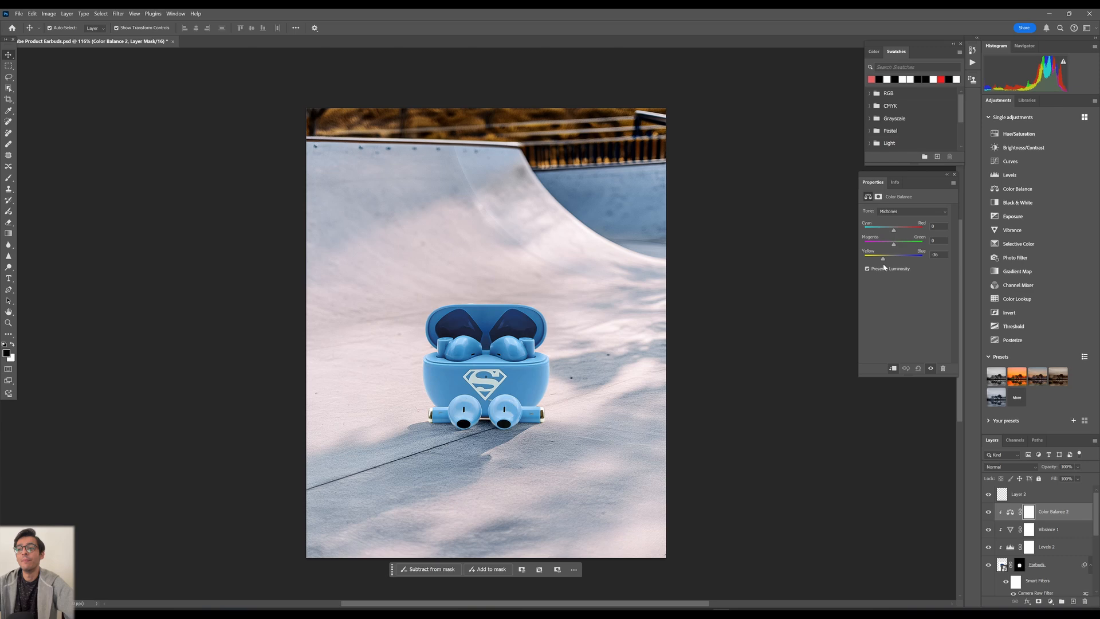
{"action": "left_click_drag", "start_coordinate": [882, 258], "coordinate": [873, 257]}
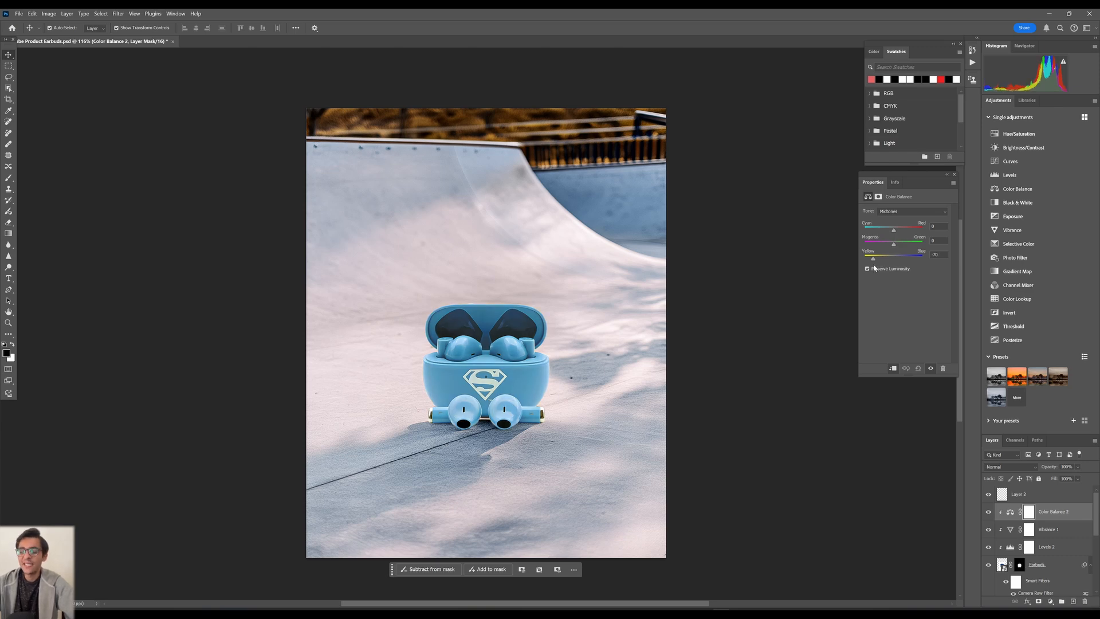
{"action": "left_click_drag", "start_coordinate": [873, 258], "coordinate": [885, 258]}
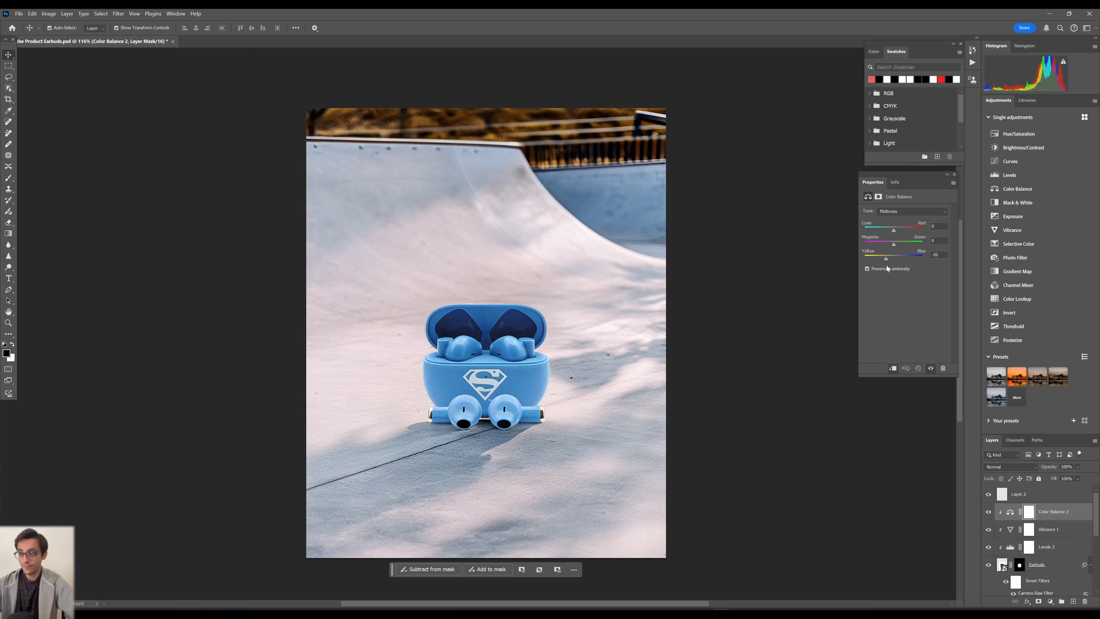
{"action": "left_click_drag", "start_coordinate": [885, 258], "coordinate": [894, 259]}
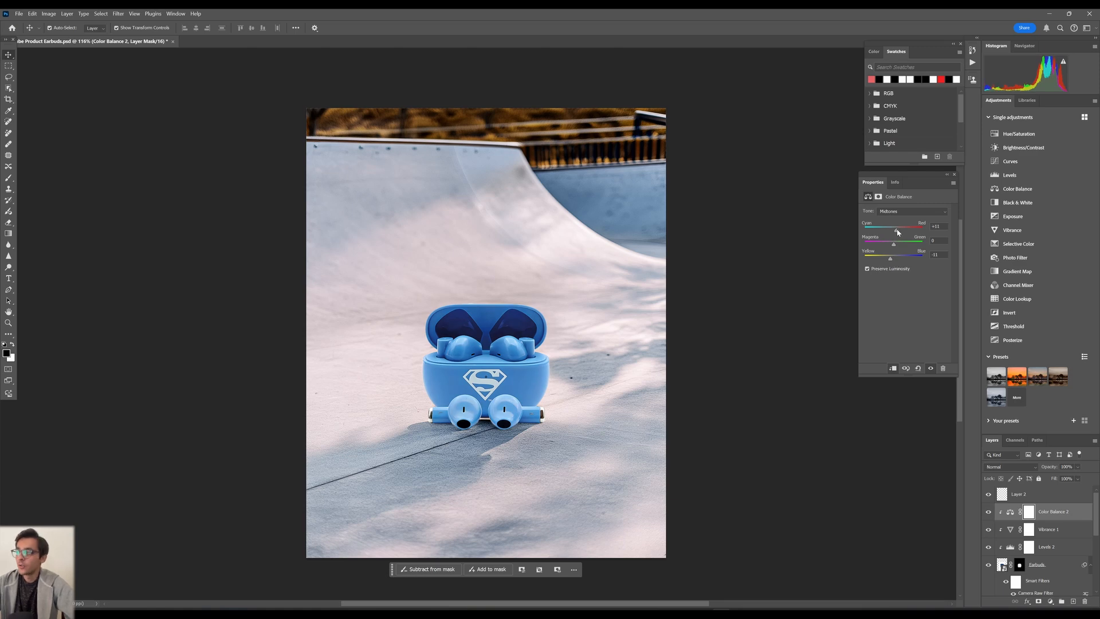
{"action": "left_click_drag", "start_coordinate": [897, 228], "coordinate": [895, 228]}
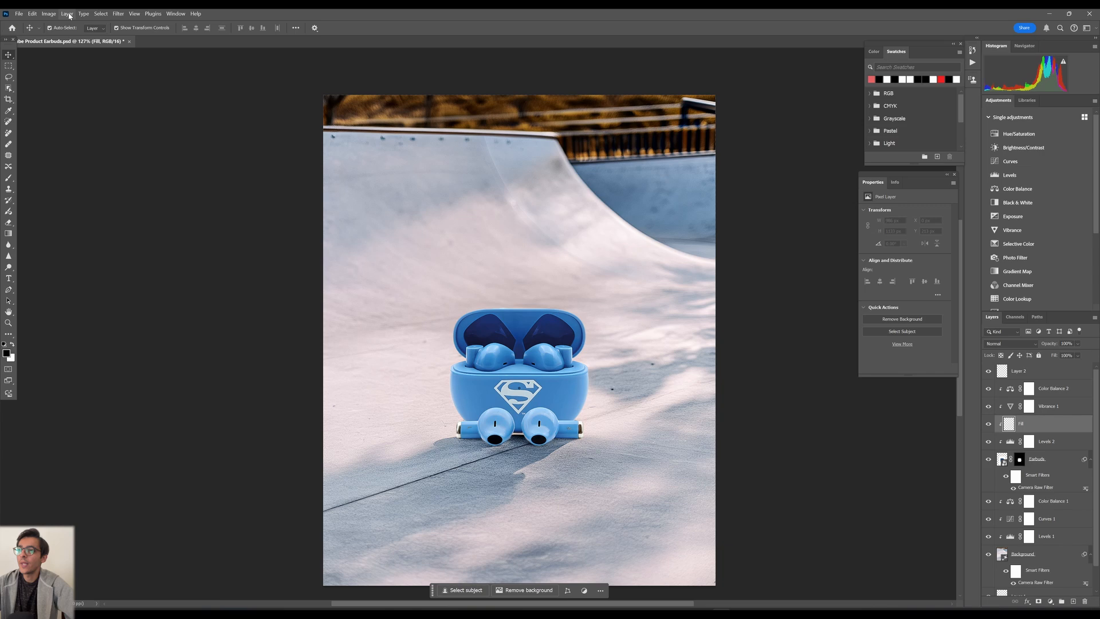
- Fill the new layer with 50% Gray using Edit > Fill
{"action": "left_click", "coordinate": [32, 13]}
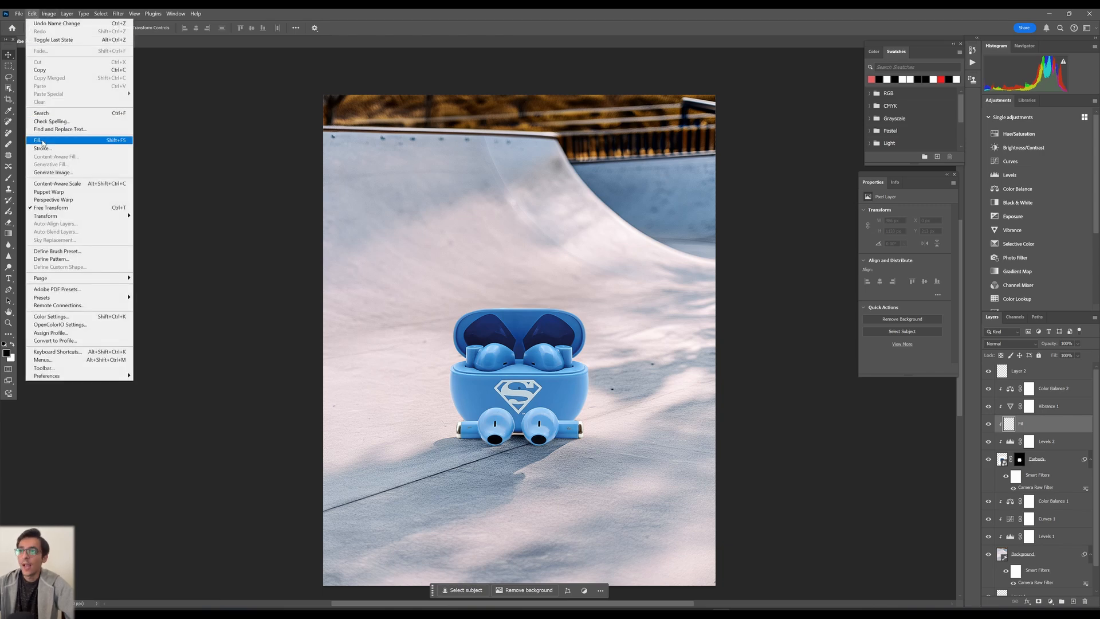
{"action": "left_click", "coordinate": [37, 139]}
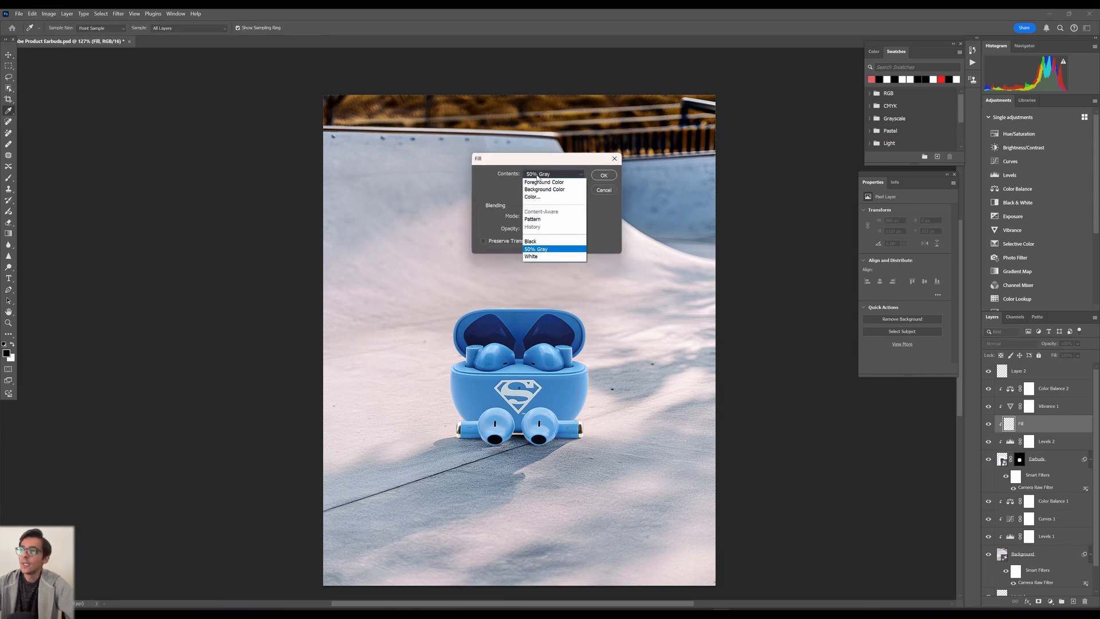
{"action": "mouse_move", "coordinate": [537, 219]}
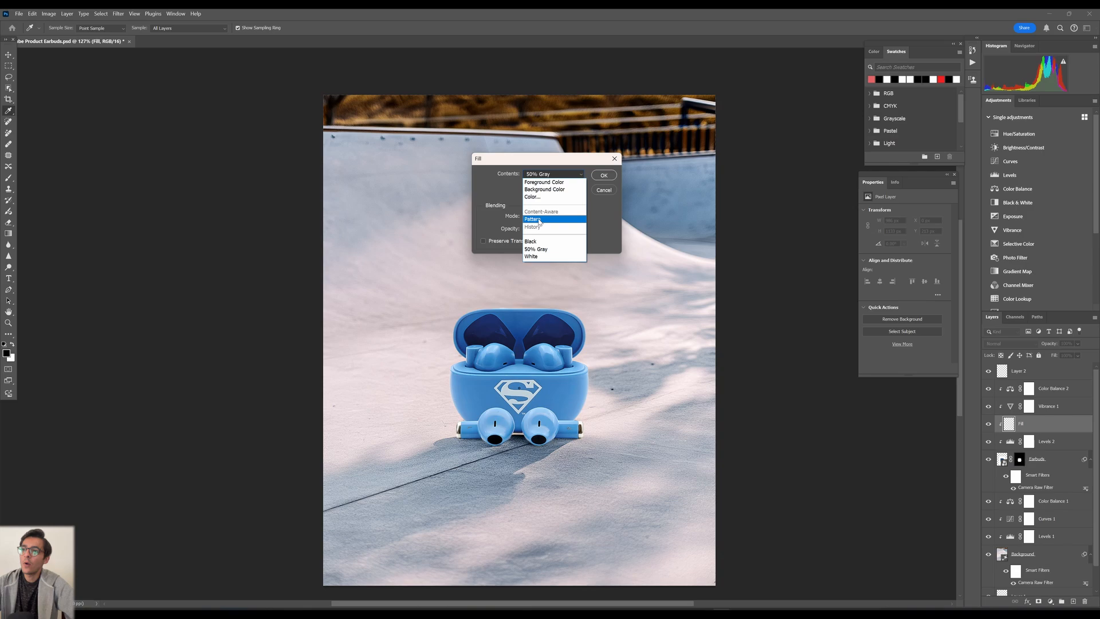
{"action": "left_click", "coordinate": [536, 248]}
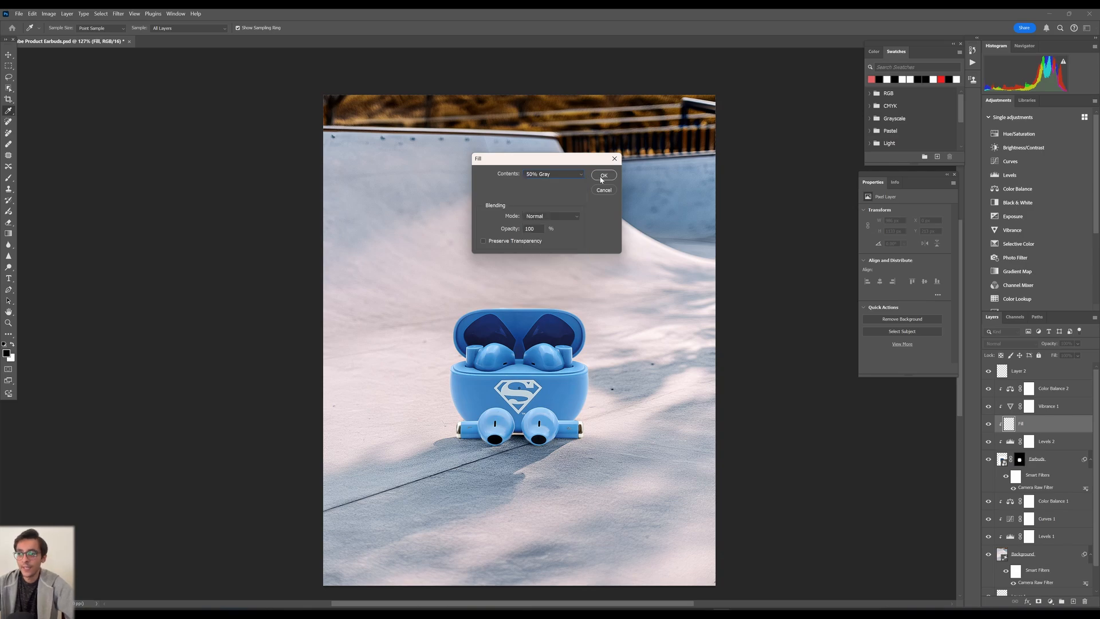
{"action": "left_click", "coordinate": [603, 175]}
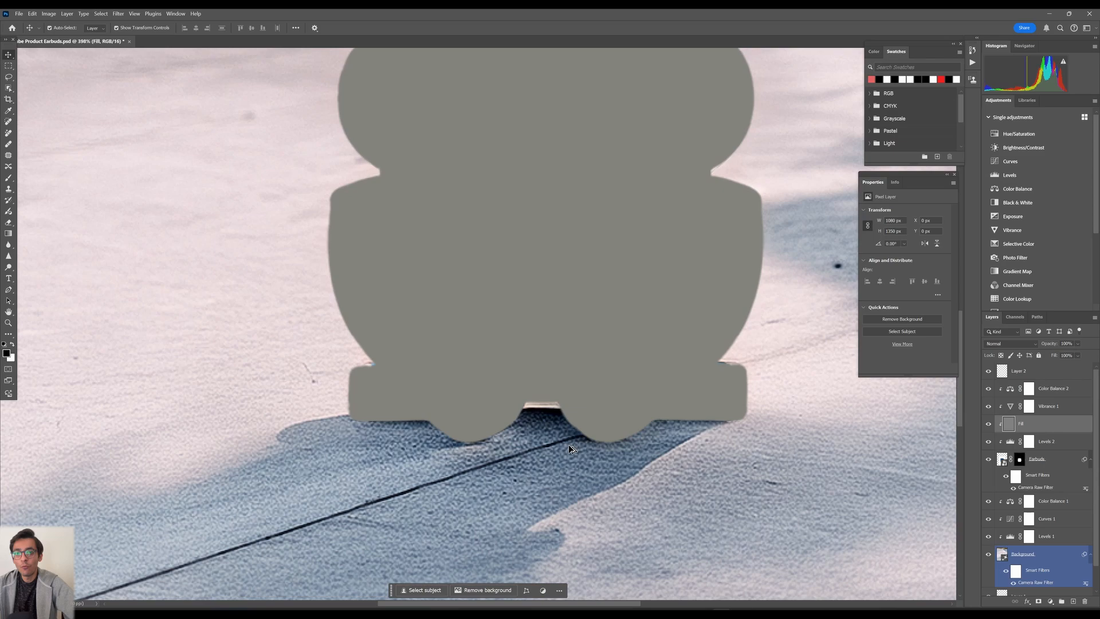
{"action": "mouse_move", "coordinate": [462, 450]}
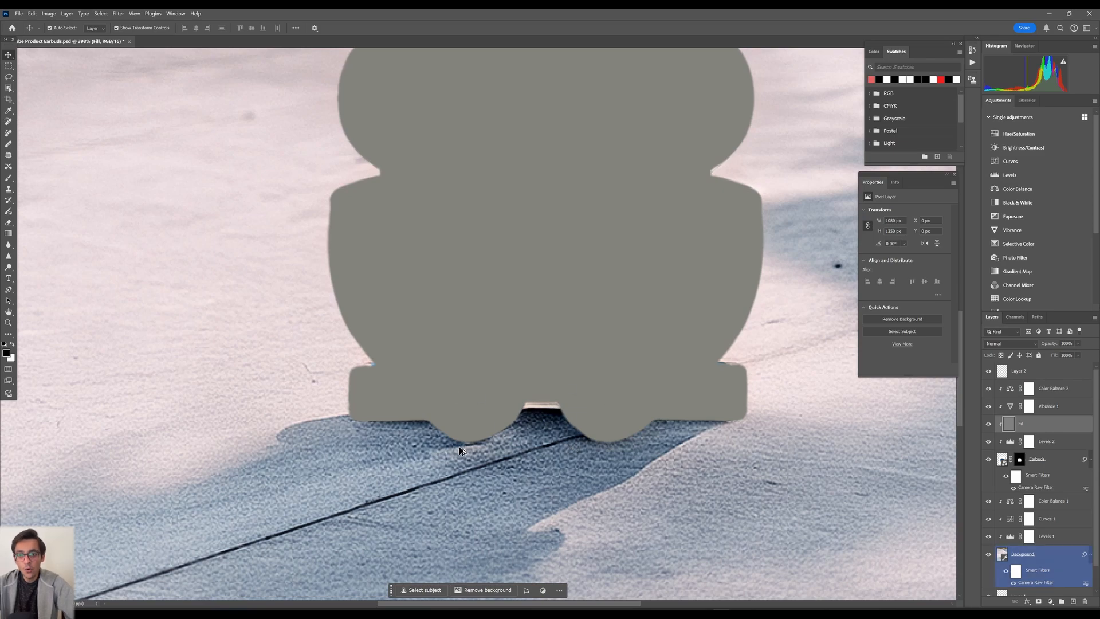
- Set the gray layer's blend mode to Overlay
{"action": "left_click", "coordinate": [1010, 343]}
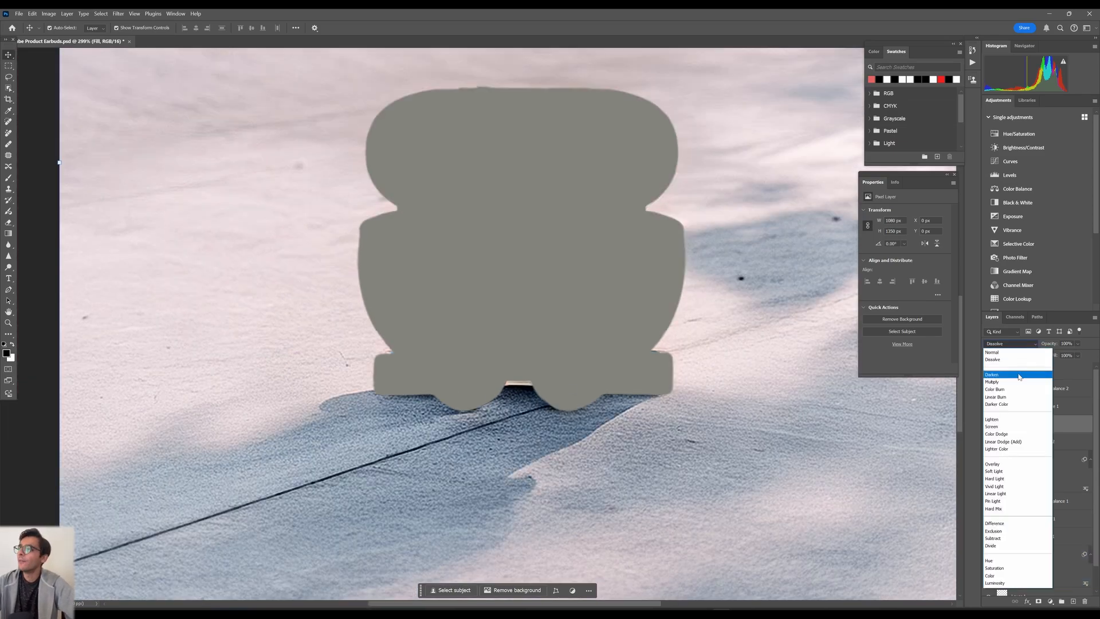
{"action": "left_click", "coordinate": [1003, 441]}
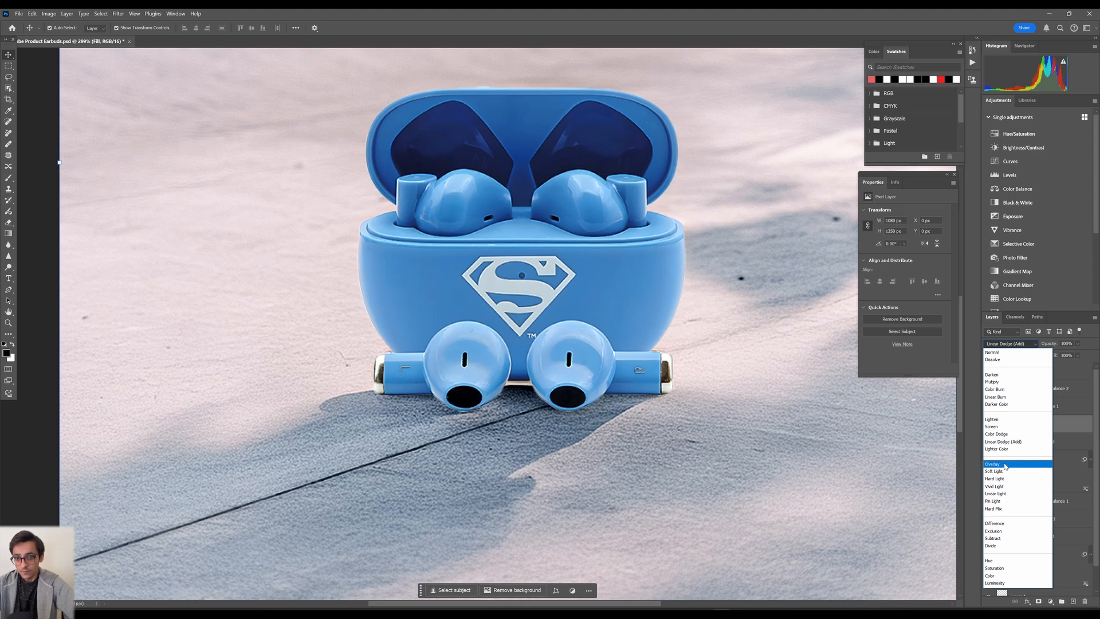
{"action": "left_click", "coordinate": [993, 463]}
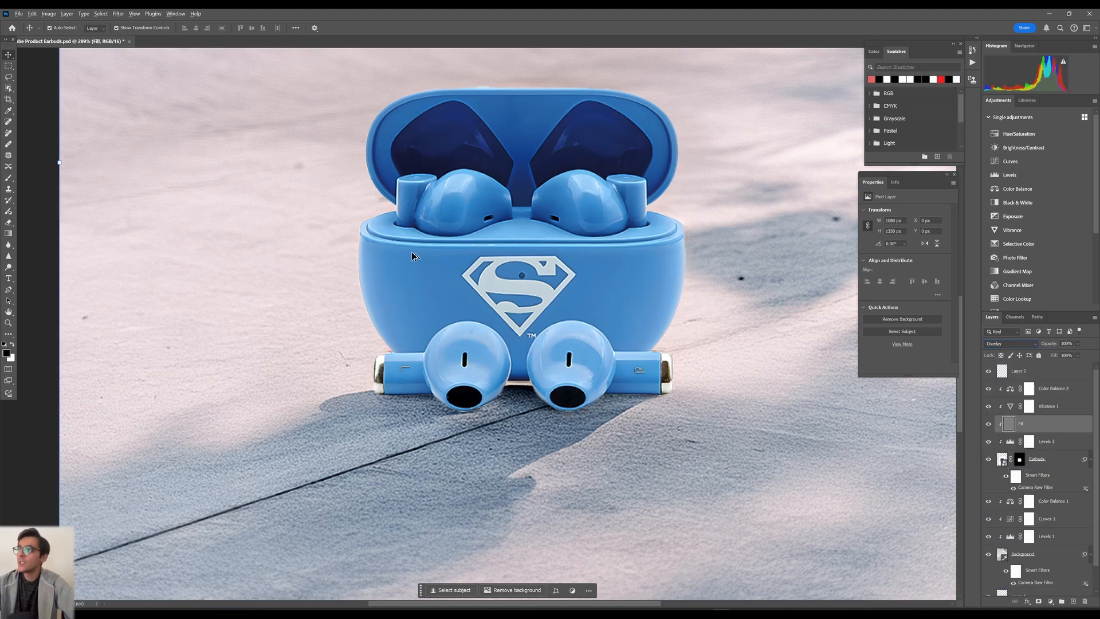
{"action": "mouse_move", "coordinate": [482, 256]}
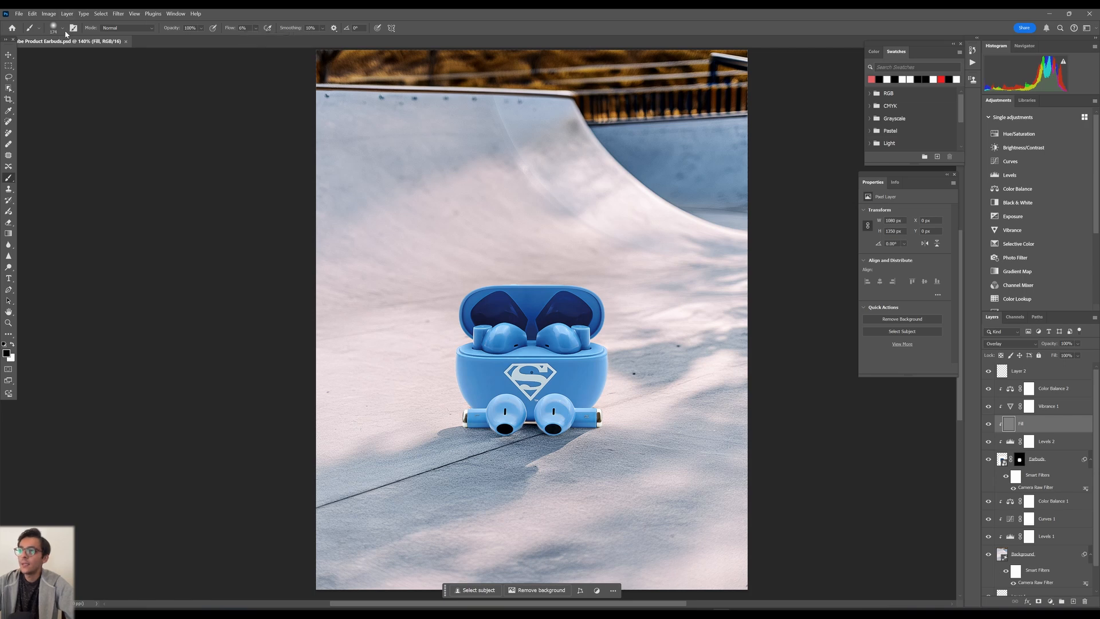
- Adjust the brush size and softness for painting on the gray Overlay layer
{"action": "left_click", "coordinate": [64, 28]}
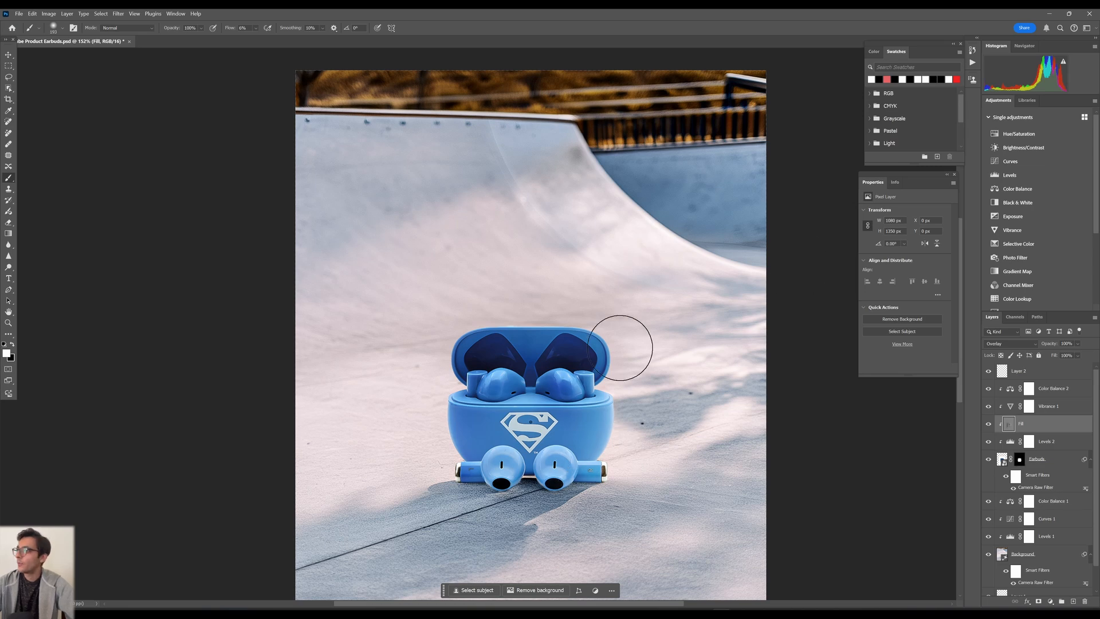
{"action": "mouse_move", "coordinate": [440, 424]}
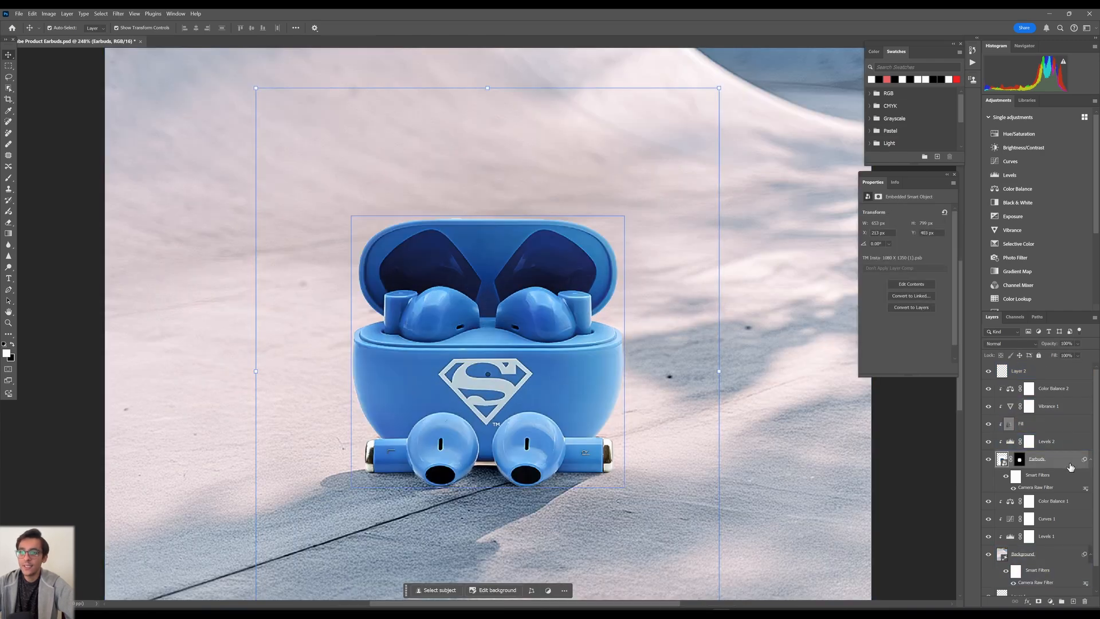
- Add a dark blue Multiply inner glow to the Earbuds layer
{"action": "double_click", "coordinate": [1037, 459]}
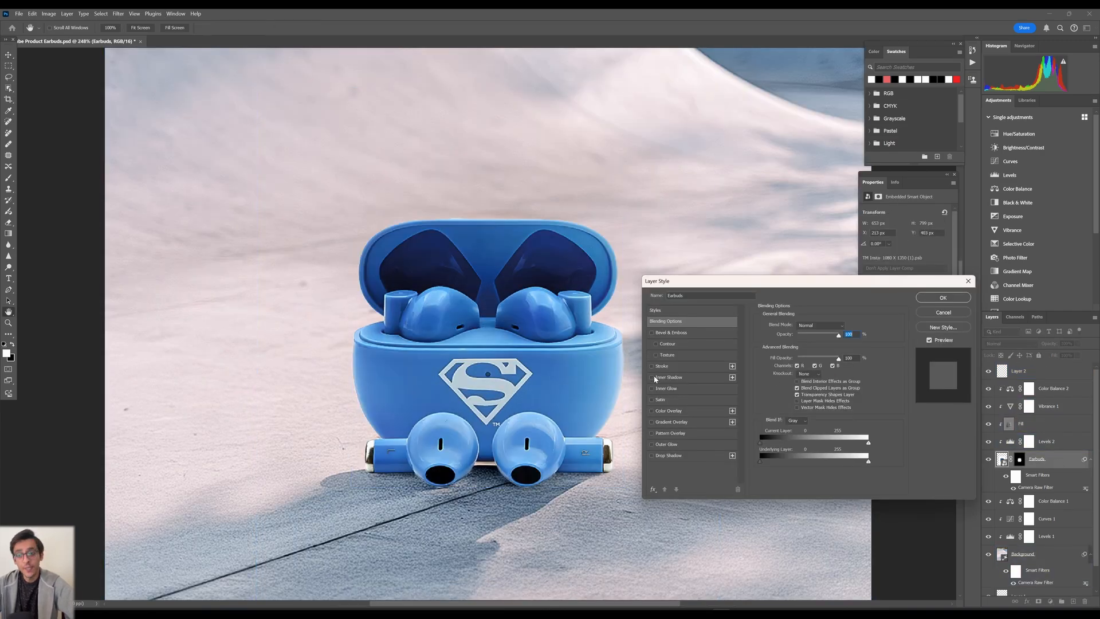
{"action": "left_click", "coordinate": [655, 388]}
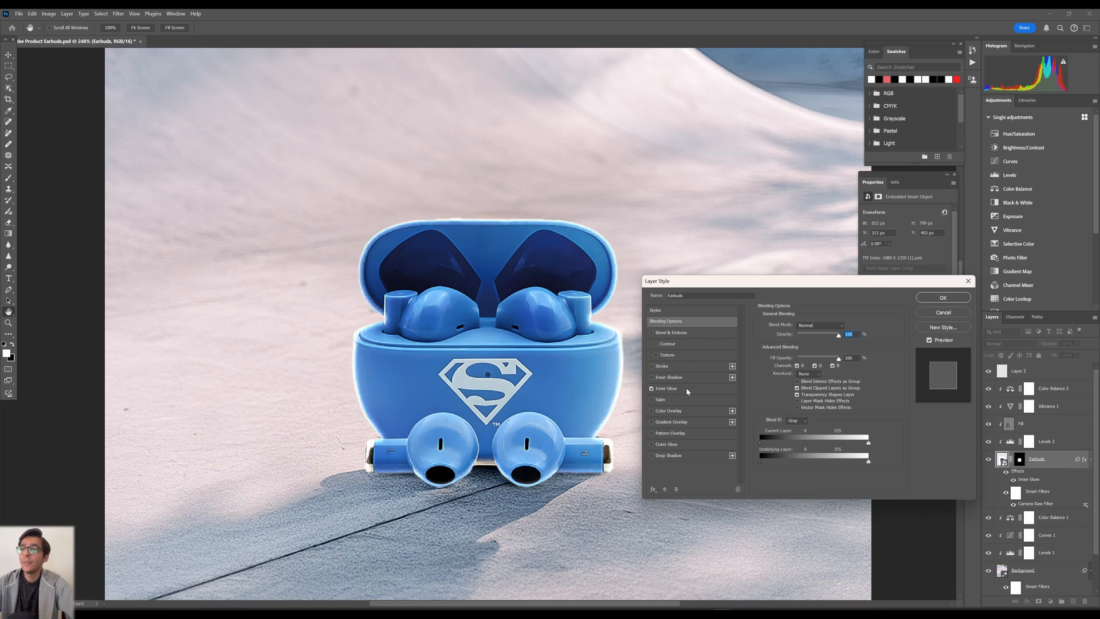
{"action": "left_click", "coordinate": [813, 325]}
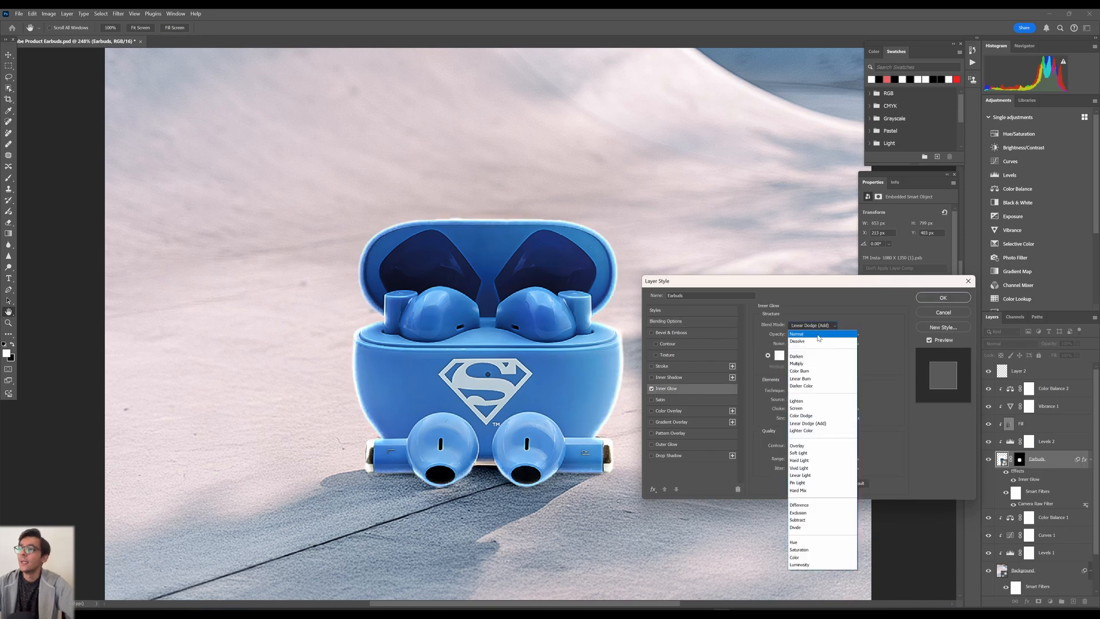
{"action": "left_click", "coordinate": [797, 363]}
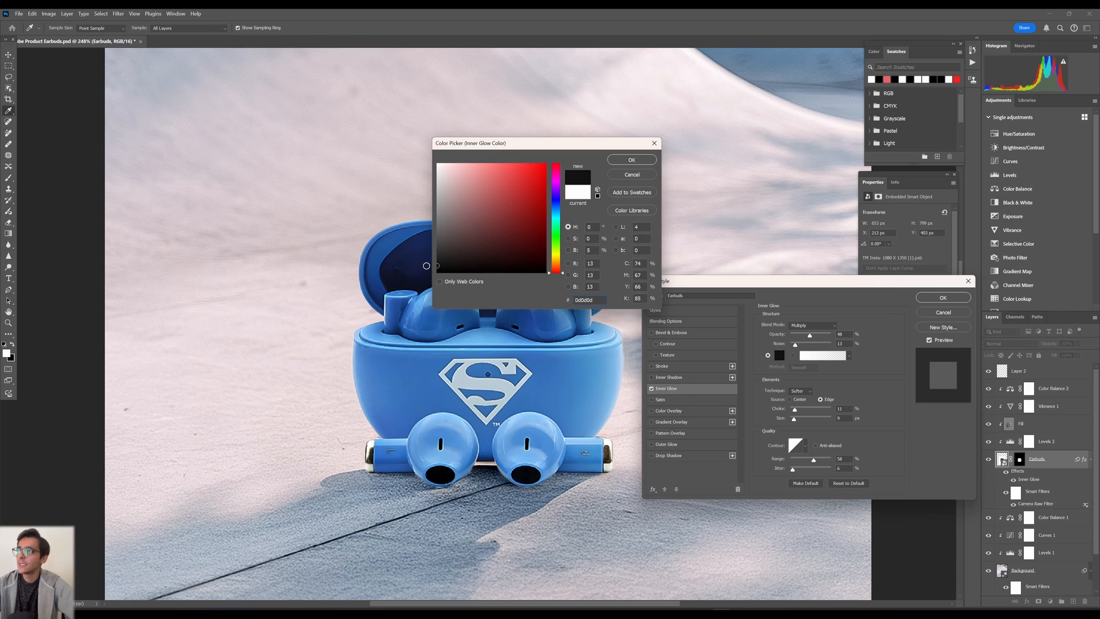
{"action": "left_click", "coordinate": [557, 207]}
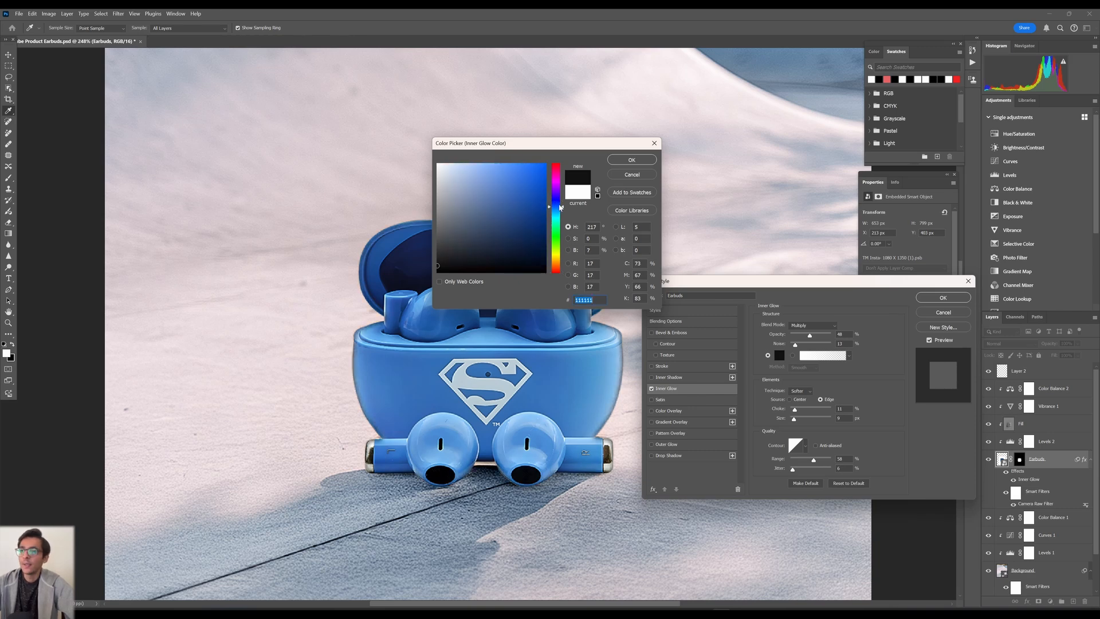
{"action": "left_click", "coordinate": [508, 184]}
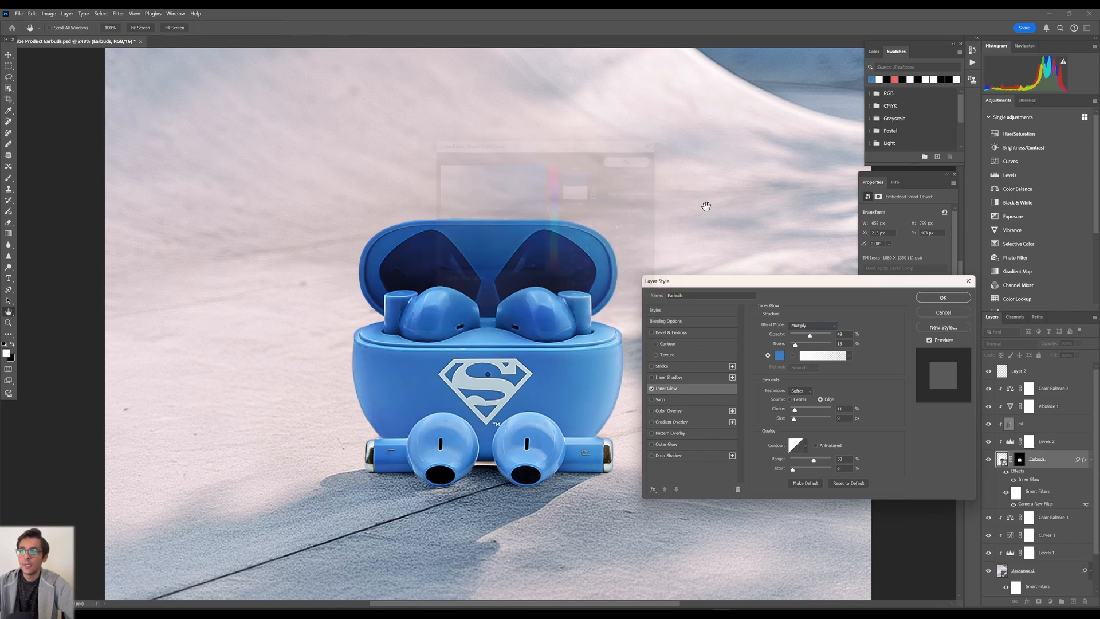
{"action": "left_click", "coordinate": [942, 297]}
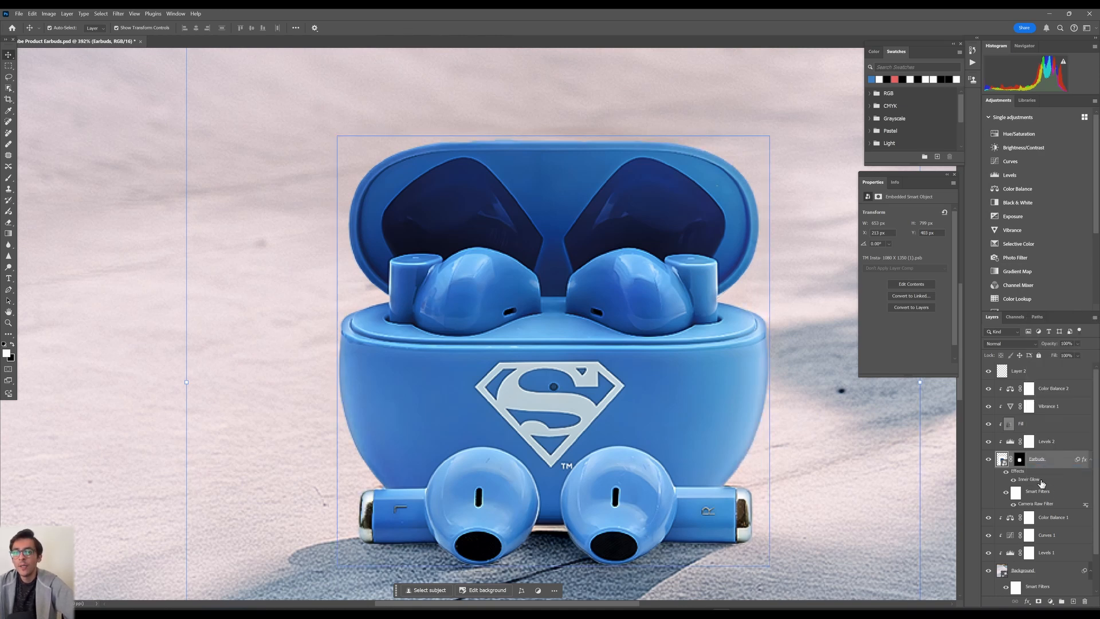
- Split the inner glow onto its own layer, then reopen the Earbuds layer style
{"action": "double_click", "coordinate": [1038, 459]}
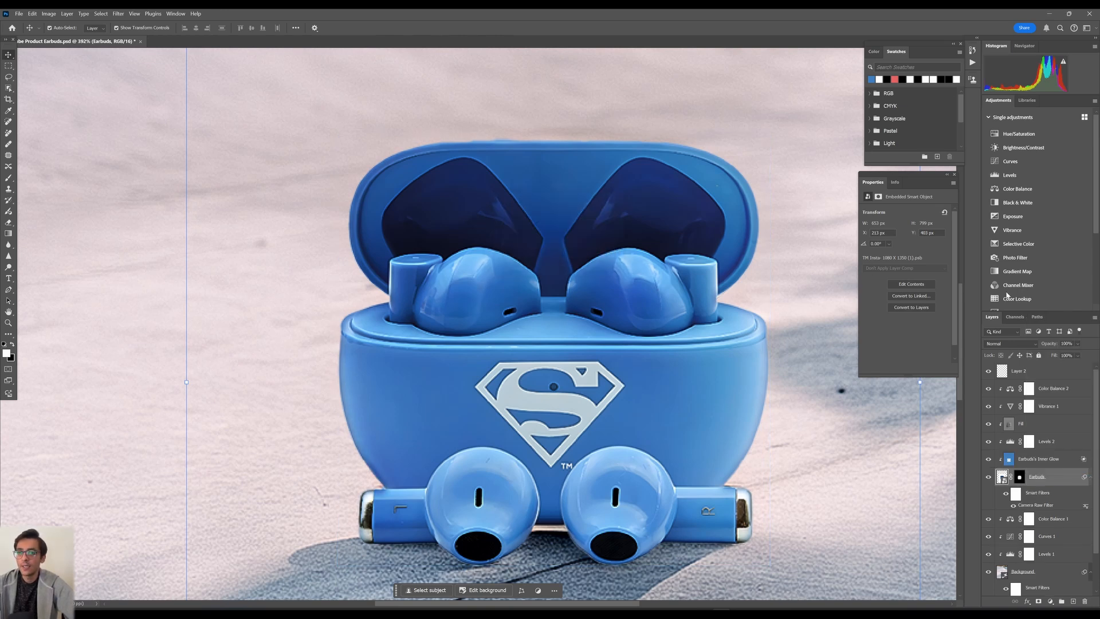
{"action": "left_click", "coordinate": [1038, 459]}
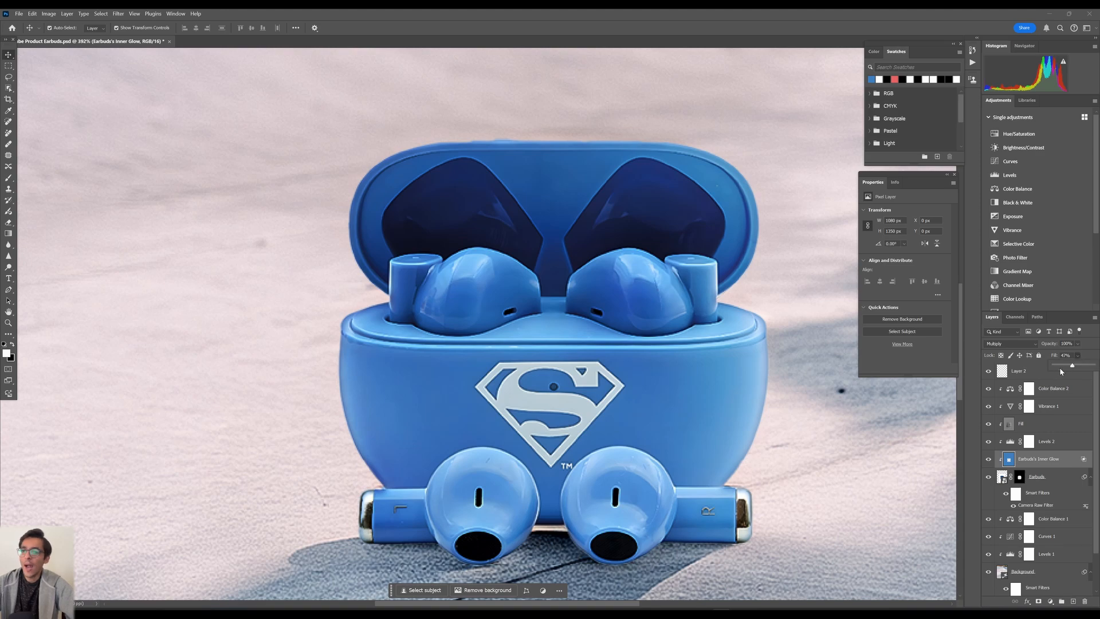
{"action": "double_click", "coordinate": [1037, 476]}
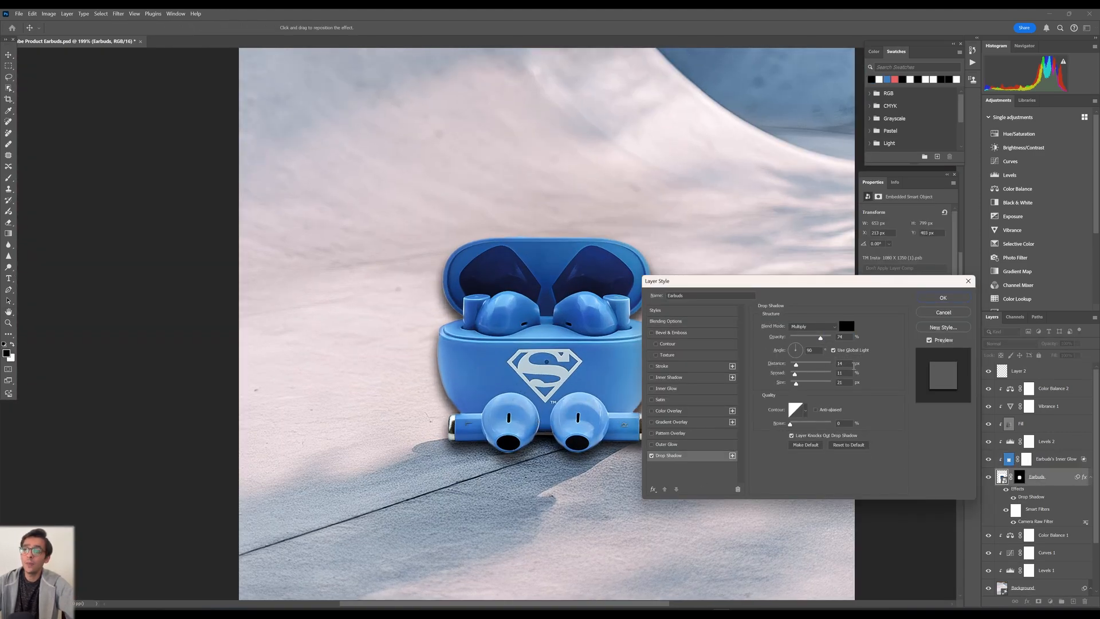
- Give the earbuds a bluish-grey, lower-opacity drop shadow and convert it into its own layer
{"action": "left_click_drag", "start_coordinate": [795, 350], "coordinate": [807, 350]}
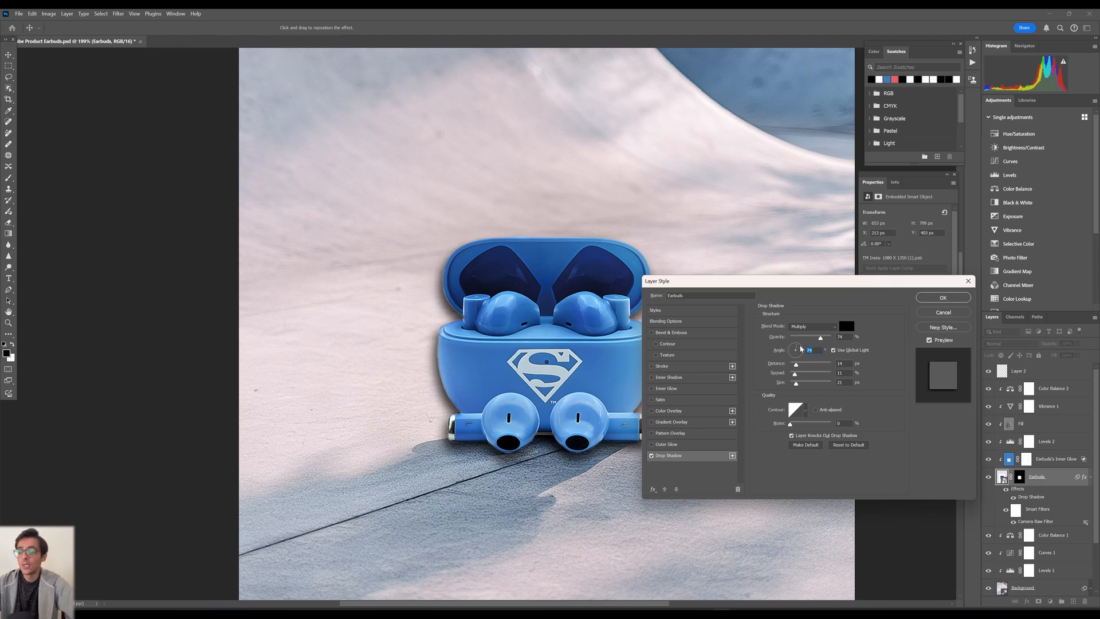
{"action": "left_click", "coordinate": [846, 326]}
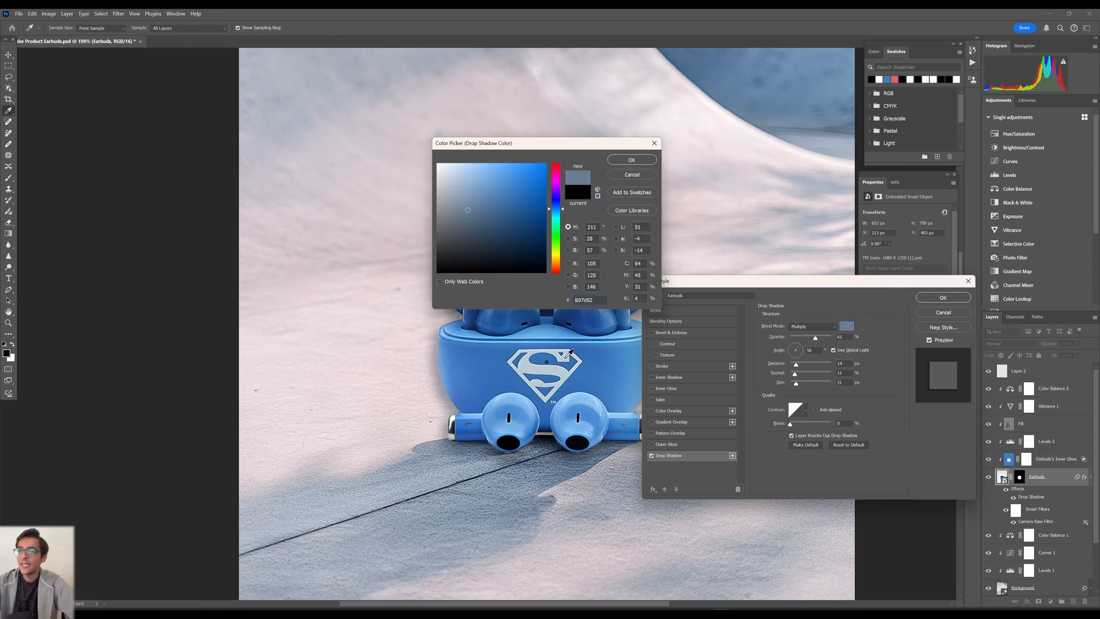
{"action": "left_click", "coordinate": [631, 159]}
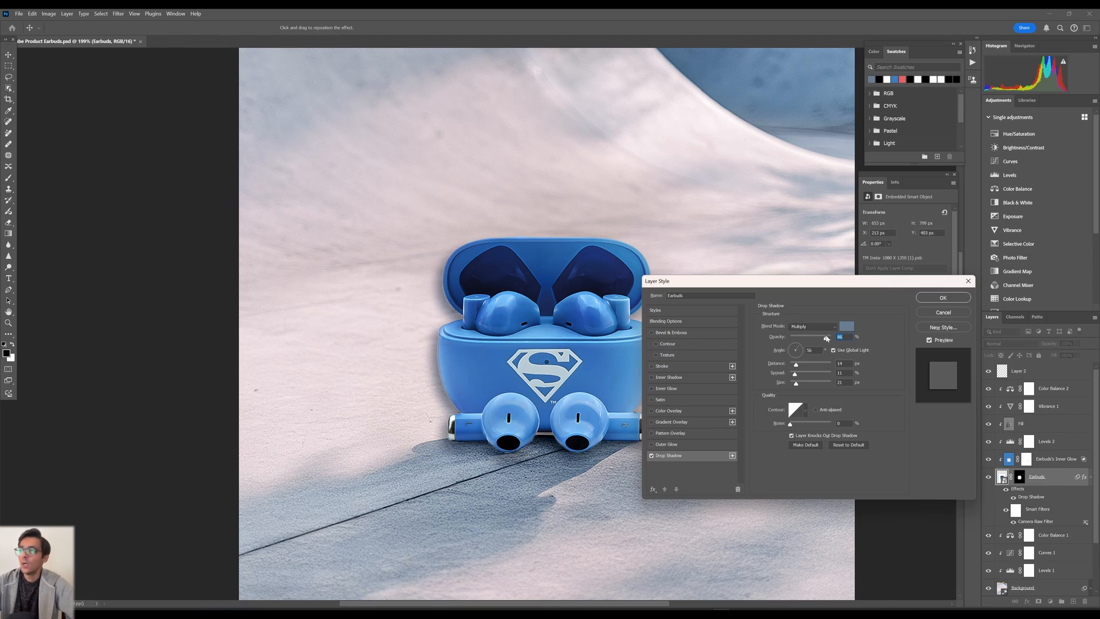
{"action": "left_click_drag", "start_coordinate": [821, 363], "coordinate": [797, 363]}
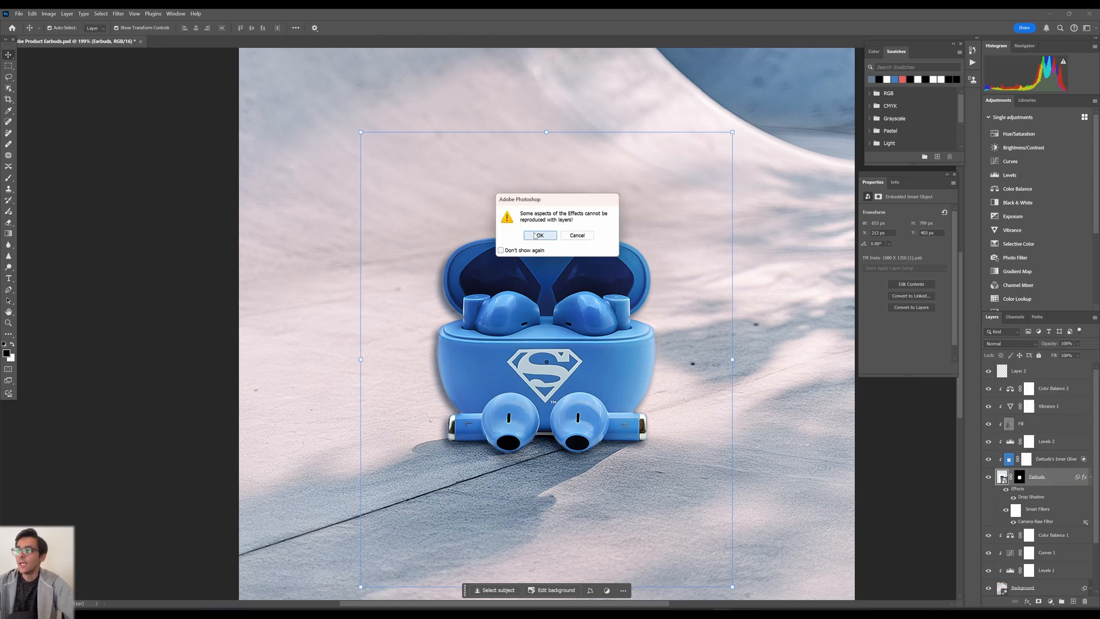
{"action": "left_click", "coordinate": [539, 235]}
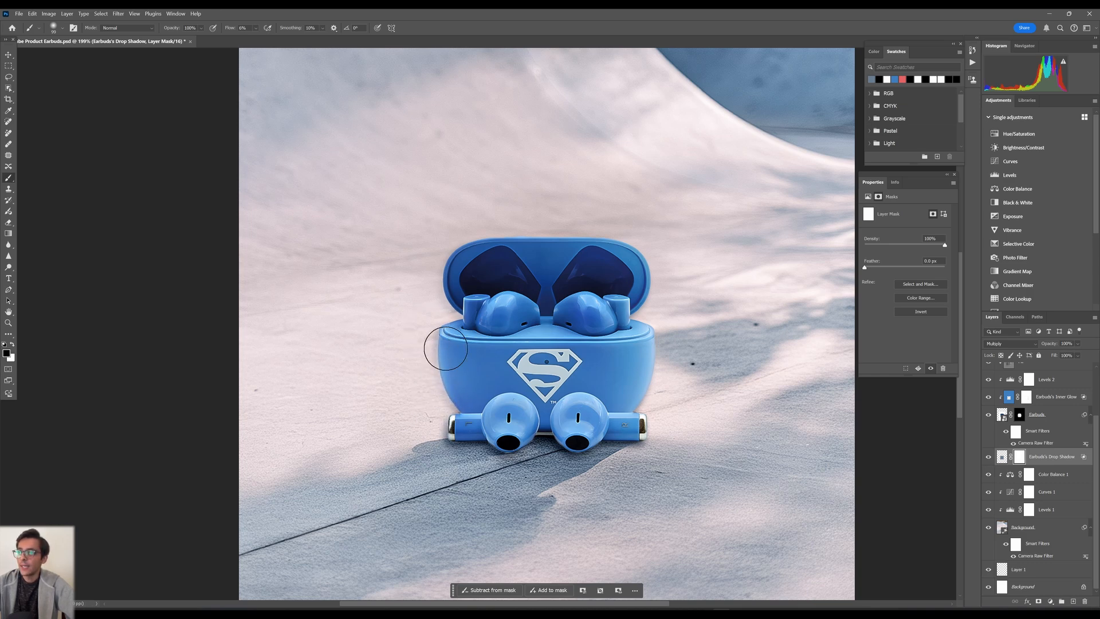
{"action": "mouse_move", "coordinate": [622, 378]}
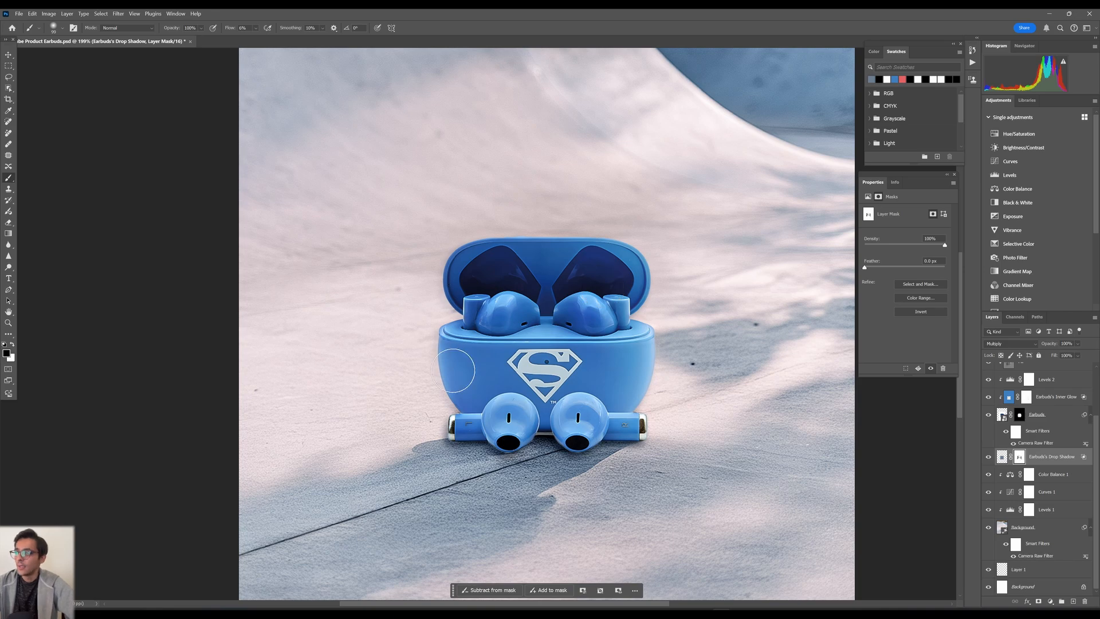
{"action": "mouse_move", "coordinate": [451, 400]}
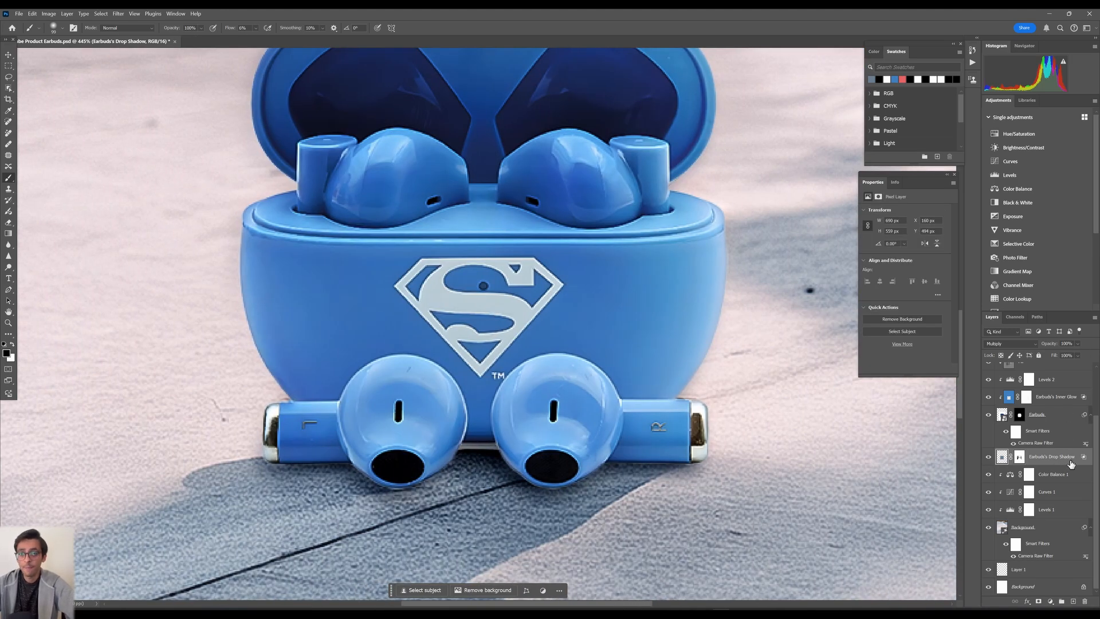
{"action": "mouse_move", "coordinate": [1079, 331]}
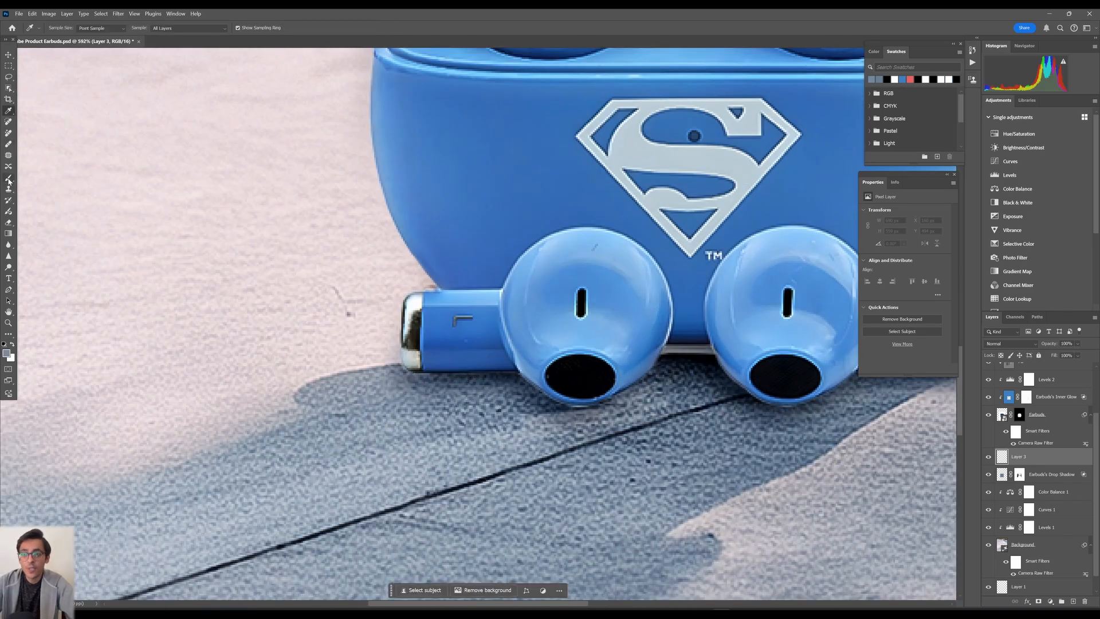
- Sample a shadow colour with the Eyedropper and set the inner glow layer's fill to 45%
{"action": "left_click", "coordinate": [9, 110]}
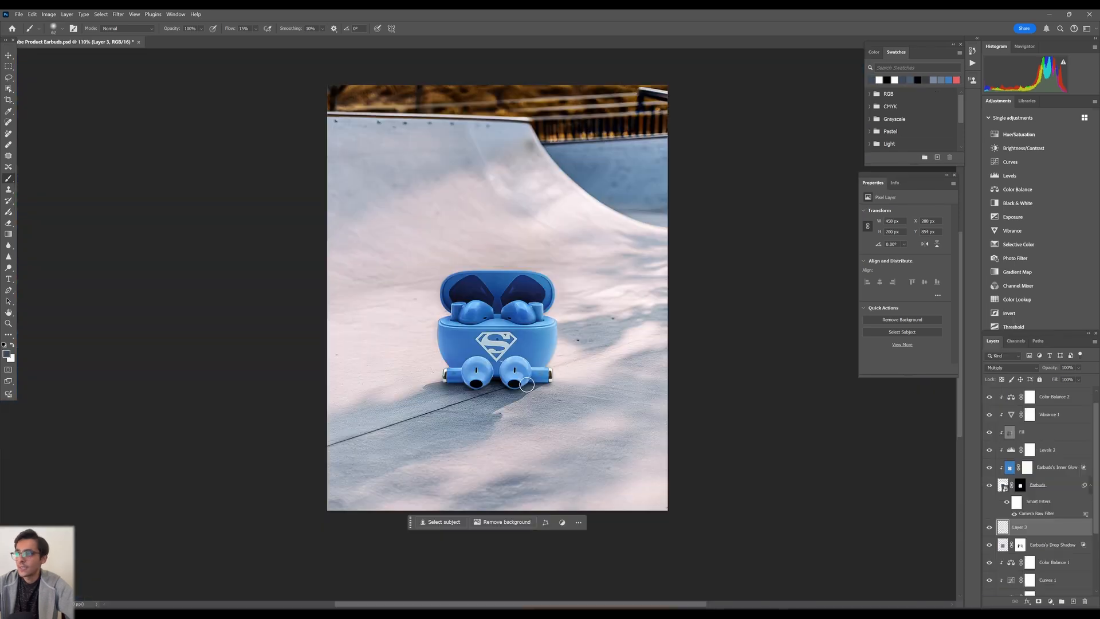
{"action": "mouse_move", "coordinate": [196, 206]}
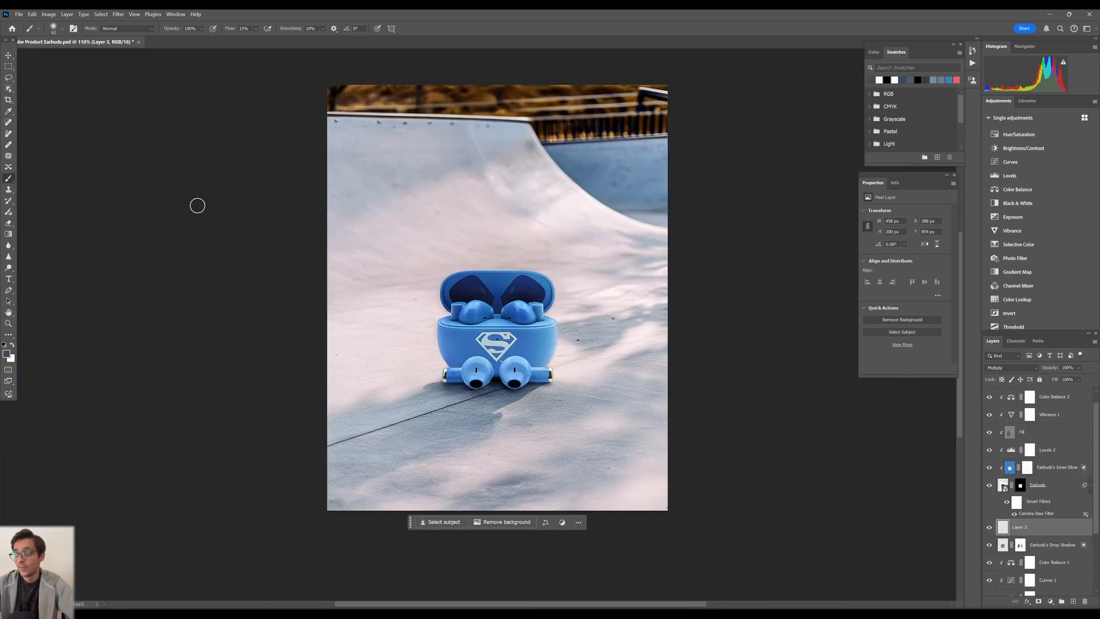
{"action": "mouse_move", "coordinate": [441, 385]}
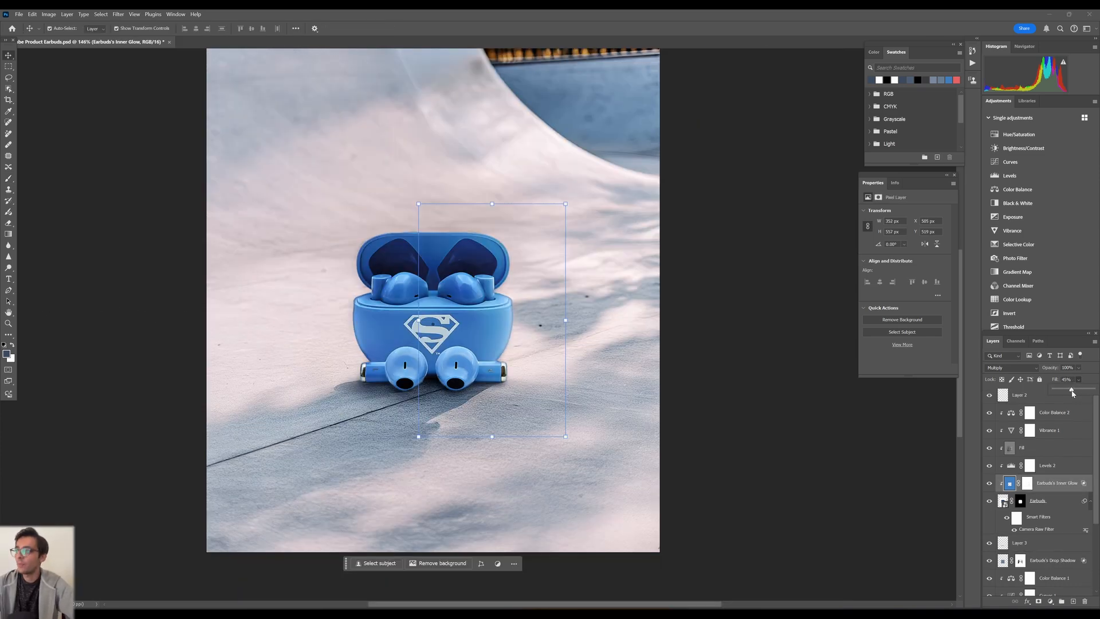
{"action": "left_click_drag", "start_coordinate": [1071, 390], "coordinate": [1069, 391]}
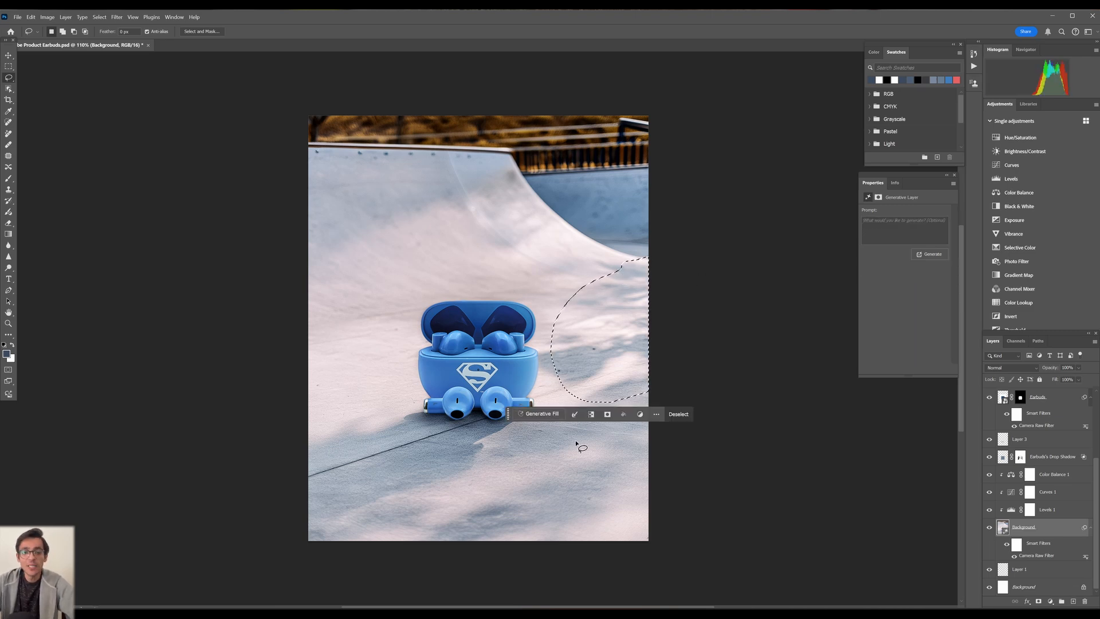
- Generate a skateboard in the lassoed area using the Generative Fill prompt 'skateboard'
{"action": "type", "text": "skateboard"}
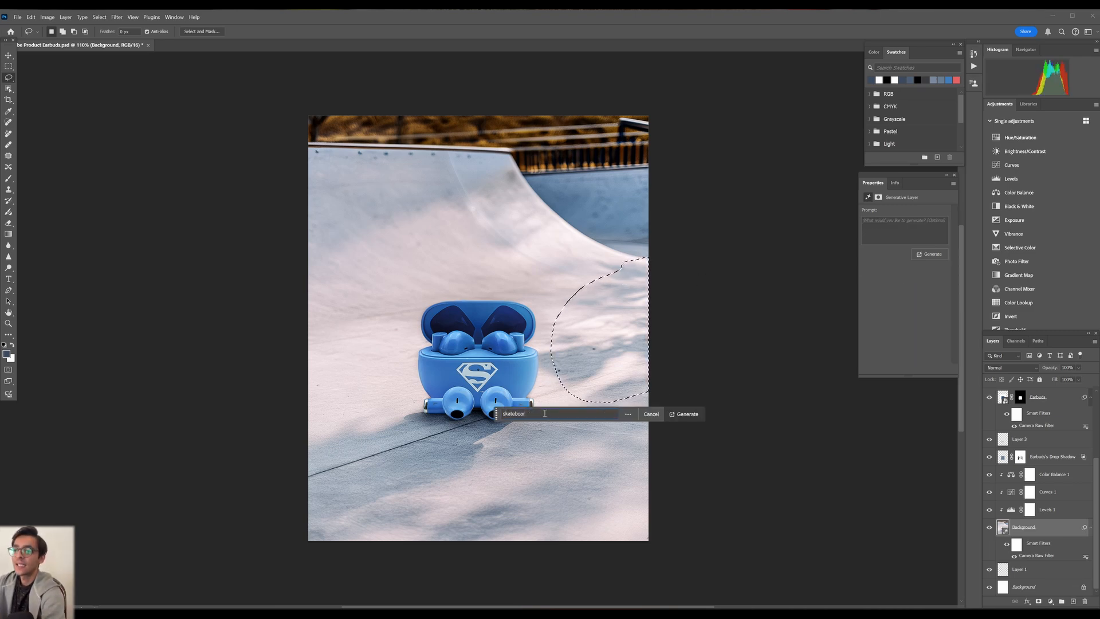
{"action": "left_click", "coordinate": [685, 413]}
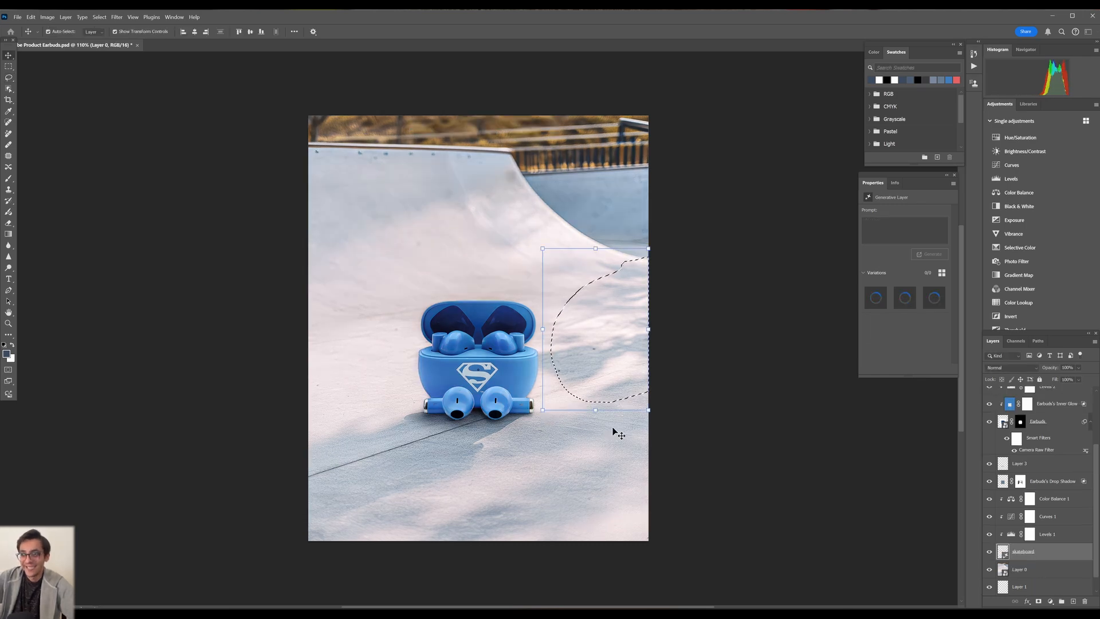
{"action": "left_click", "coordinate": [931, 253]}
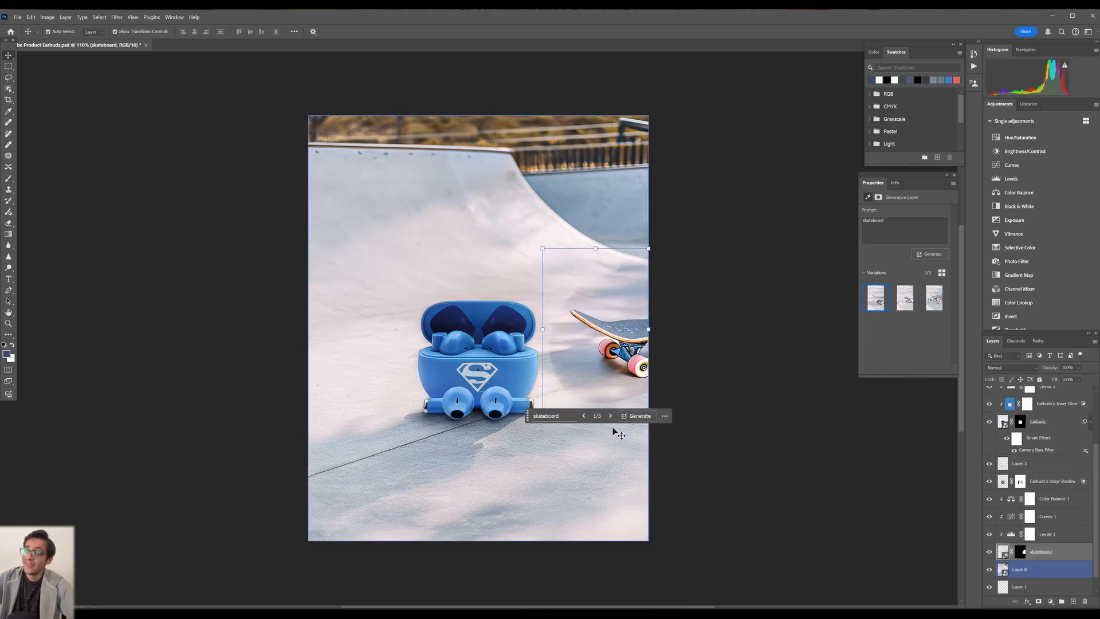
- Try several blend modes on the skateboard layer, then return it to Normal
{"action": "left_click", "coordinate": [609, 415]}
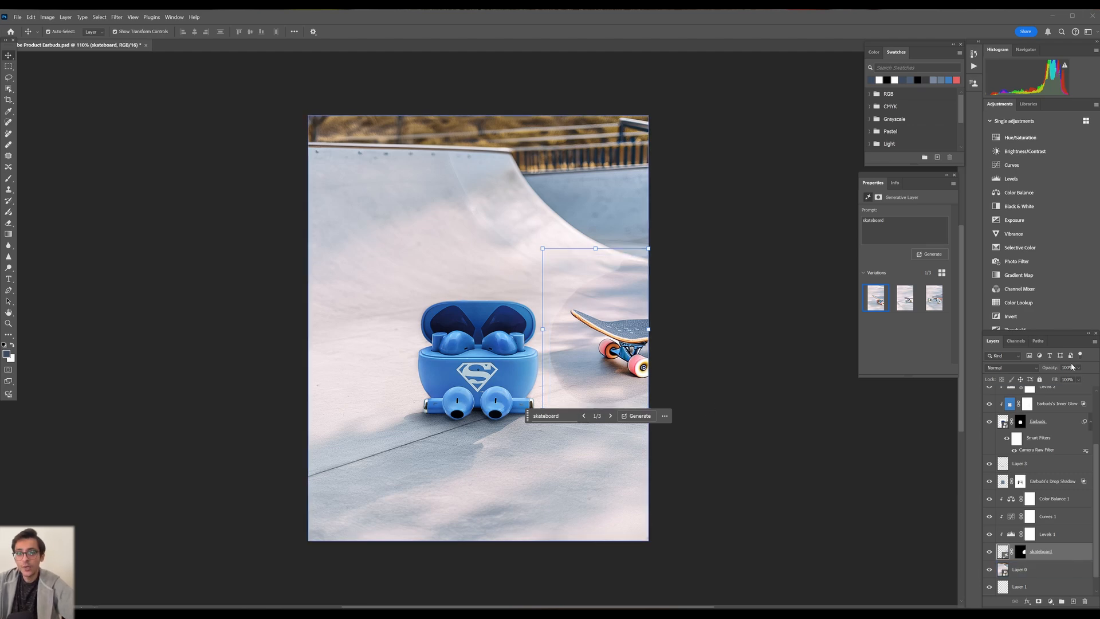
{"action": "left_click", "coordinate": [1013, 366]}
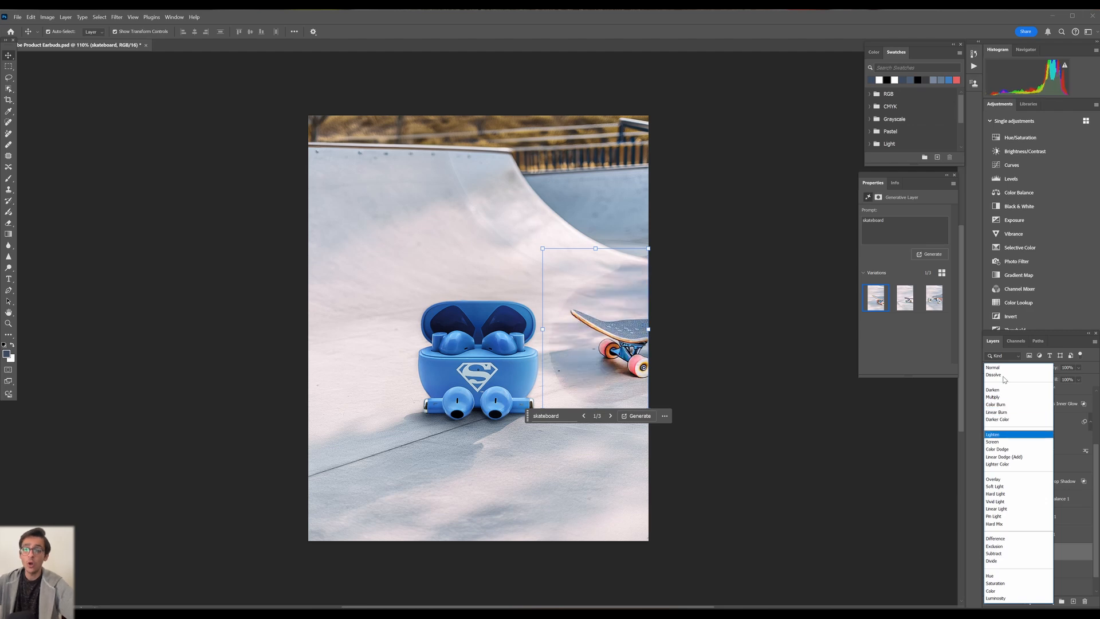
{"action": "left_click", "coordinate": [996, 501]}
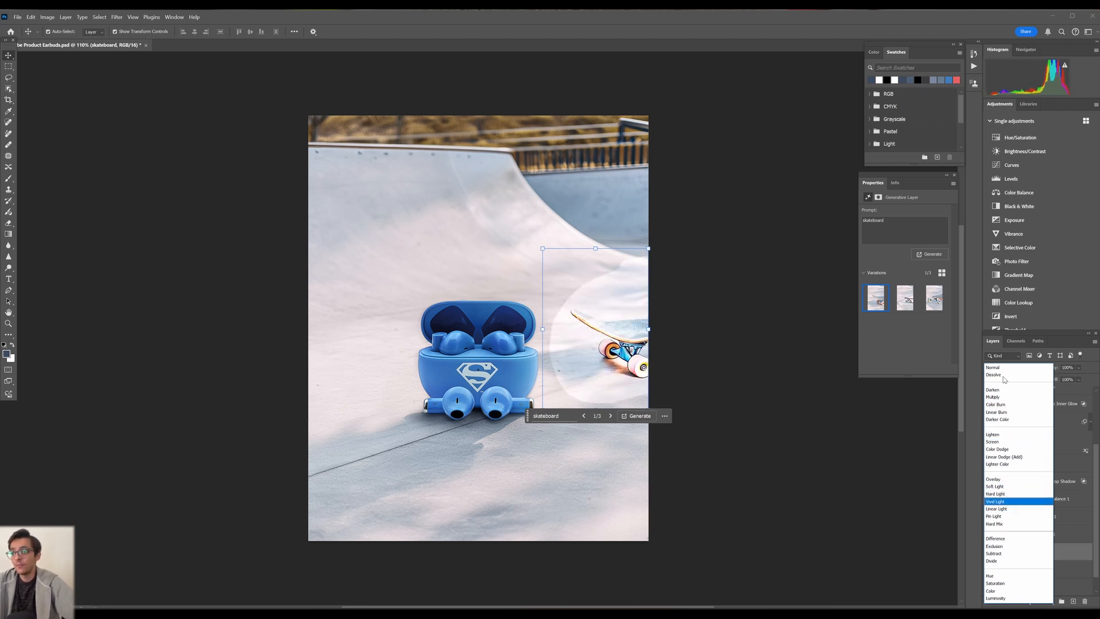
{"action": "left_click", "coordinate": [1004, 456]}
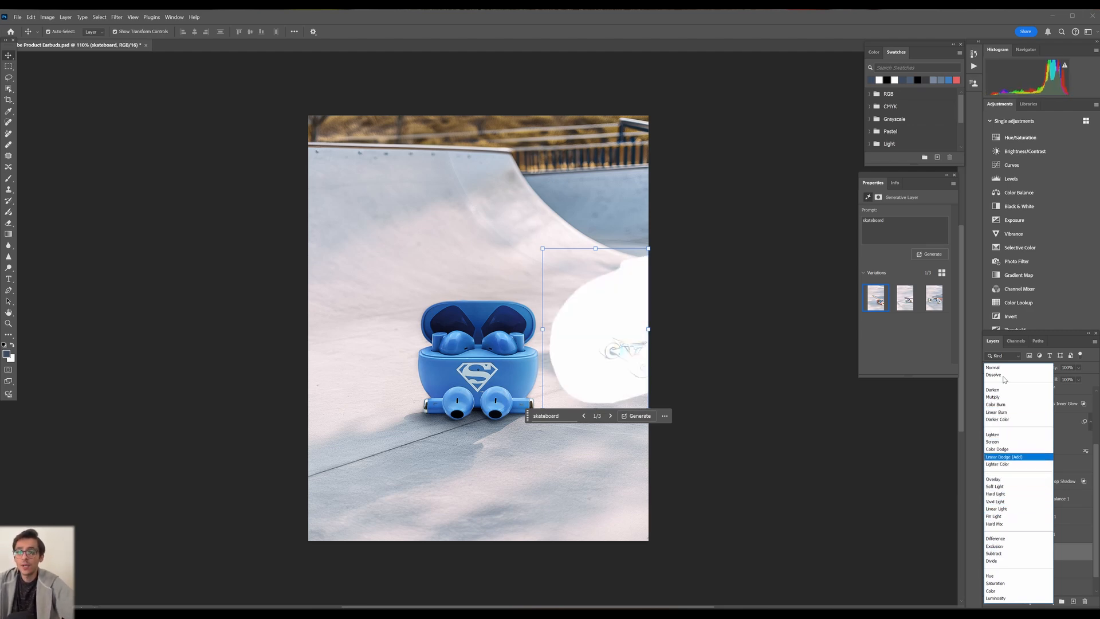
{"action": "left_click", "coordinate": [993, 390]}
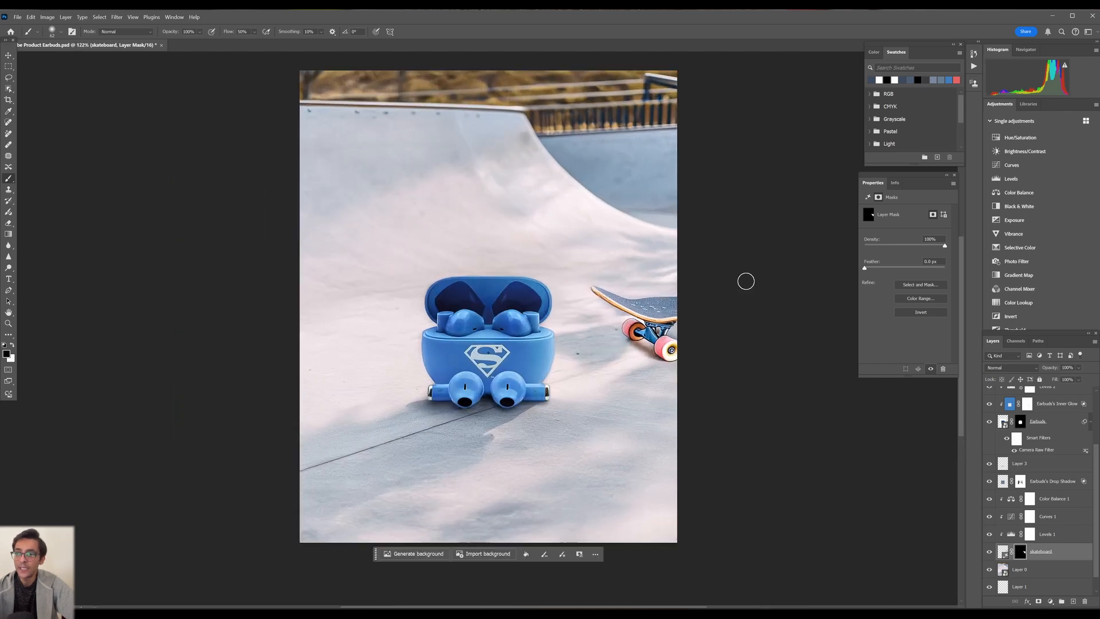
- Open Export As and set the format to PNG, keeping the 1080 × 1350 size
{"action": "left_click", "coordinate": [17, 16]}
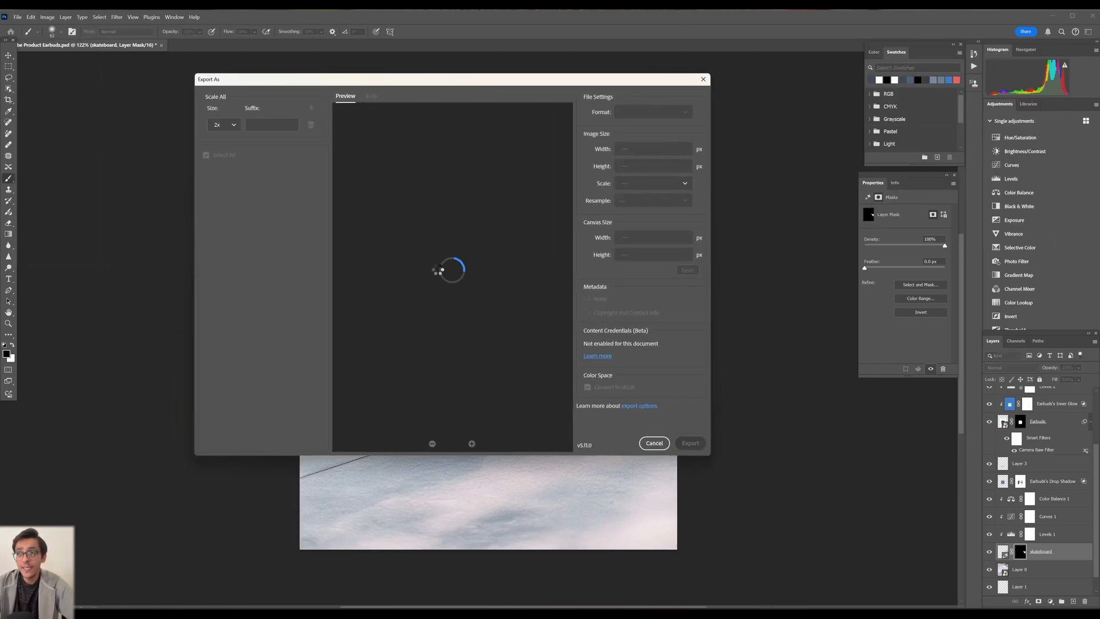
{"action": "left_click", "coordinate": [650, 112]}
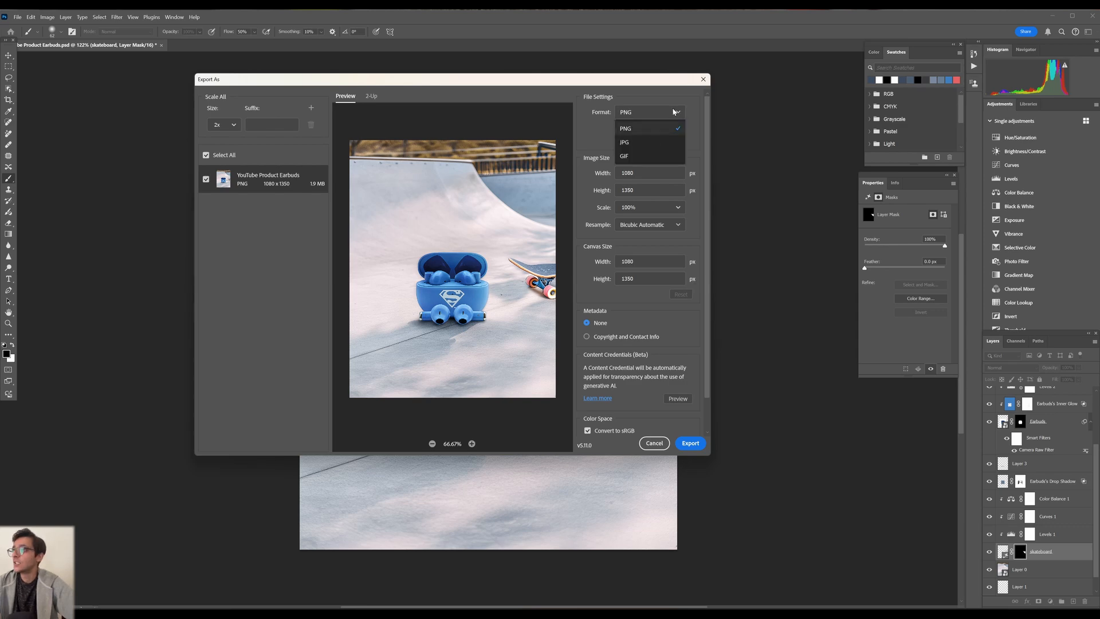
{"action": "left_click", "coordinate": [223, 124]}
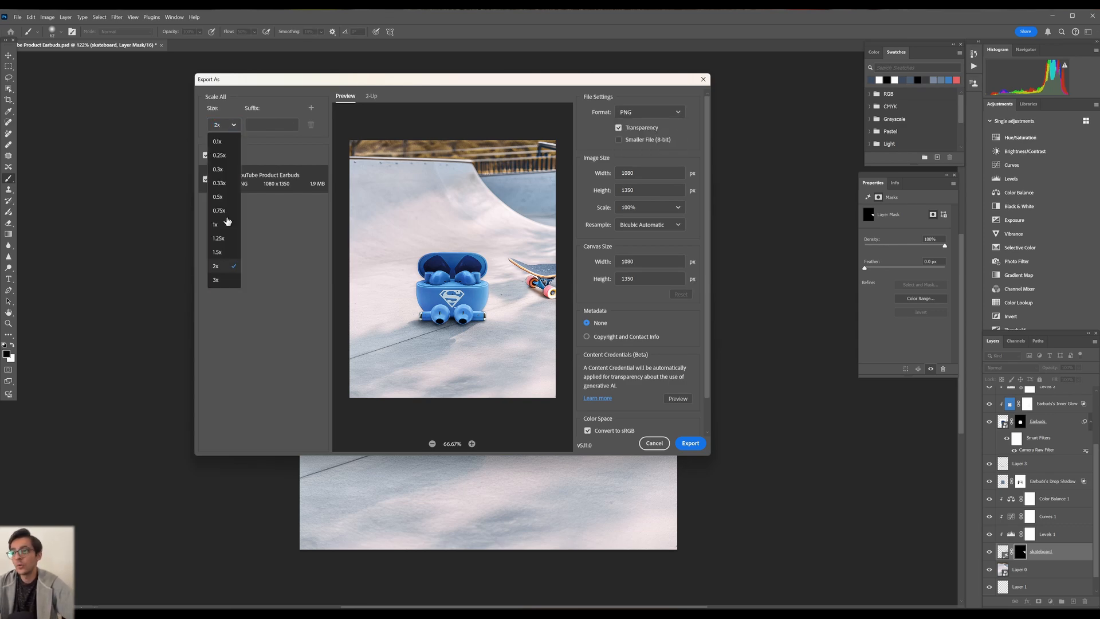
{"action": "left_click", "coordinate": [215, 265]}
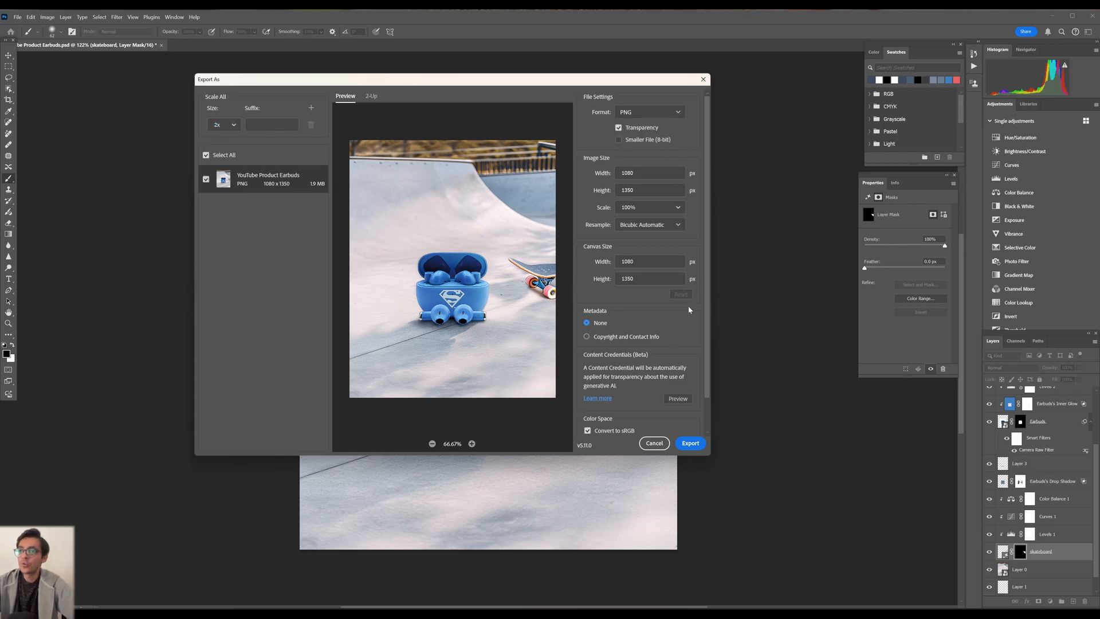